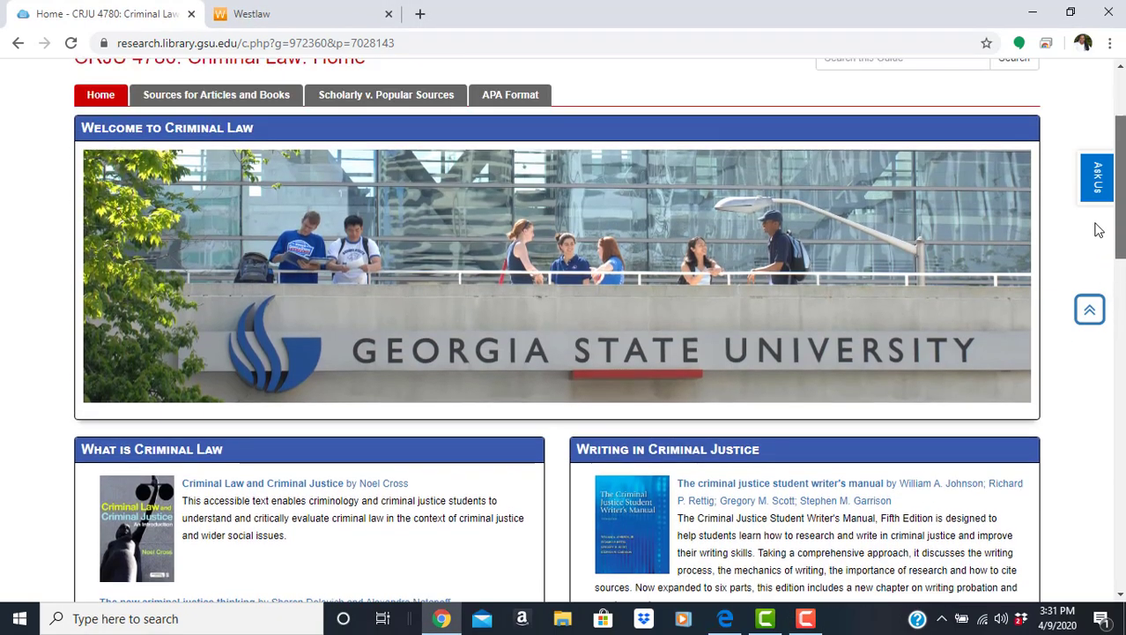
Go to the 'Sources for Articles and Books' page of the CRJU 4780 criminal law guide
{"action": "scroll", "scroll_direction": "up", "scroll_amount": 3}
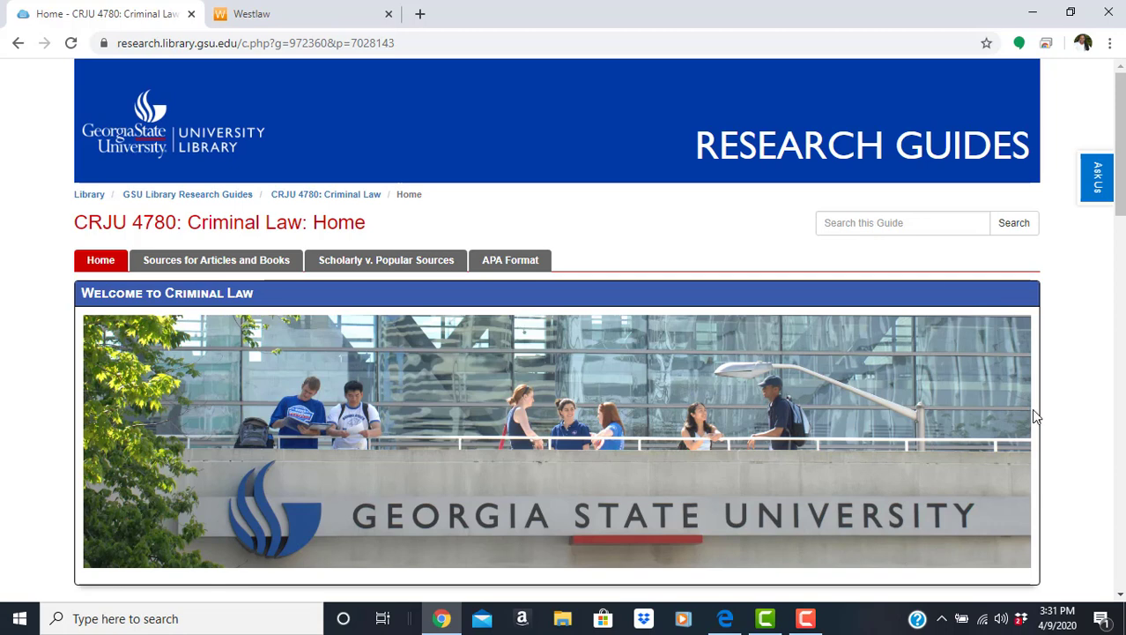
{"action": "mouse_move", "coordinate": [358, 297]}
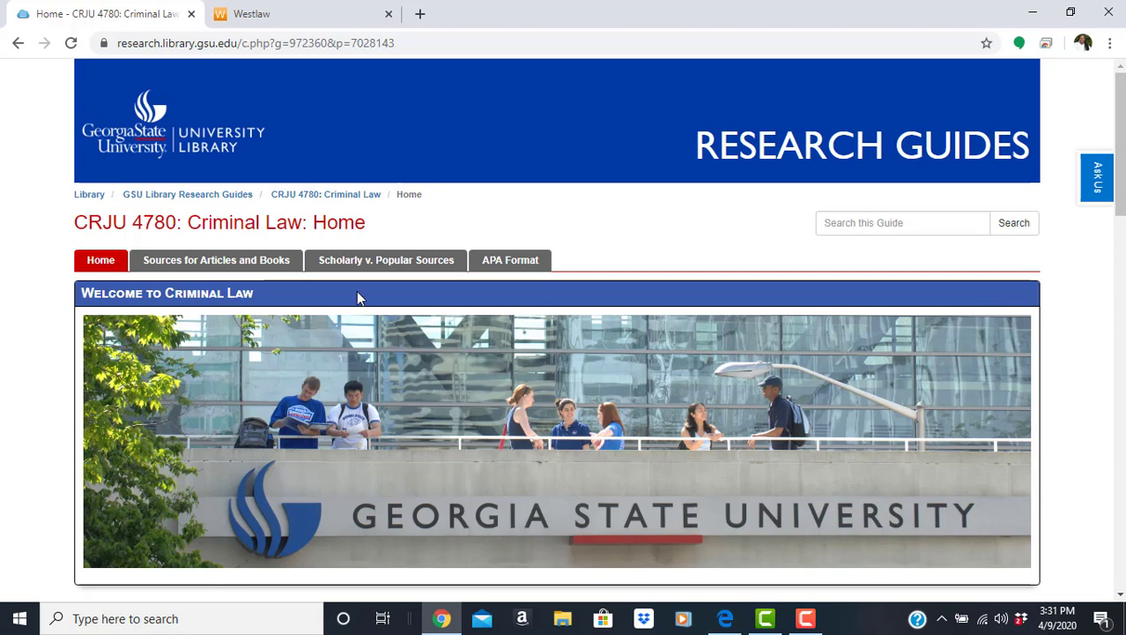
{"action": "left_click", "coordinate": [215, 259]}
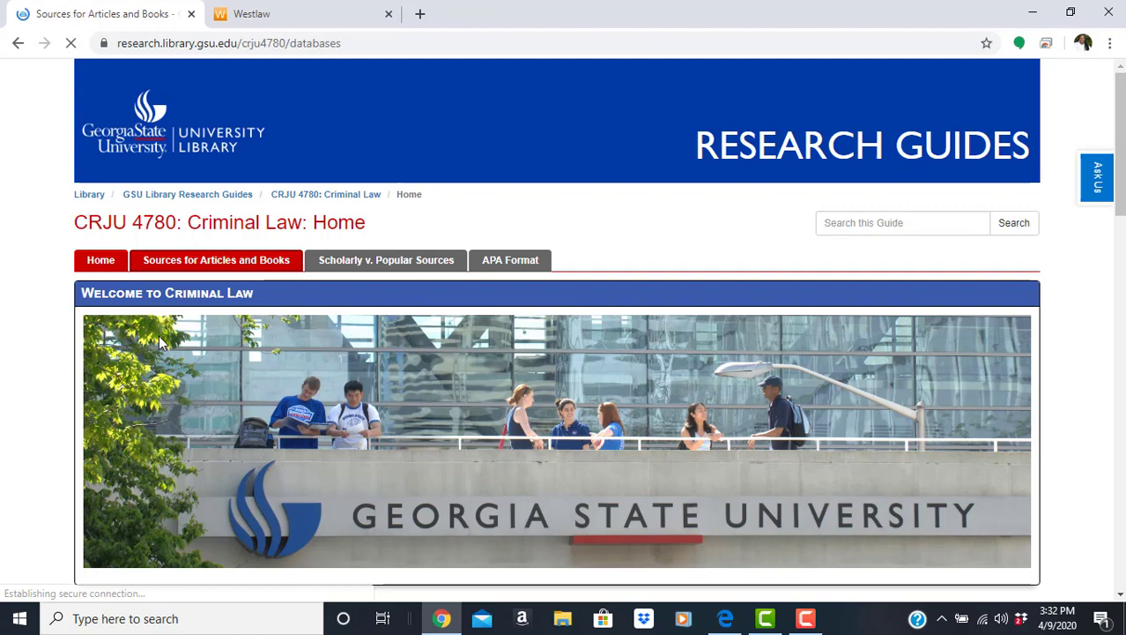
Switch to Westlaw and search All Federal content for 'Roe v. Wade'
{"action": "left_click", "coordinate": [215, 259]}
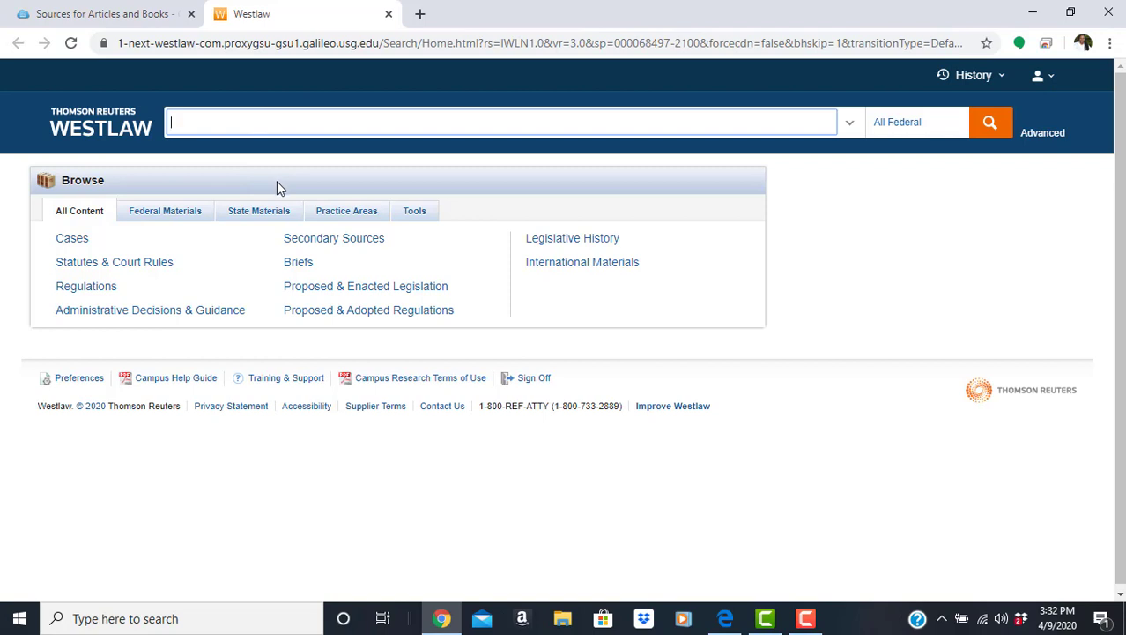
{"action": "type", "text": "Roe v. Wa"}
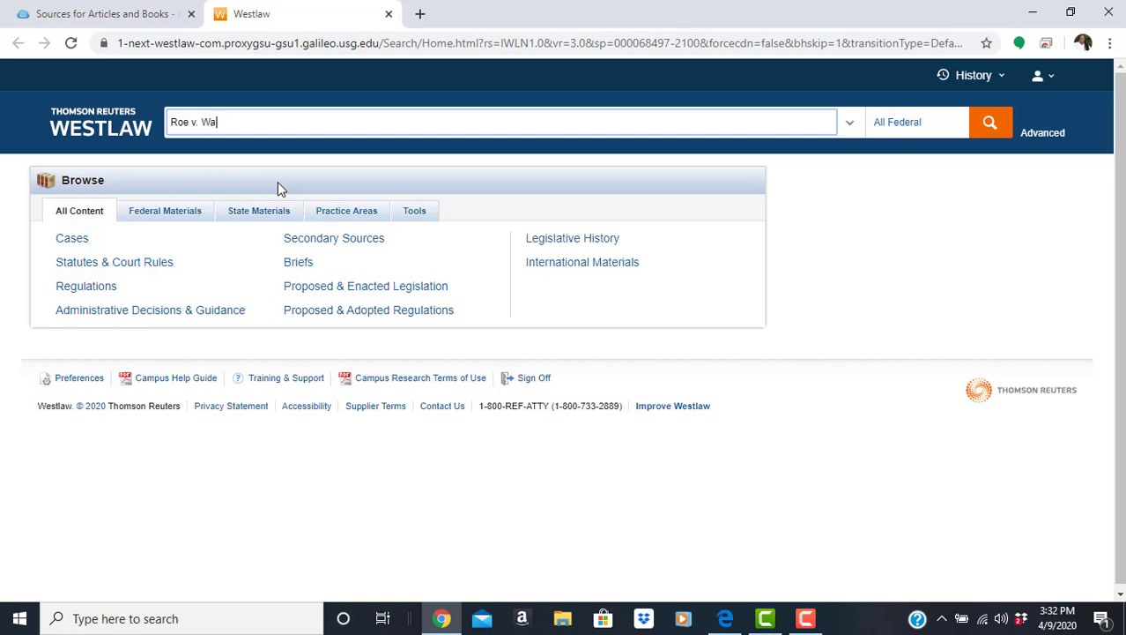
{"action": "type", "text": "de"}
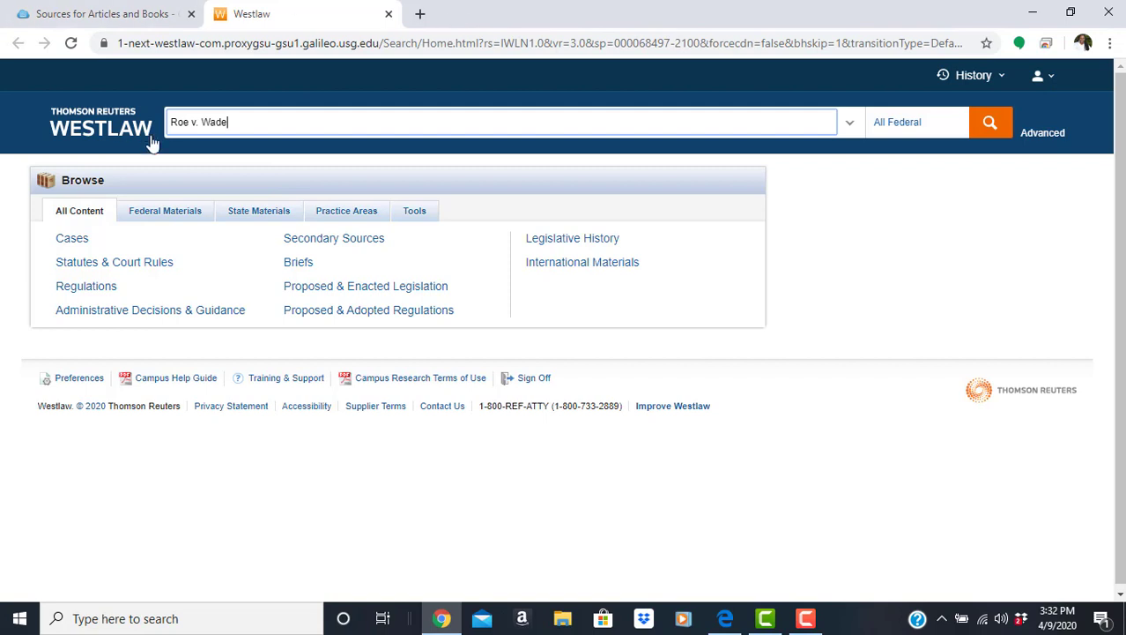
{"action": "mouse_move", "coordinate": [990, 122]}
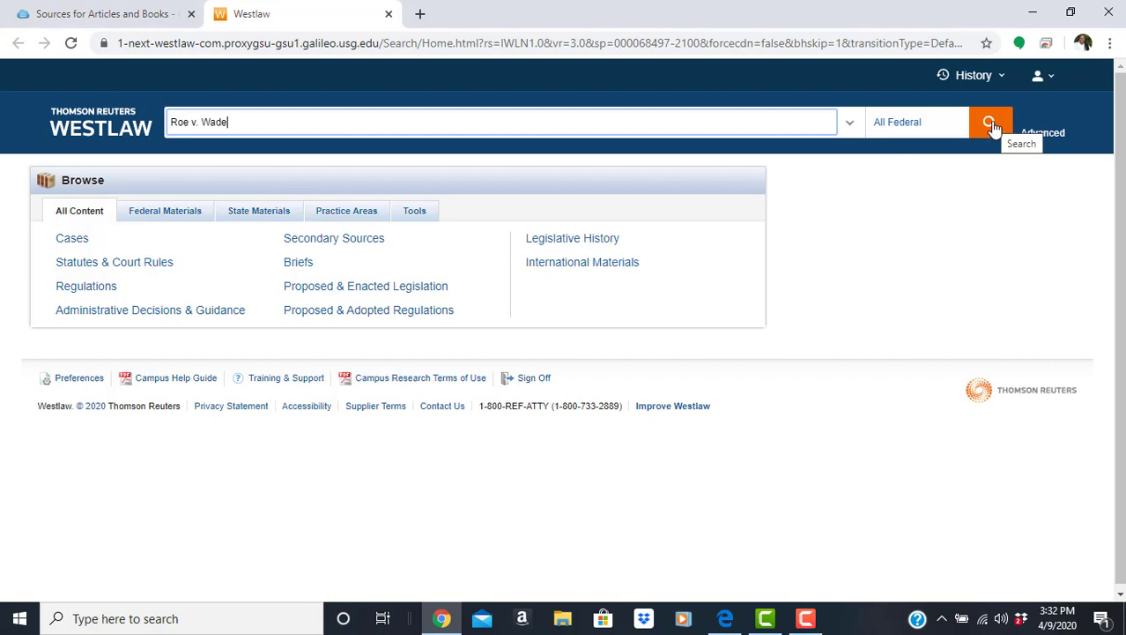
{"action": "left_click", "coordinate": [991, 121]}
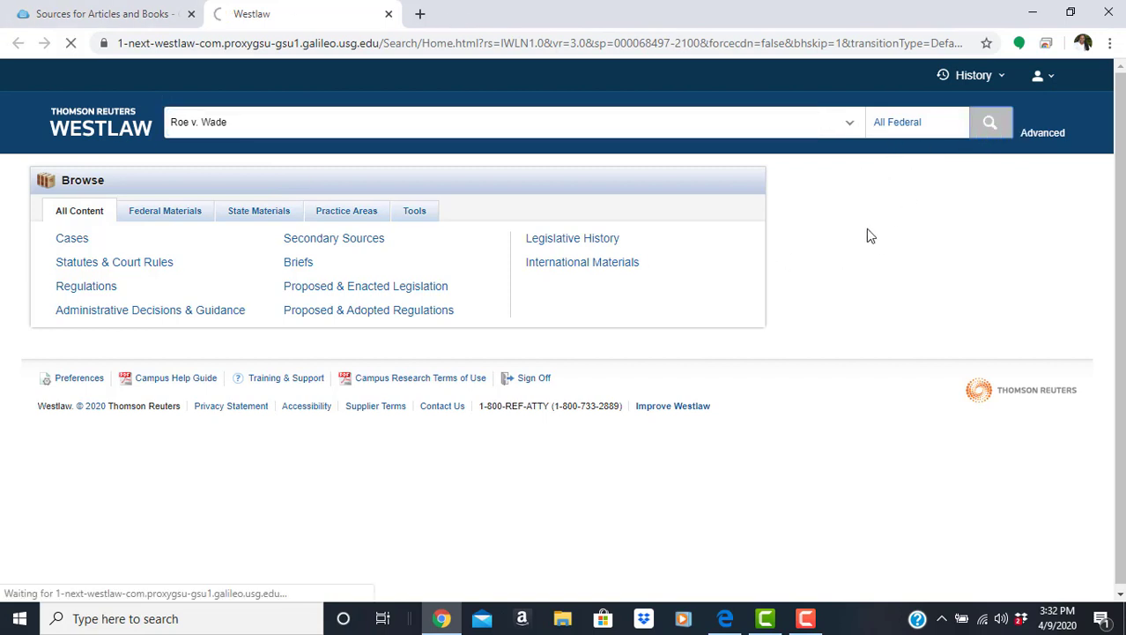
Review the Jurisdiction dialog for the Roe v. Wade results and cancel, leaving All Federal
{"action": "left_click", "coordinate": [991, 121]}
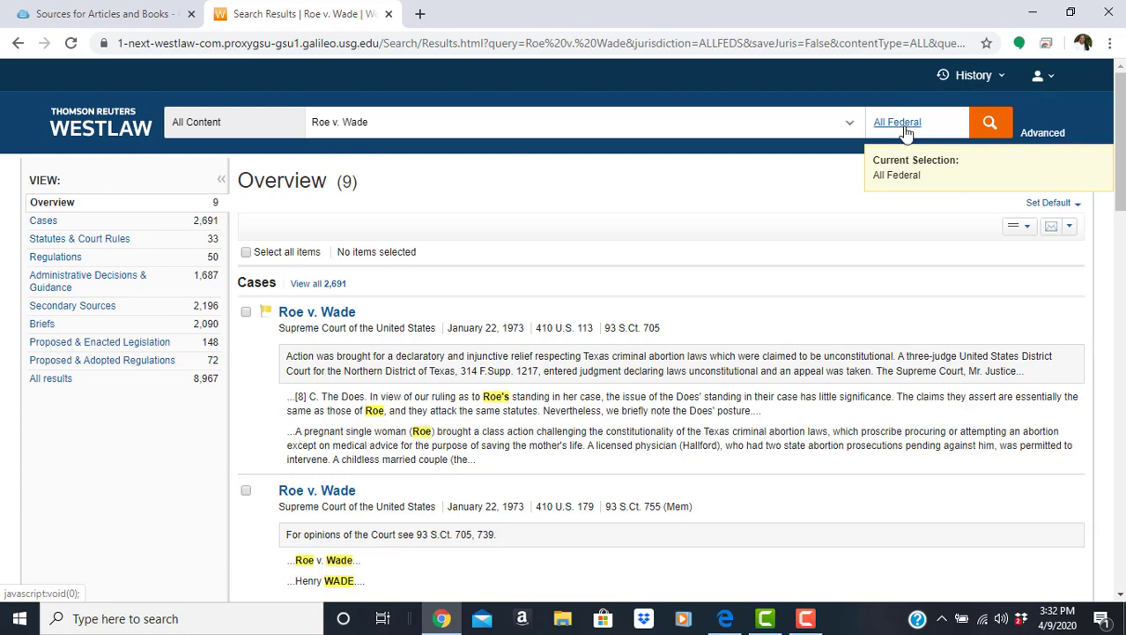
{"action": "left_click", "coordinate": [897, 121]}
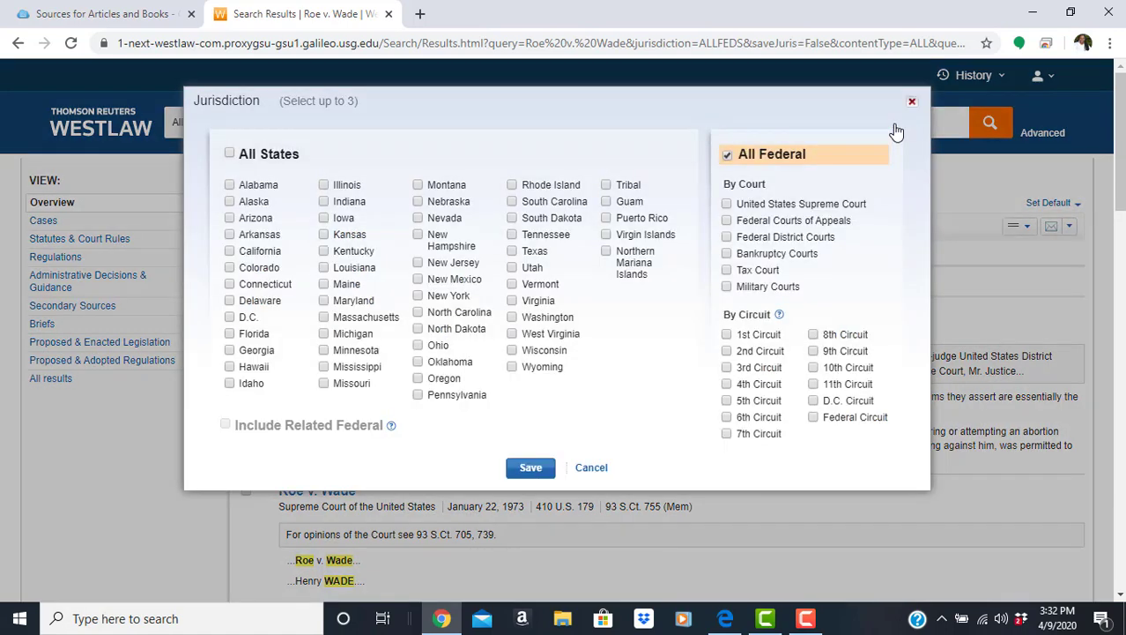
{"action": "mouse_move", "coordinate": [786, 156]}
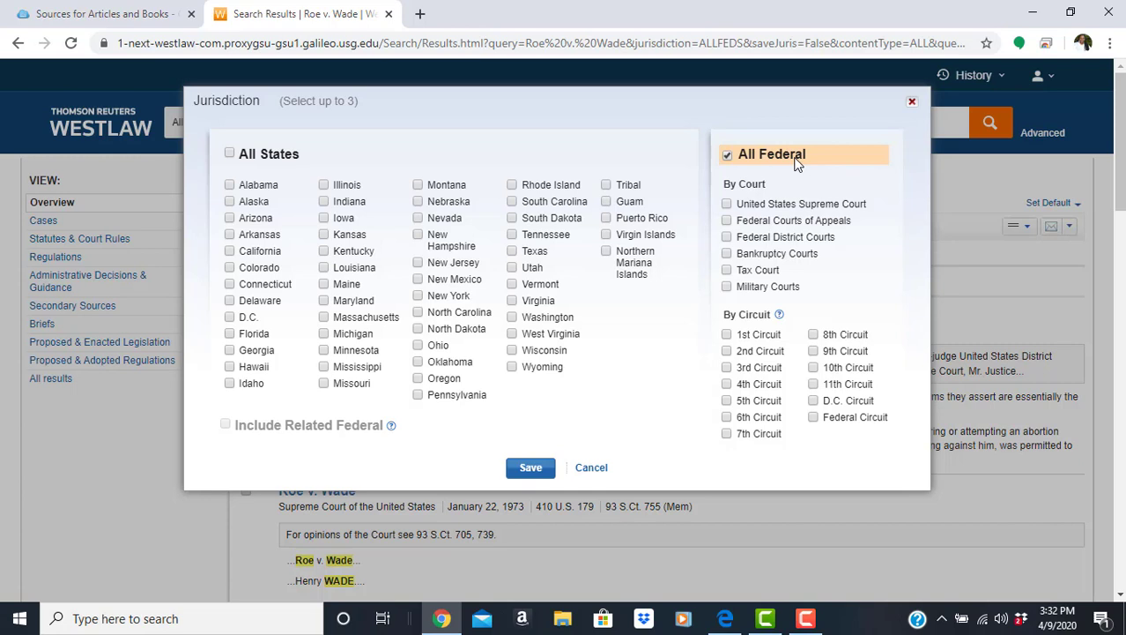
{"action": "mouse_move", "coordinate": [445, 201]}
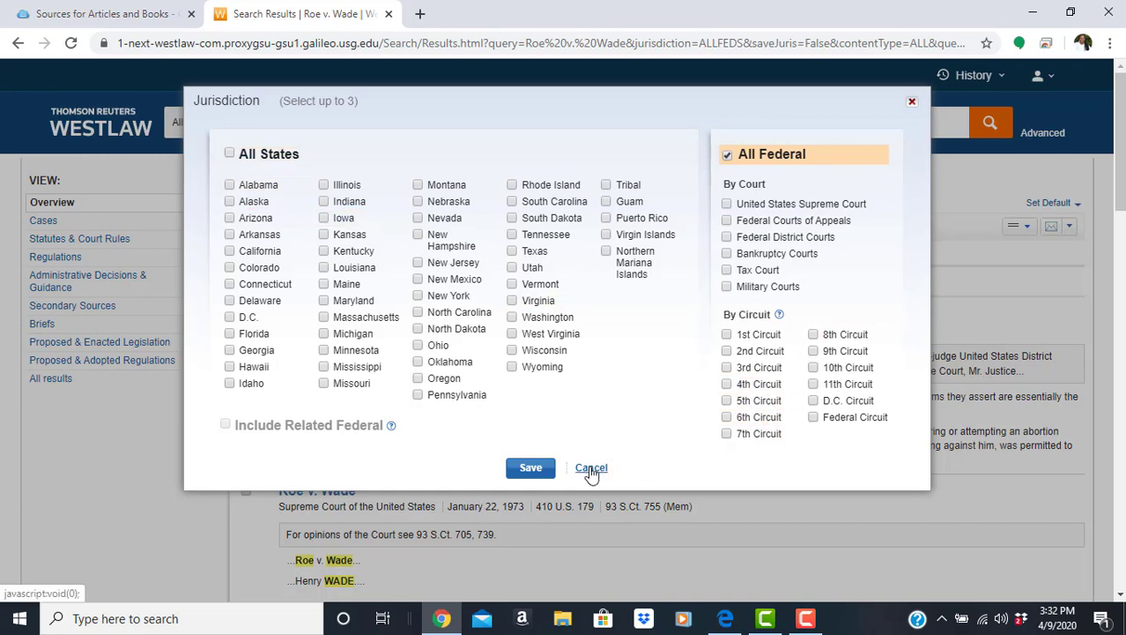
{"action": "left_click", "coordinate": [590, 467]}
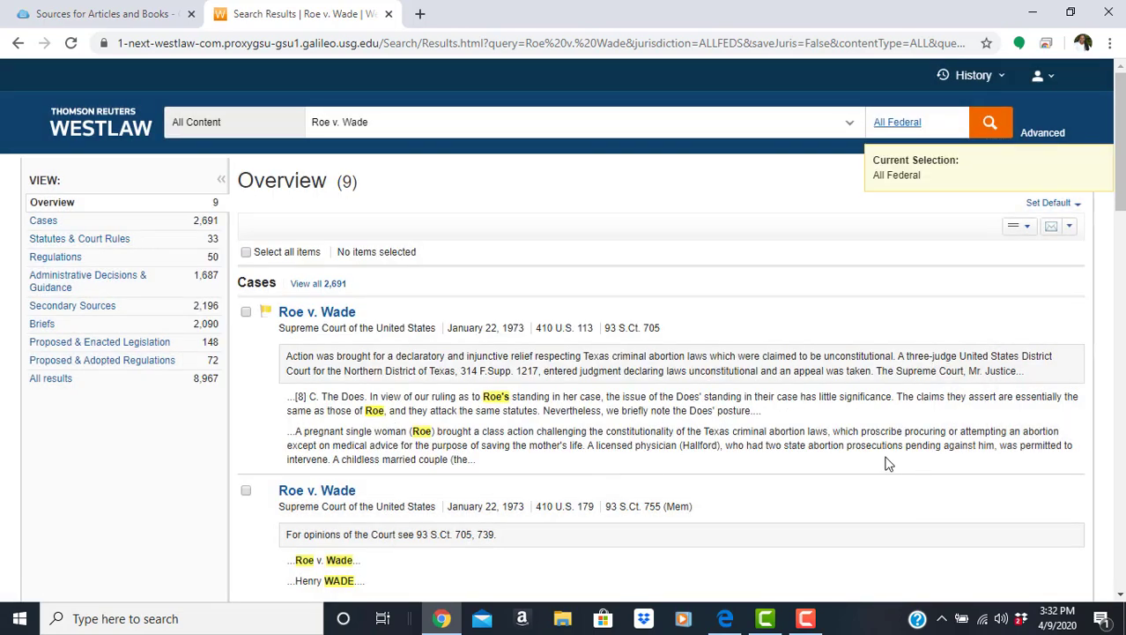
{"action": "scroll", "scroll_direction": "down", "scroll_amount": 3}
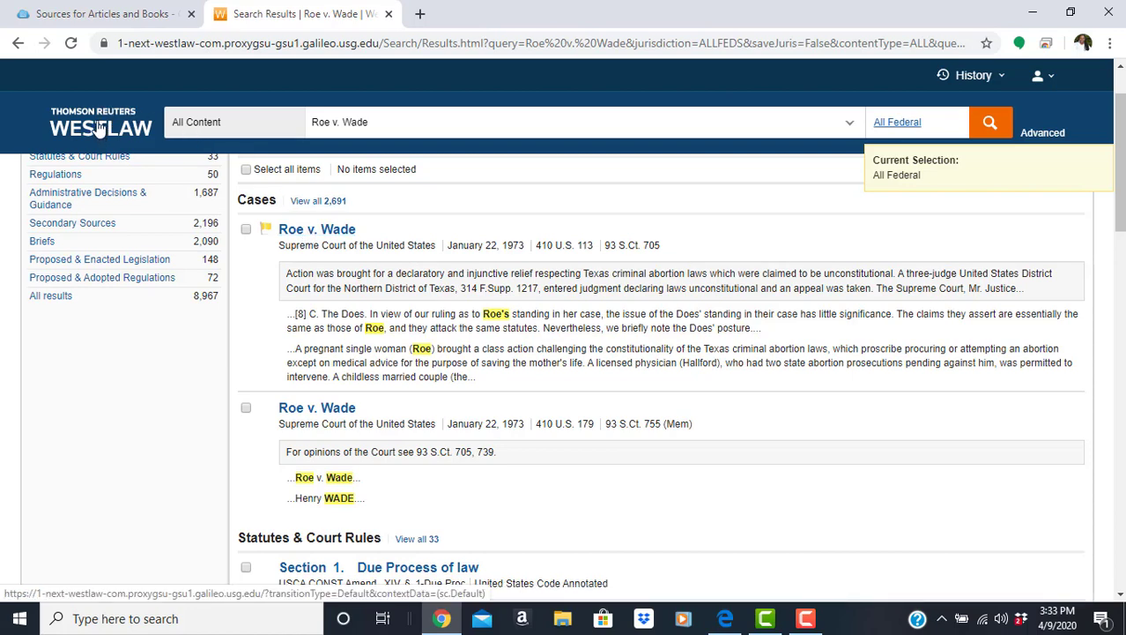
From the Westlaw home page, browse Cases with jurisdiction set to All State & Federal
{"action": "left_click", "coordinate": [100, 127]}
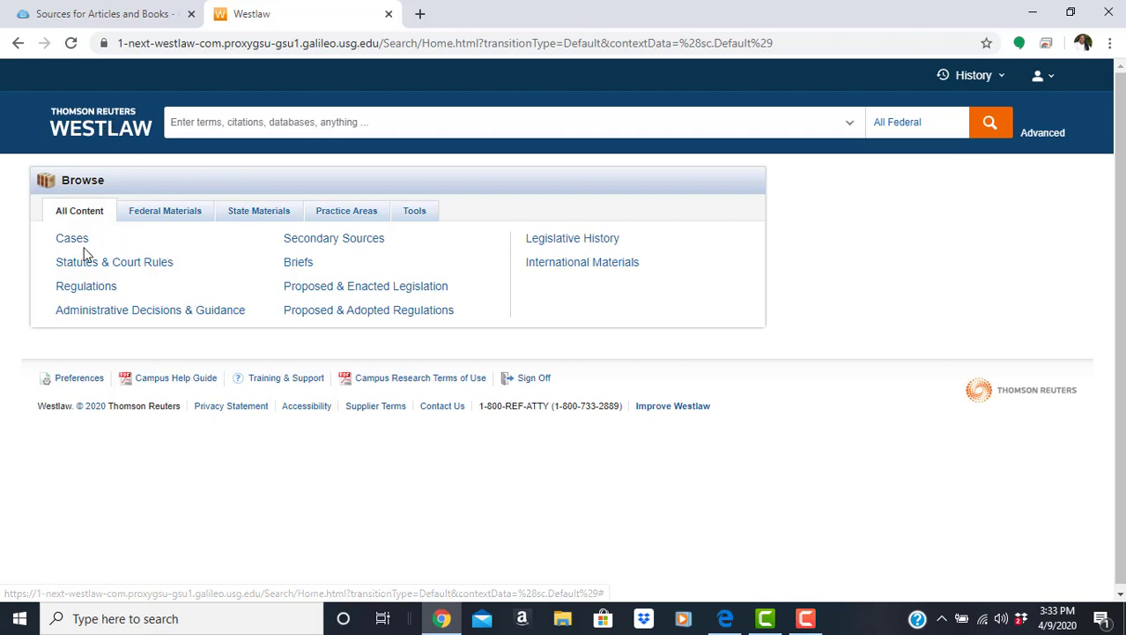
{"action": "left_click", "coordinate": [73, 238]}
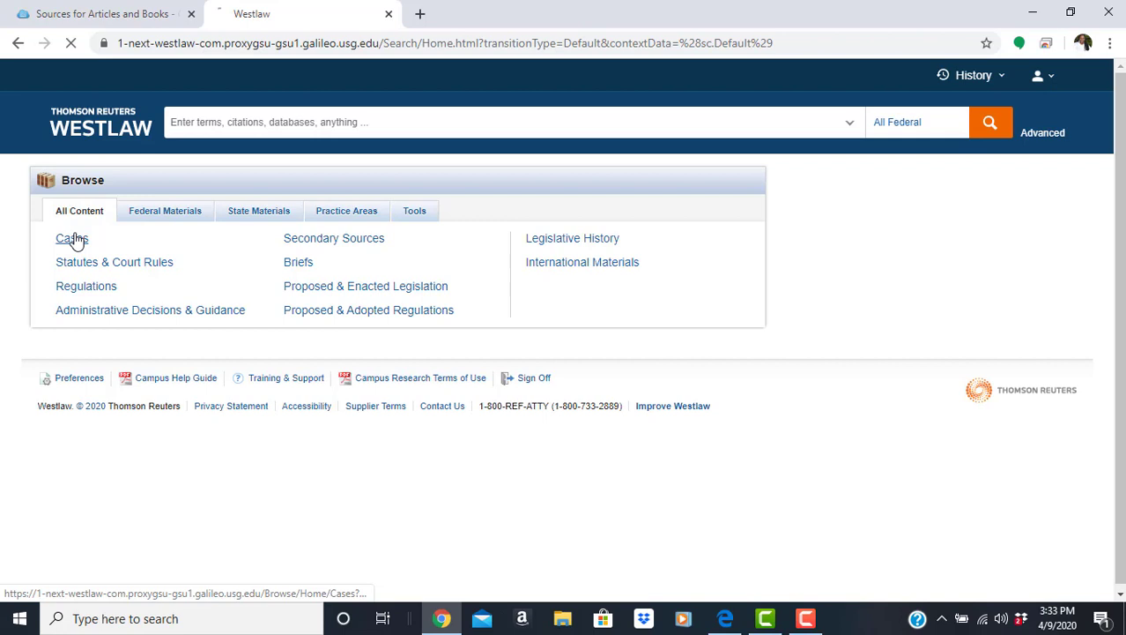
{"action": "left_click", "coordinate": [71, 238]}
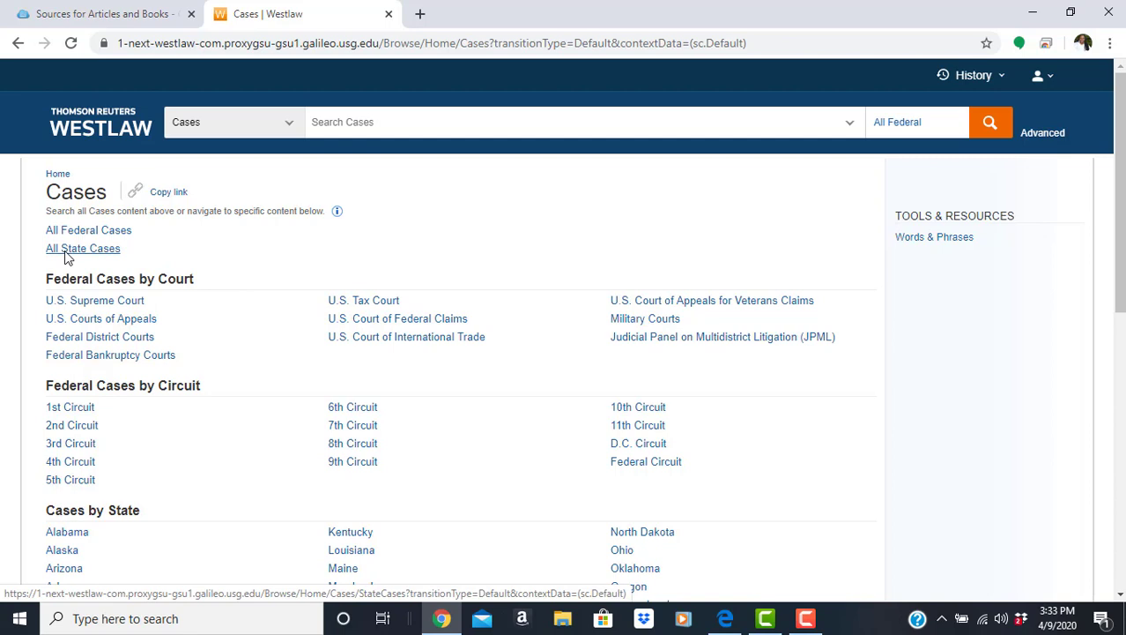
{"action": "mouse_move", "coordinate": [69, 258]}
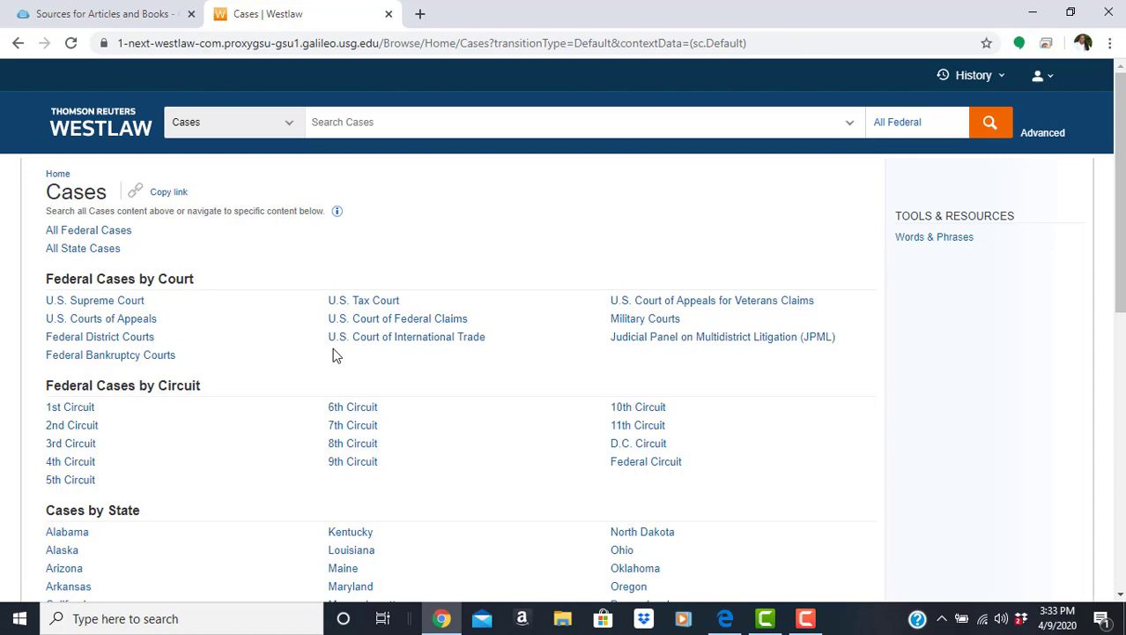
{"action": "mouse_move", "coordinate": [500, 389]}
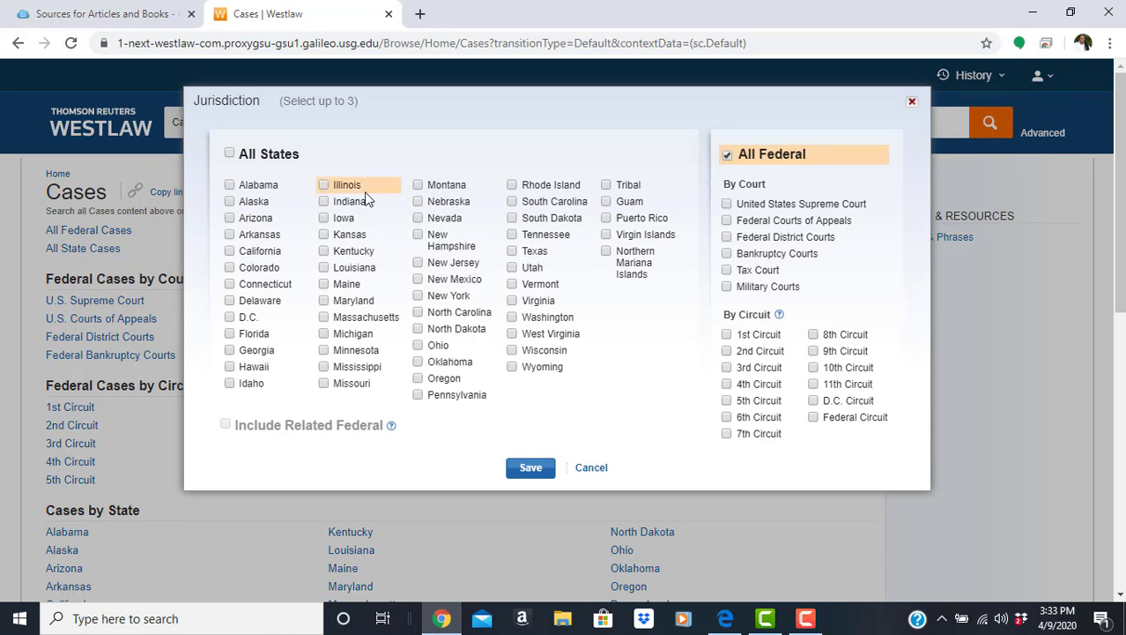
{"action": "left_click", "coordinate": [229, 153]}
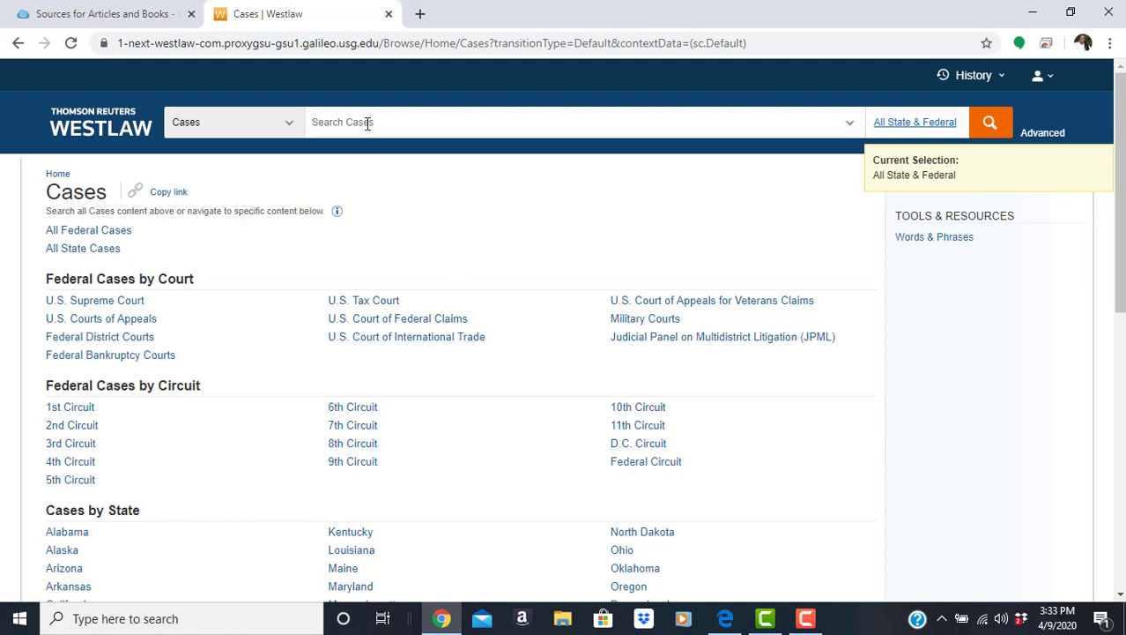
{"action": "left_click", "coordinate": [573, 121]}
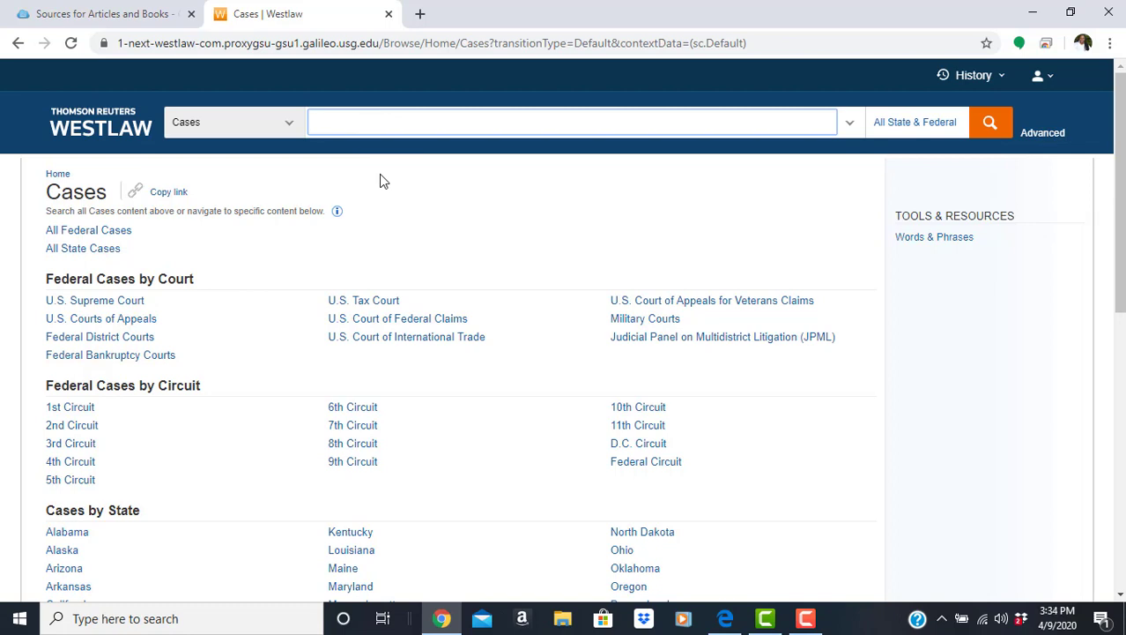
{"action": "left_click", "coordinate": [573, 121]}
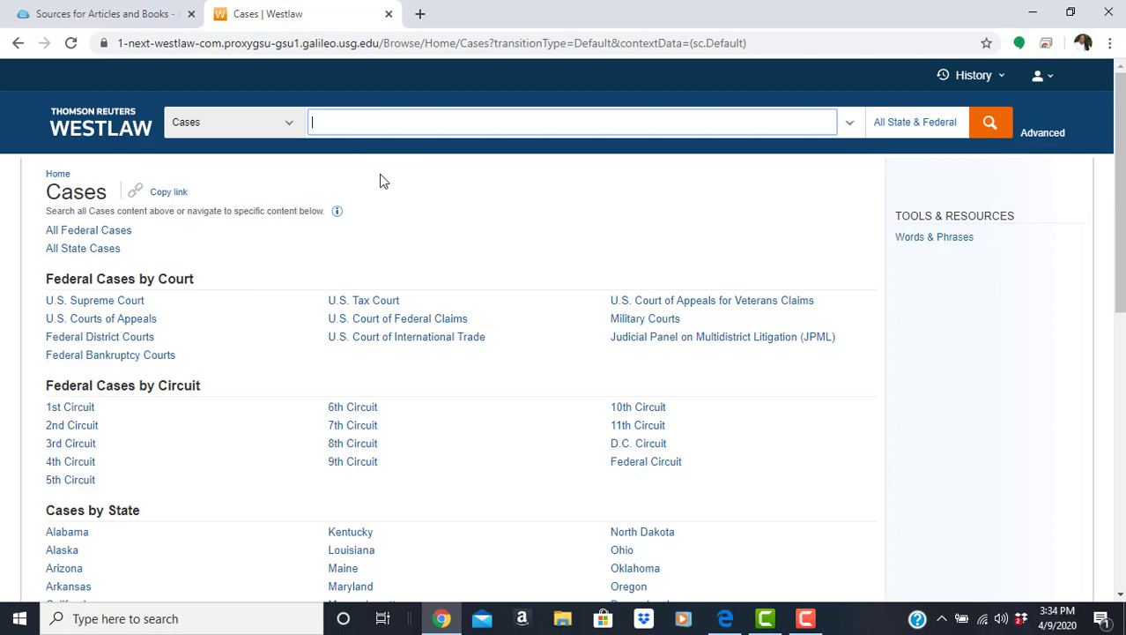
{"action": "type", "text": "criminal law"}
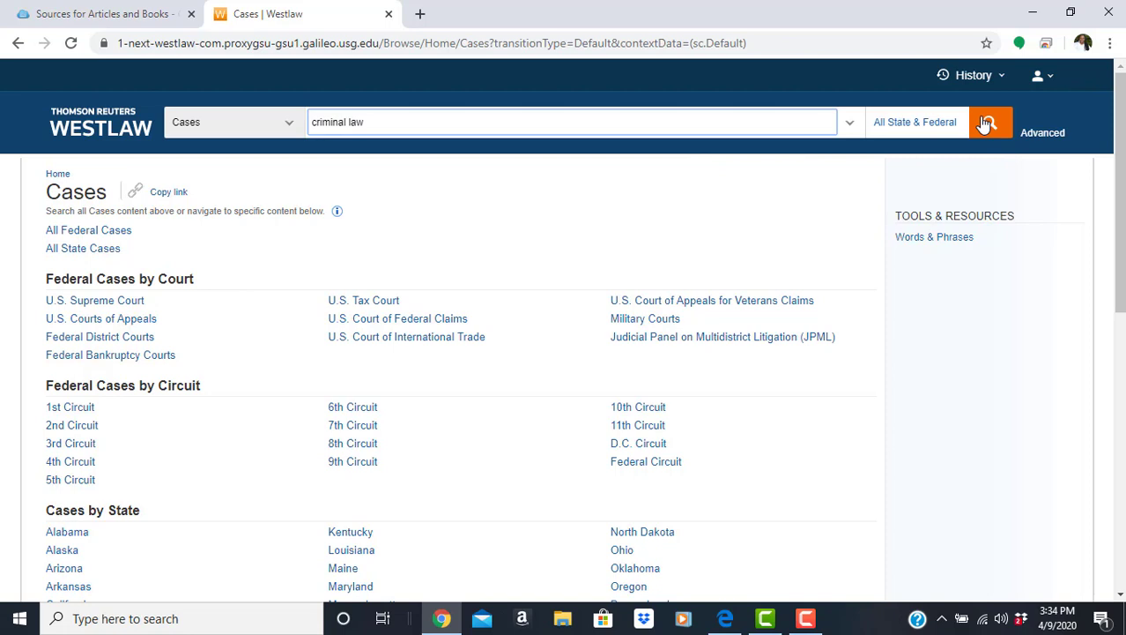
{"action": "left_click", "coordinate": [991, 121]}
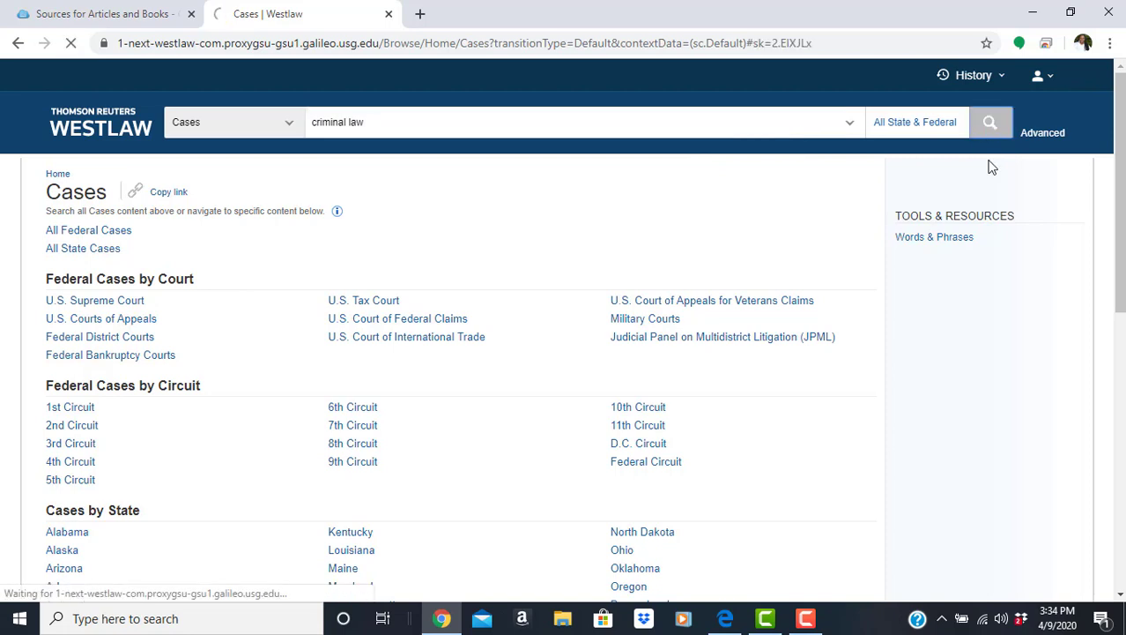
{"action": "left_click", "coordinate": [991, 122]}
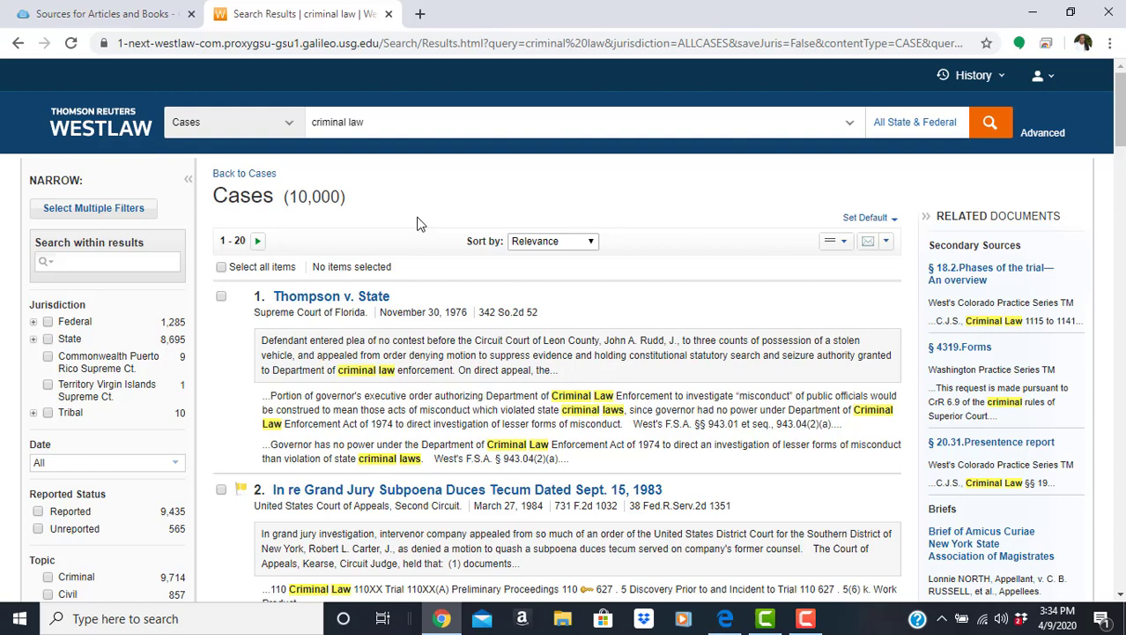
{"action": "mouse_move", "coordinate": [377, 370]}
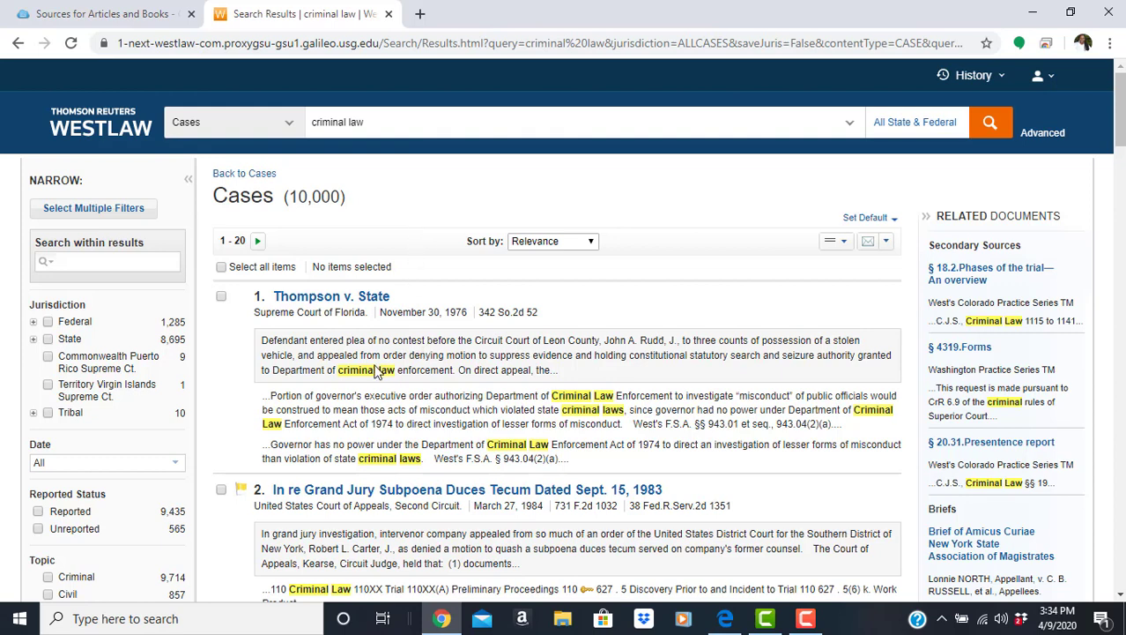
{"action": "mouse_move", "coordinate": [367, 377]}
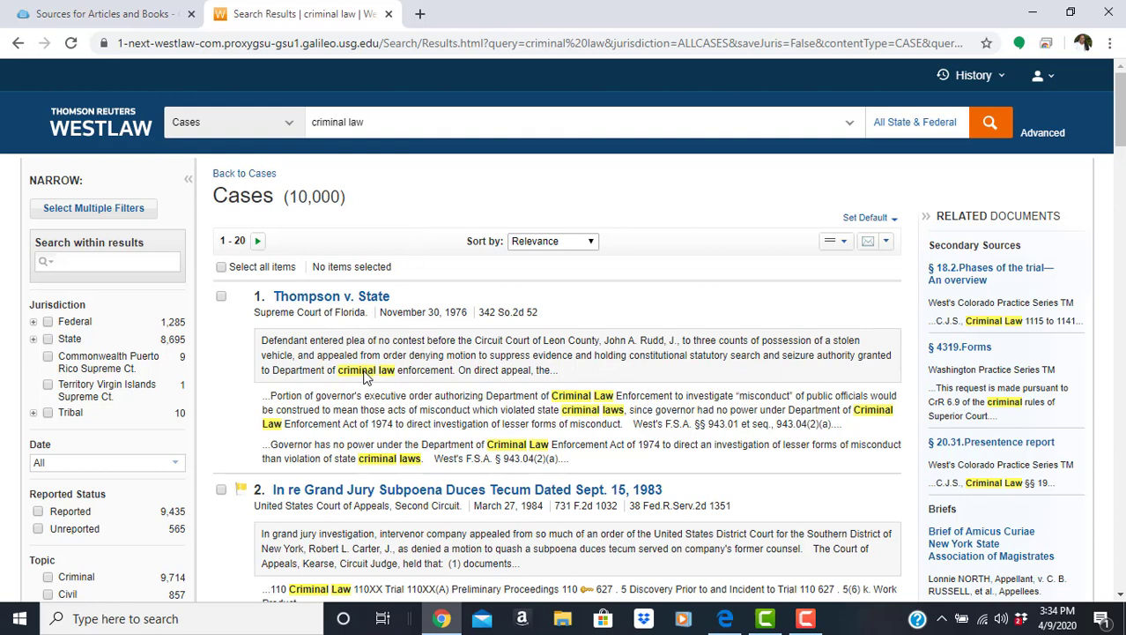
{"action": "mouse_move", "coordinate": [369, 390]}
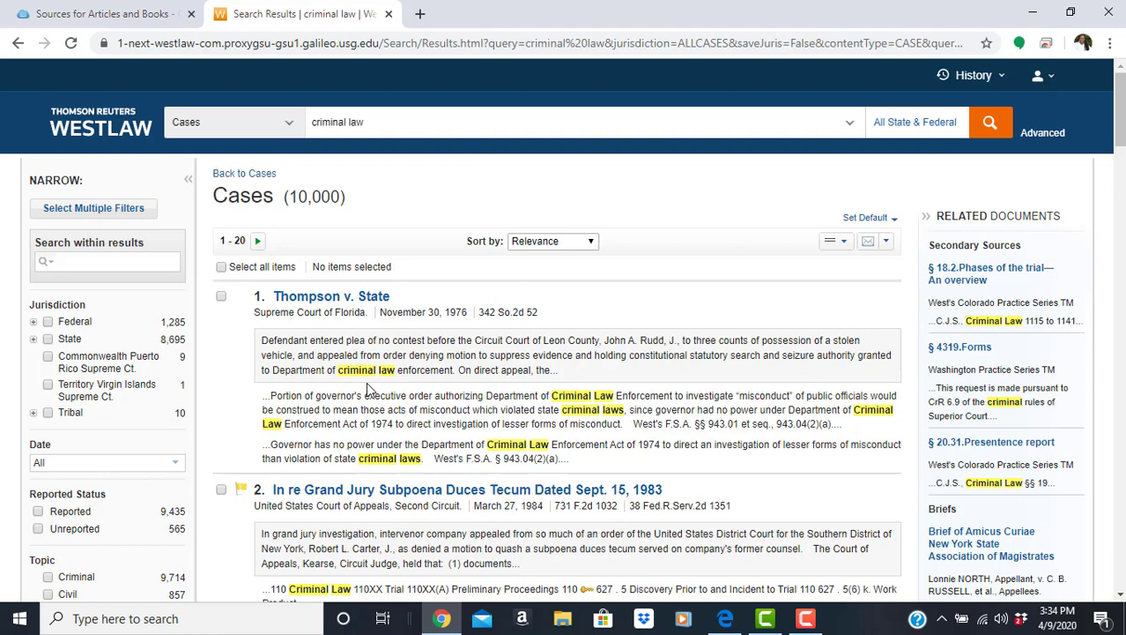
{"action": "mouse_move", "coordinate": [372, 395]}
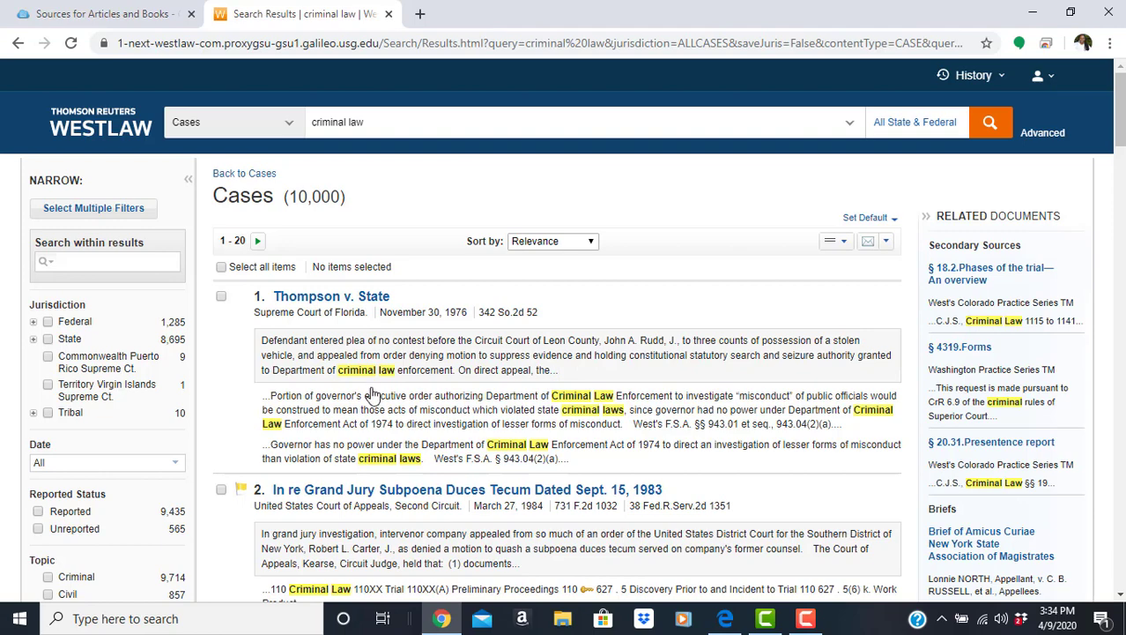
{"action": "scroll", "scroll_direction": "down", "scroll_amount": 3}
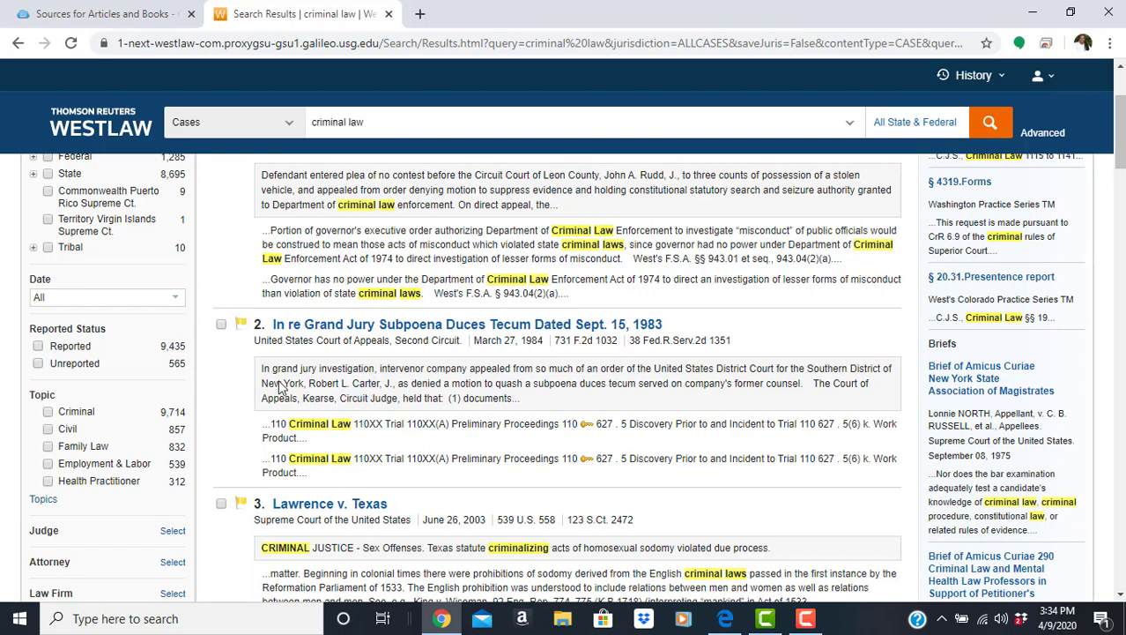
{"action": "scroll", "scroll_direction": "down", "scroll_amount": 3}
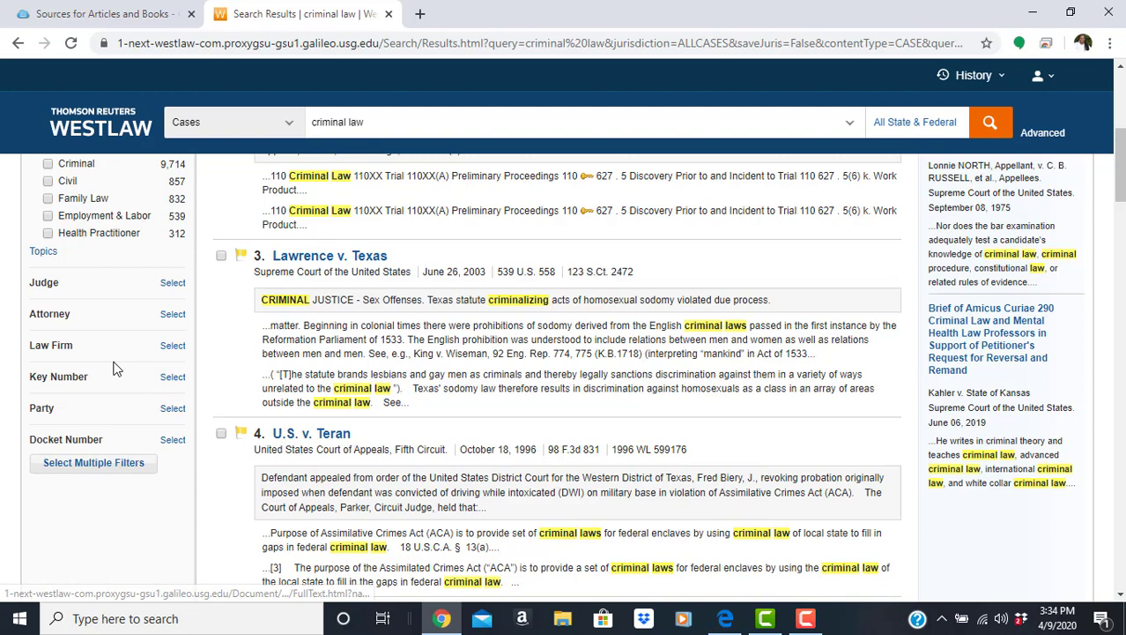
In the Key Number filter, locate and expand topic 37 Assault and Battery
{"action": "left_click", "coordinate": [173, 378]}
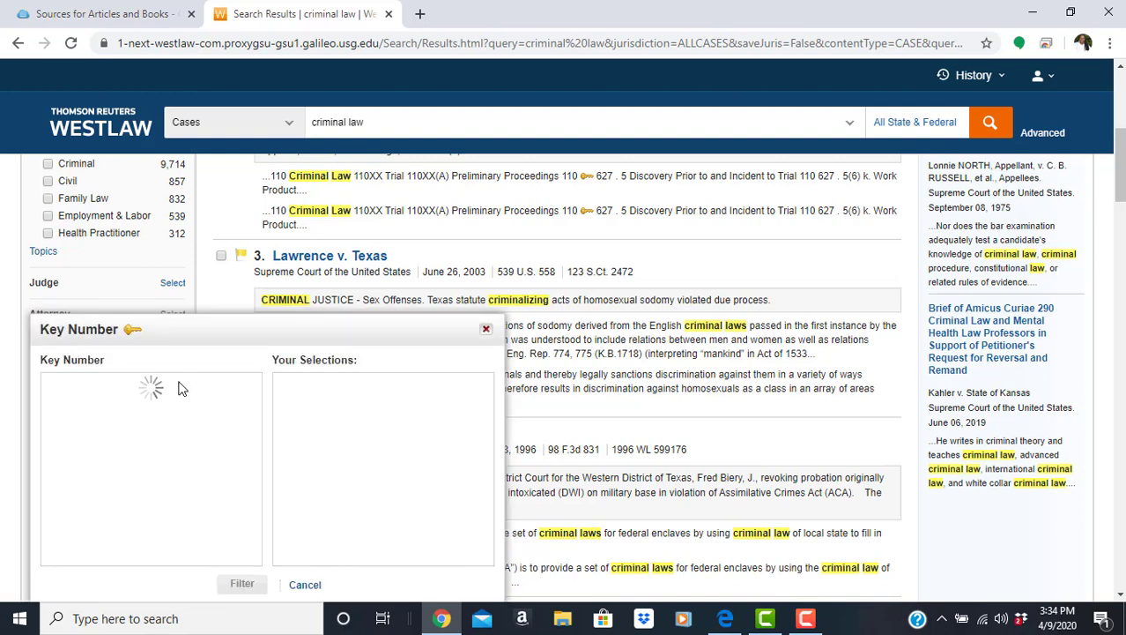
{"action": "mouse_move", "coordinate": [176, 380]}
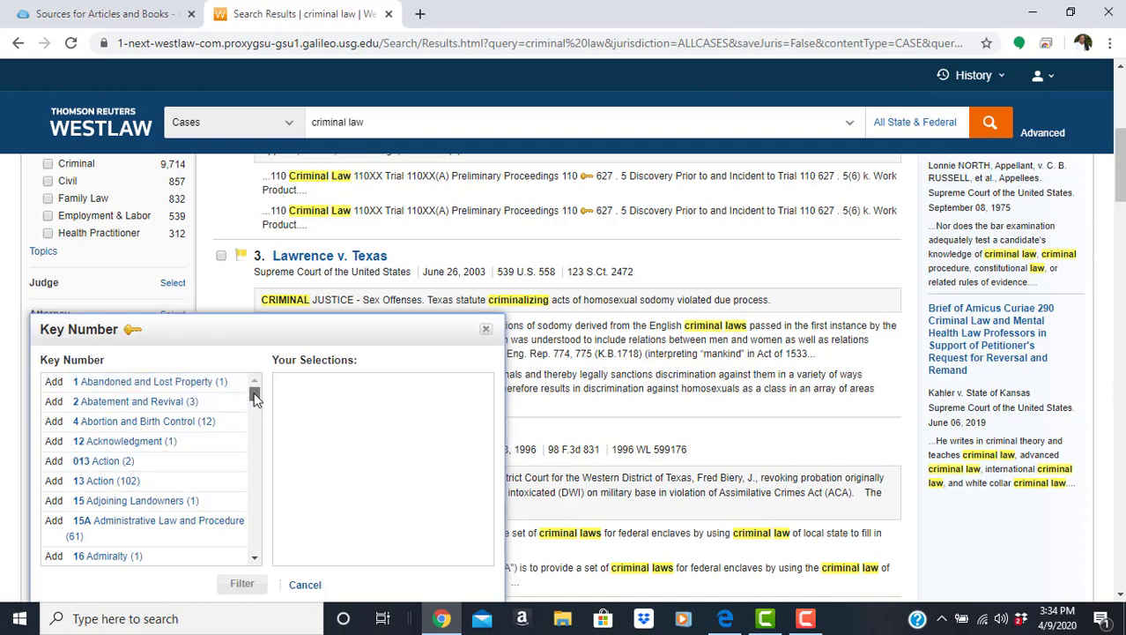
{"action": "scroll", "scroll_direction": "down", "scroll_amount": 3}
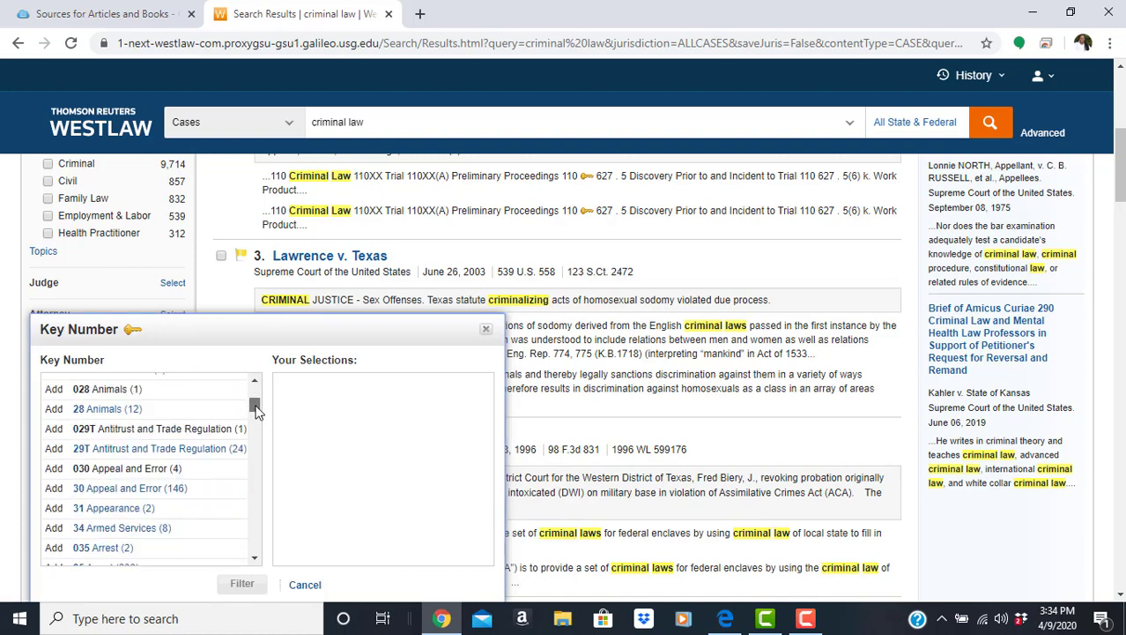
{"action": "scroll", "scroll_direction": "down", "scroll_amount": 3}
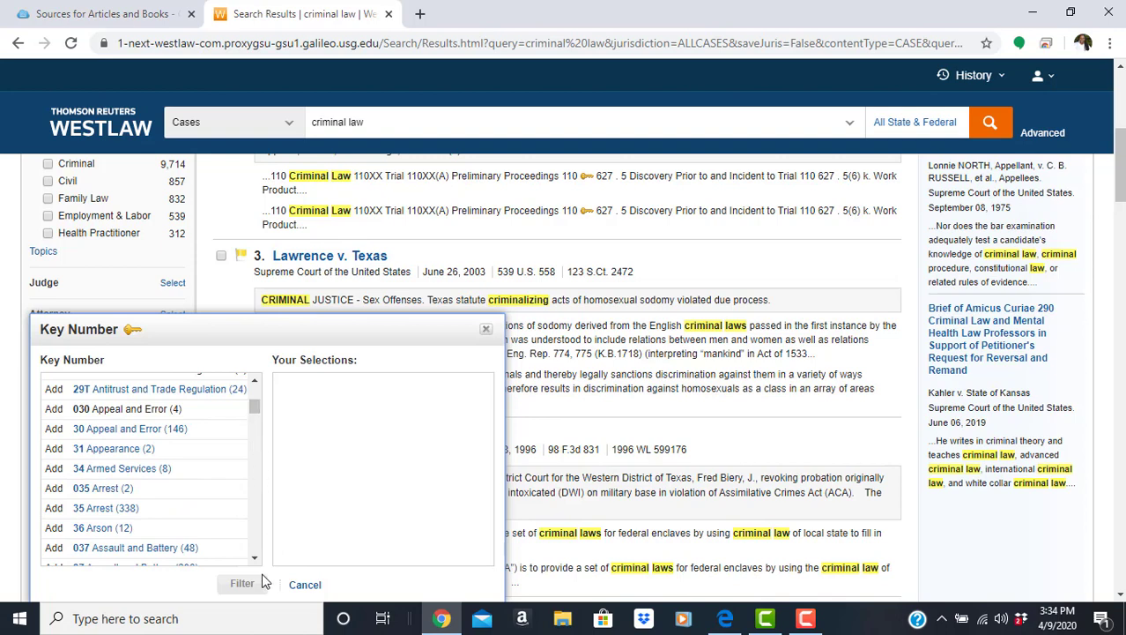
{"action": "scroll", "scroll_direction": "down", "scroll_amount": 3}
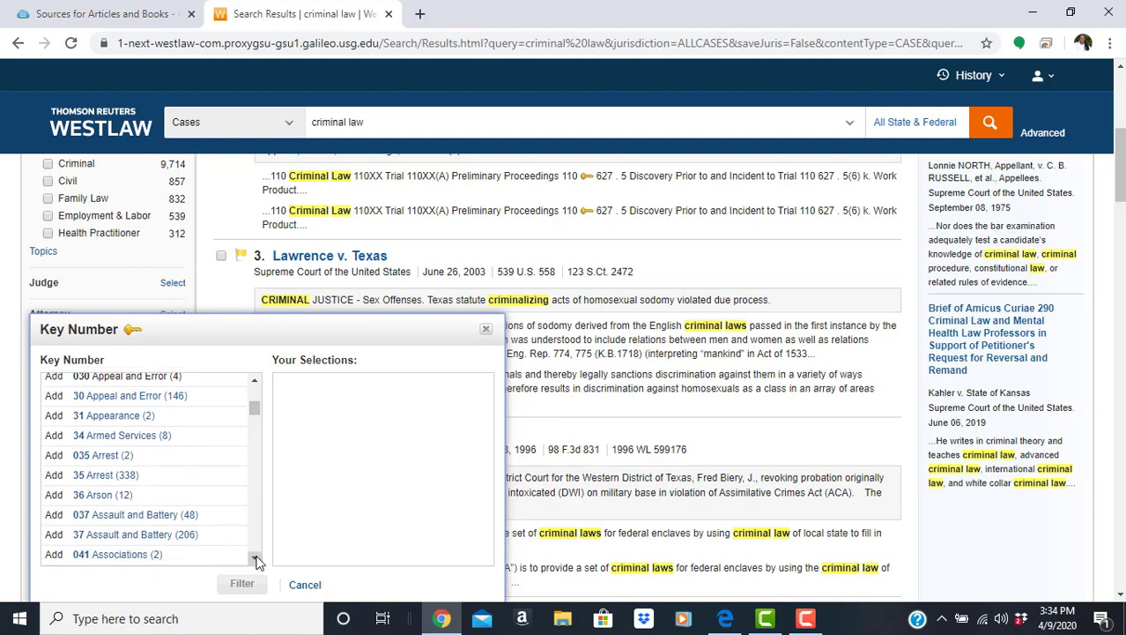
{"action": "mouse_move", "coordinate": [261, 546]}
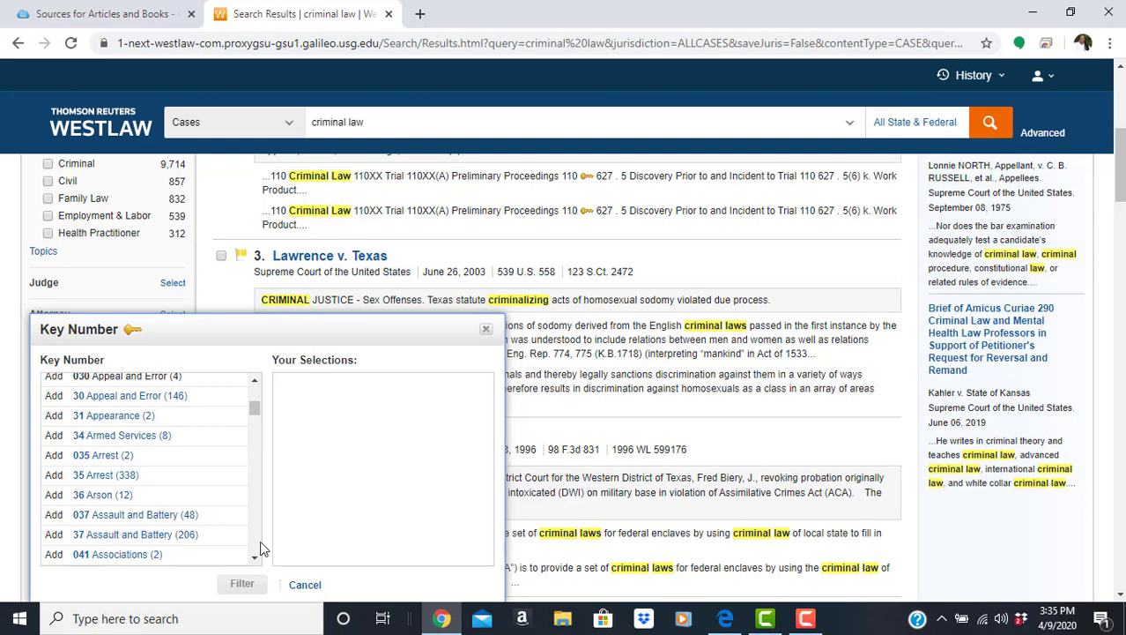
{"action": "mouse_move", "coordinate": [155, 519]}
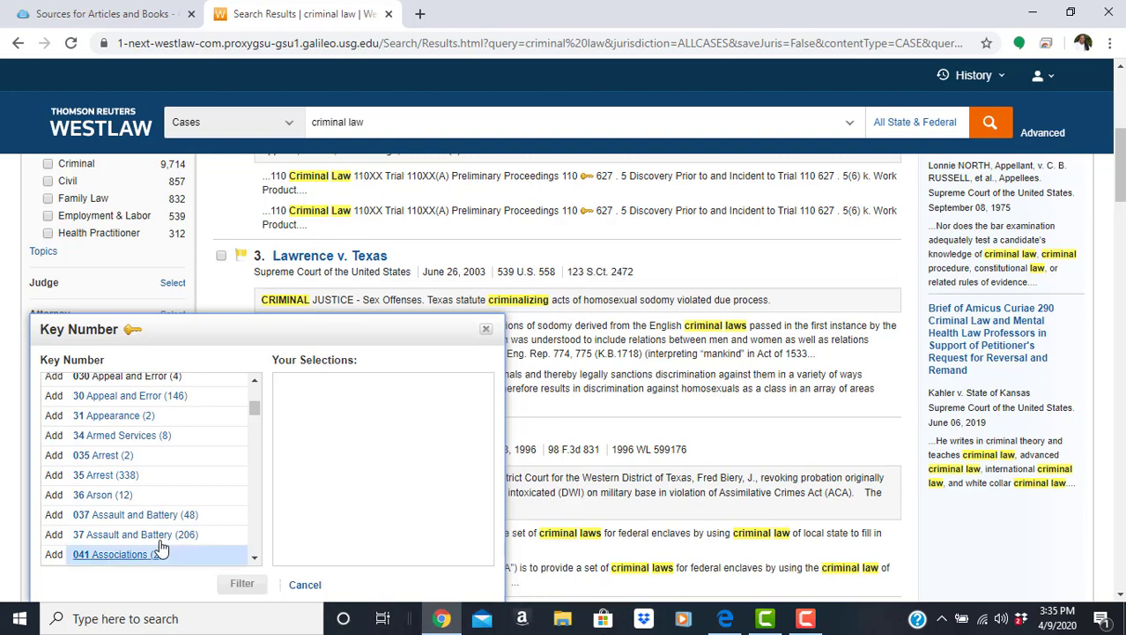
{"action": "left_click", "coordinate": [120, 553]}
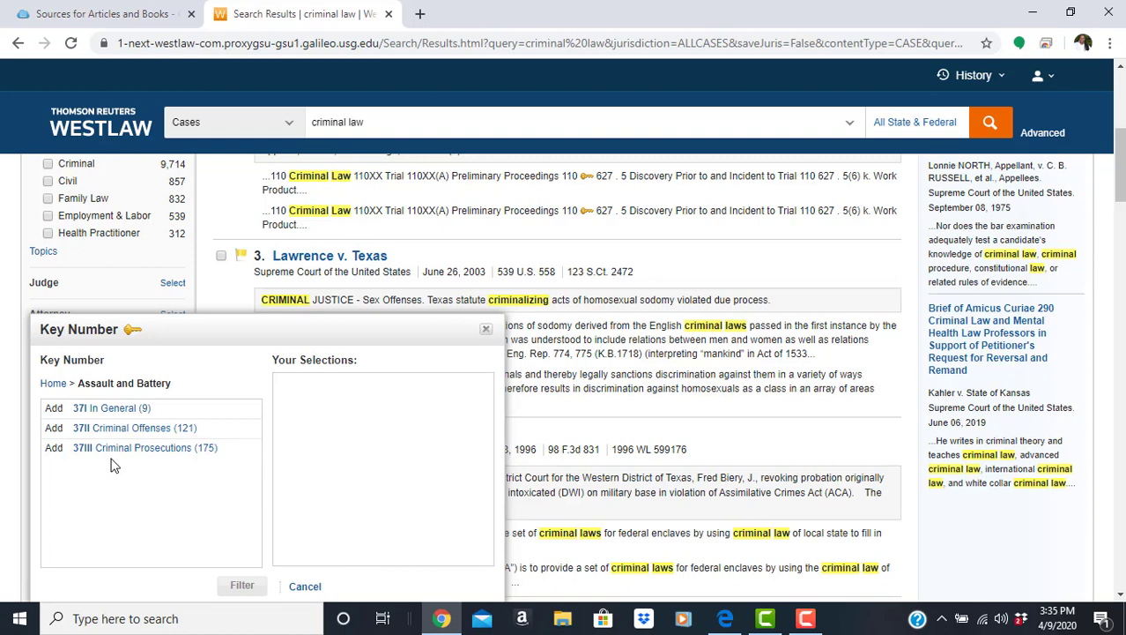
{"action": "mouse_move", "coordinate": [144, 447]}
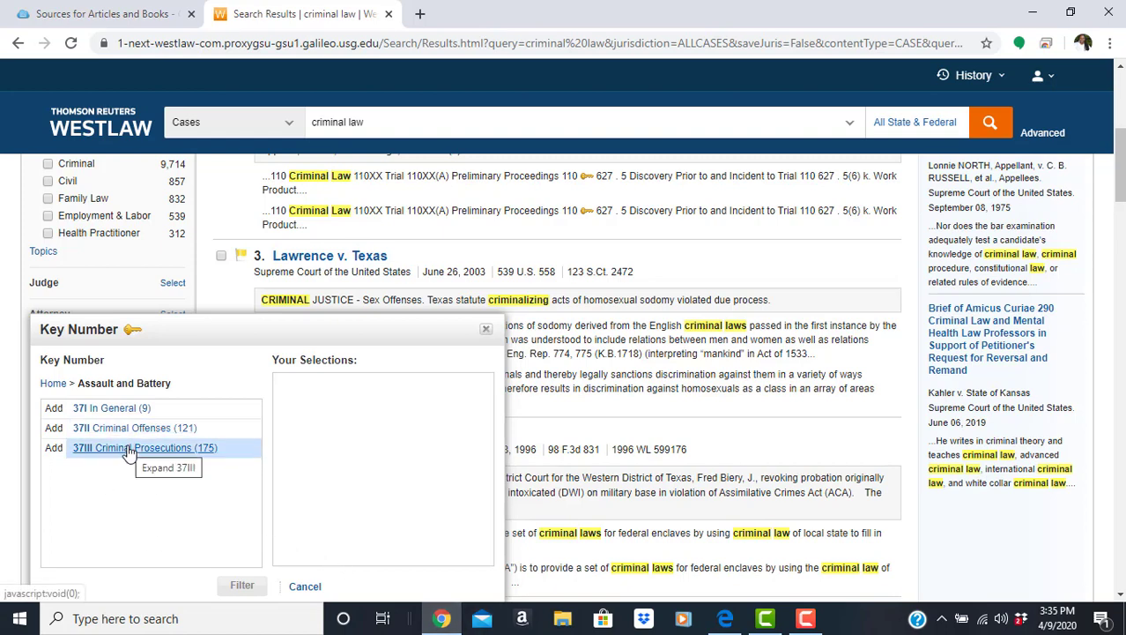
Under Criminal Prosecutions, add 37III(F) Questions of Law or Fact to the selections
{"action": "left_click", "coordinate": [144, 448]}
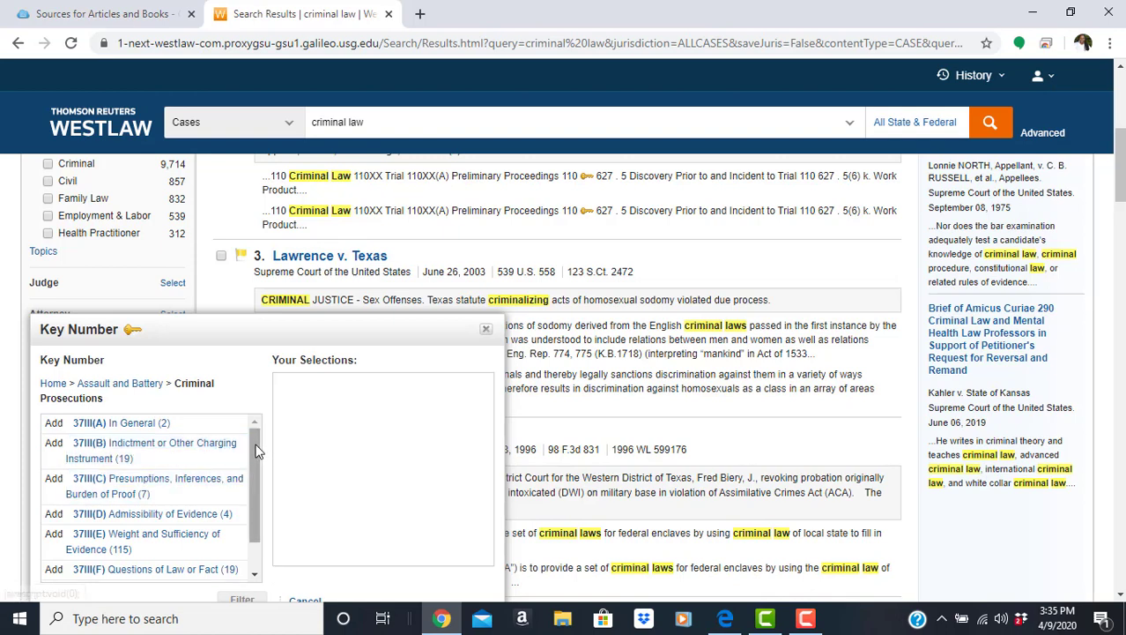
{"action": "scroll", "scroll_direction": "down", "scroll_amount": 3}
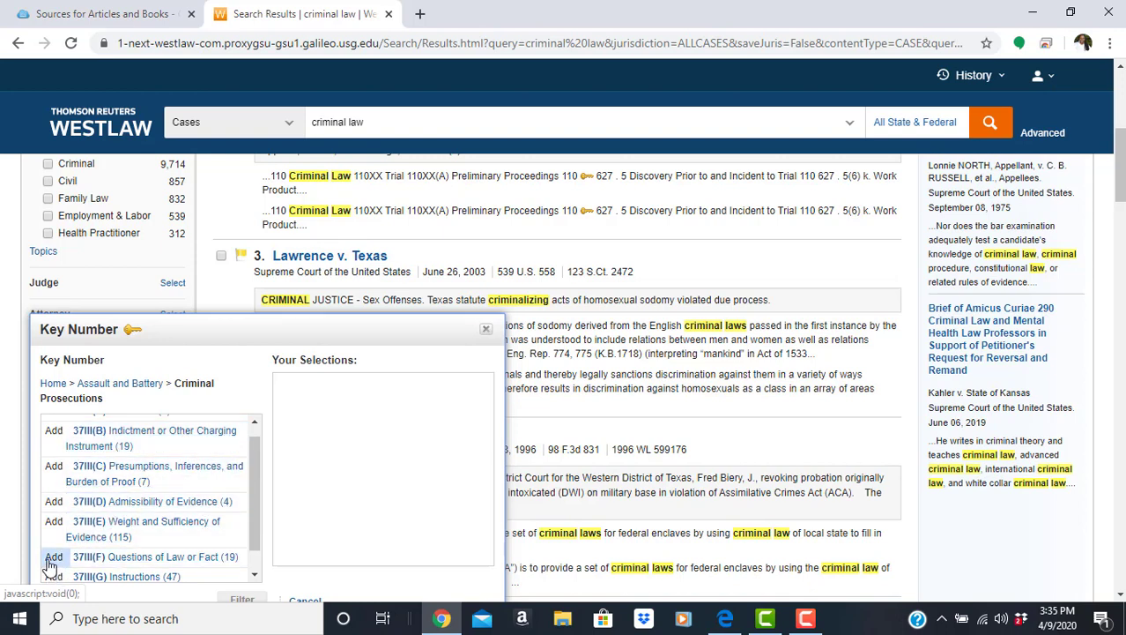
{"action": "mouse_move", "coordinate": [258, 519]}
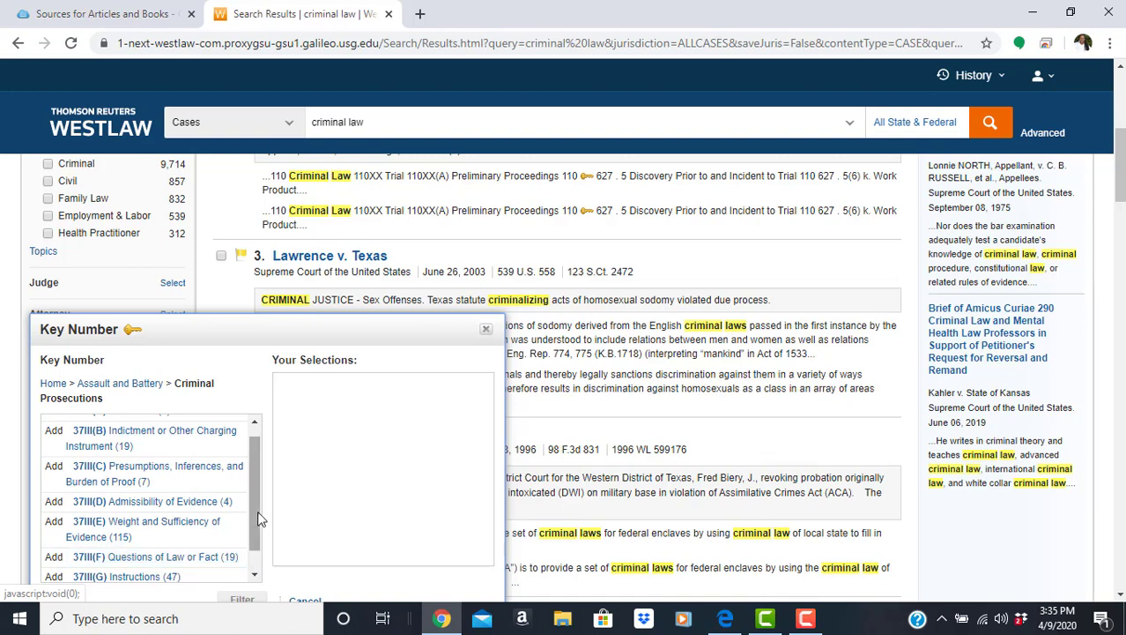
{"action": "scroll", "scroll_direction": "down", "scroll_amount": 3}
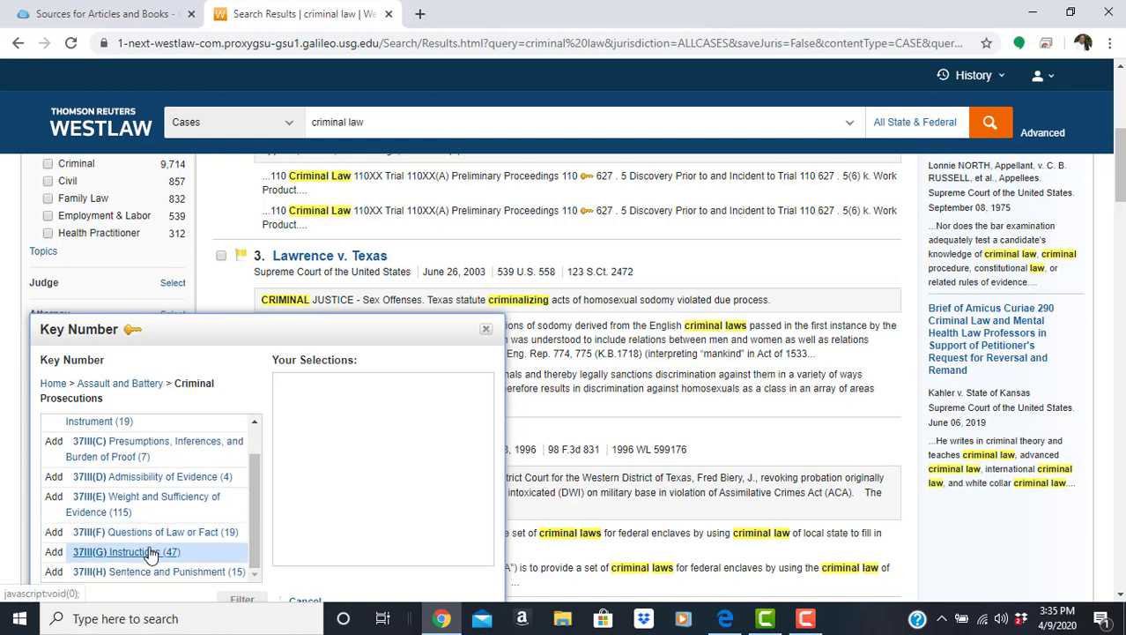
{"action": "mouse_move", "coordinate": [138, 532]}
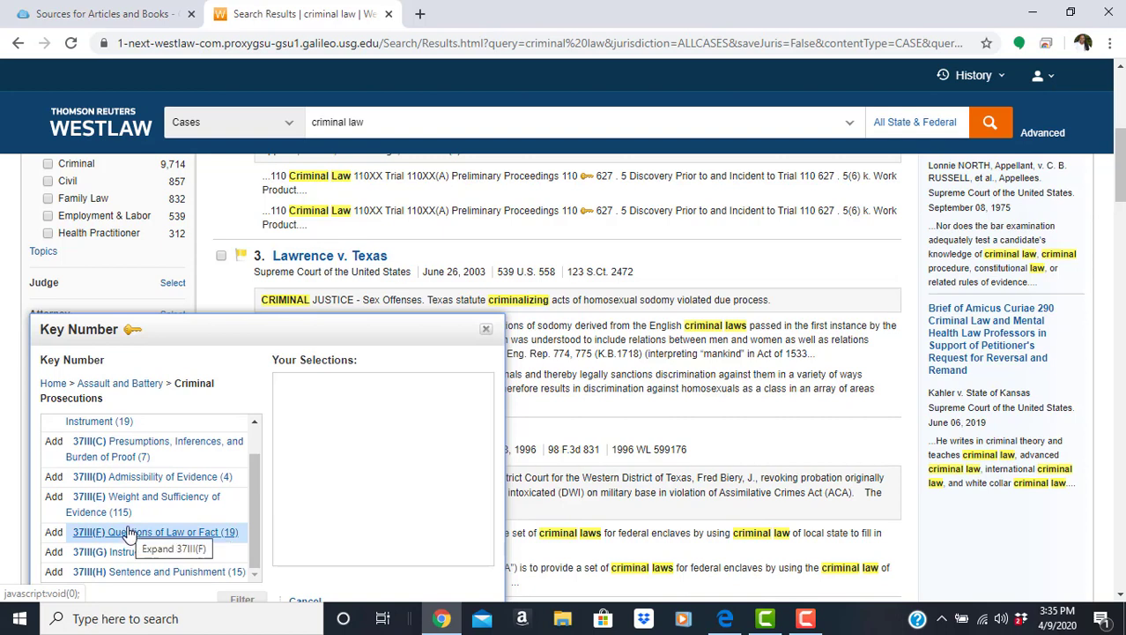
{"action": "mouse_move", "coordinate": [225, 545]}
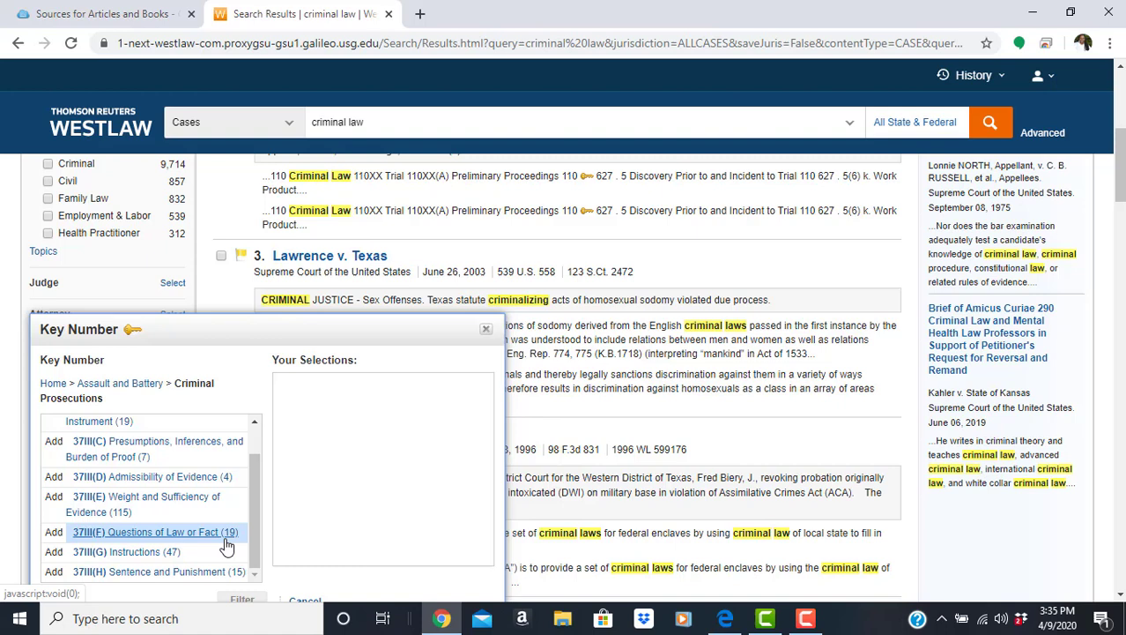
{"action": "left_click", "coordinate": [53, 532]}
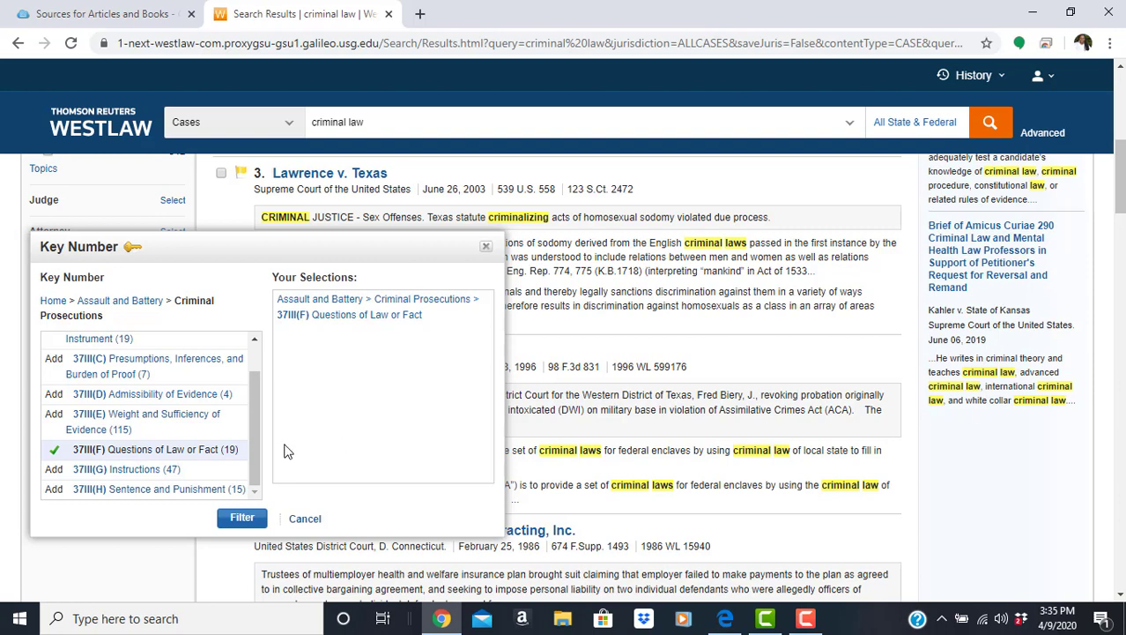
Apply the key number filter to get 19 cases and select State v. Bauer
{"action": "left_click", "coordinate": [242, 518]}
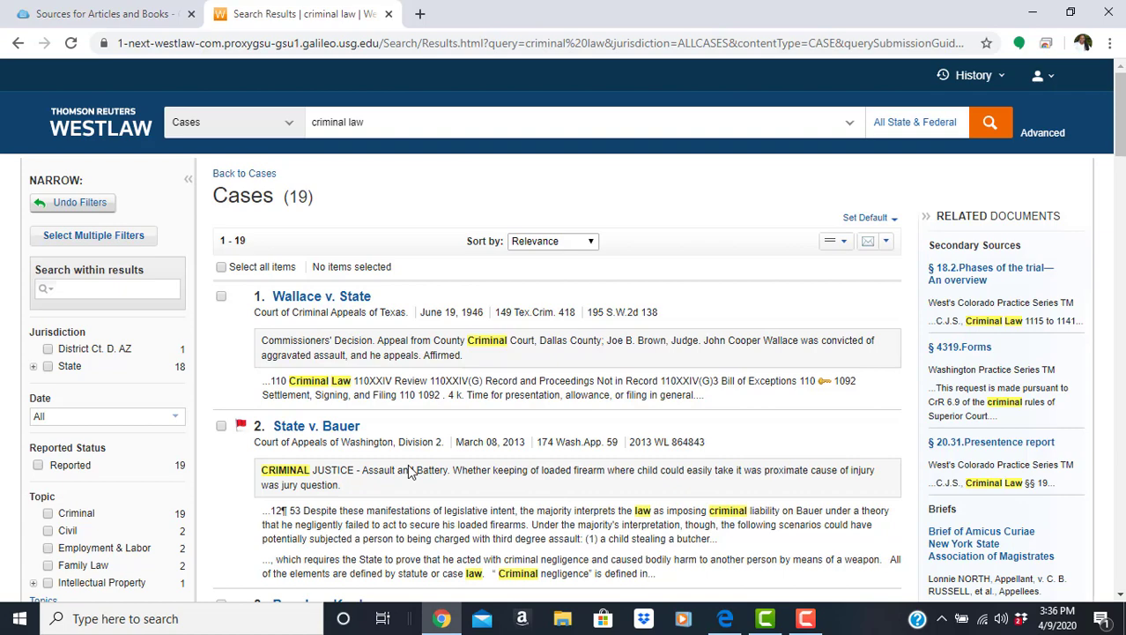
{"action": "scroll", "scroll_direction": "down", "scroll_amount": 3}
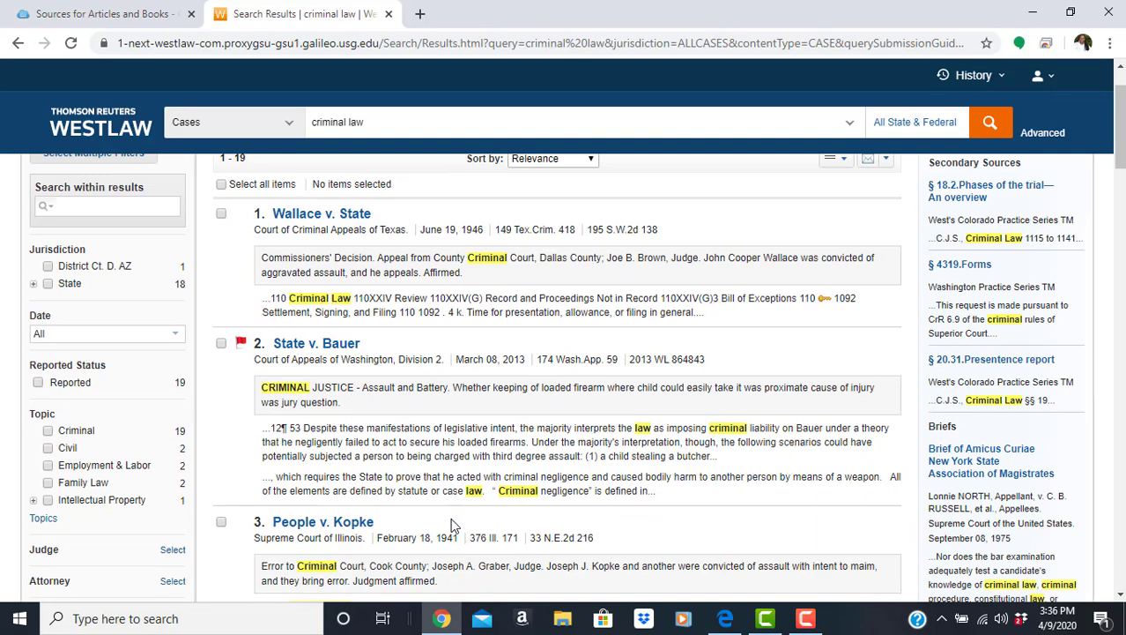
{"action": "scroll", "scroll_direction": "down", "scroll_amount": 3}
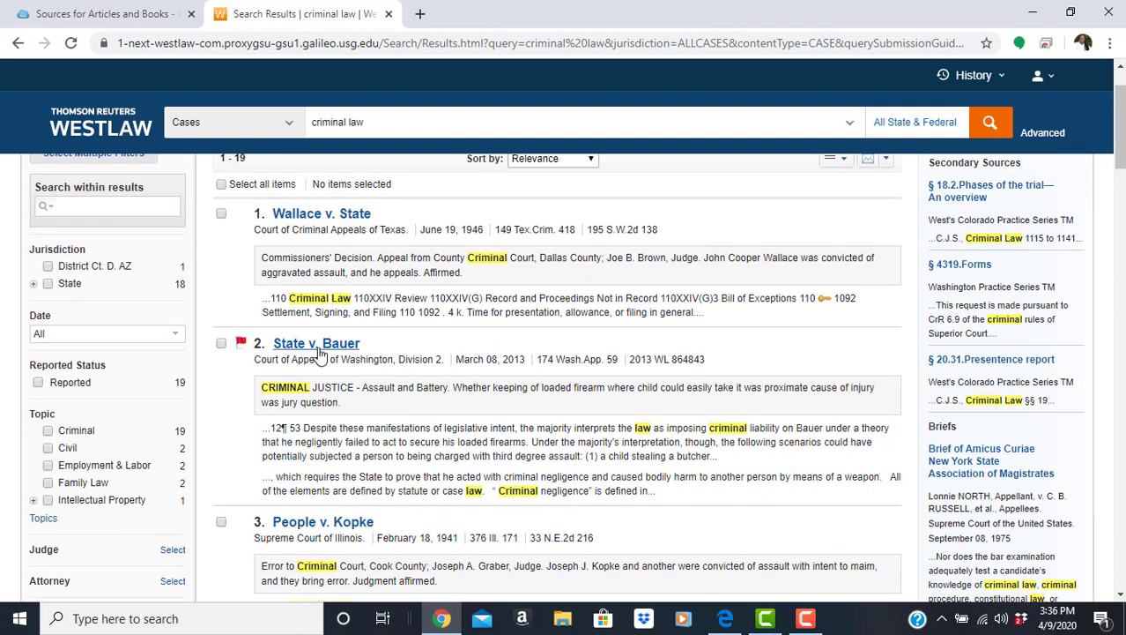
{"action": "mouse_move", "coordinate": [317, 342]}
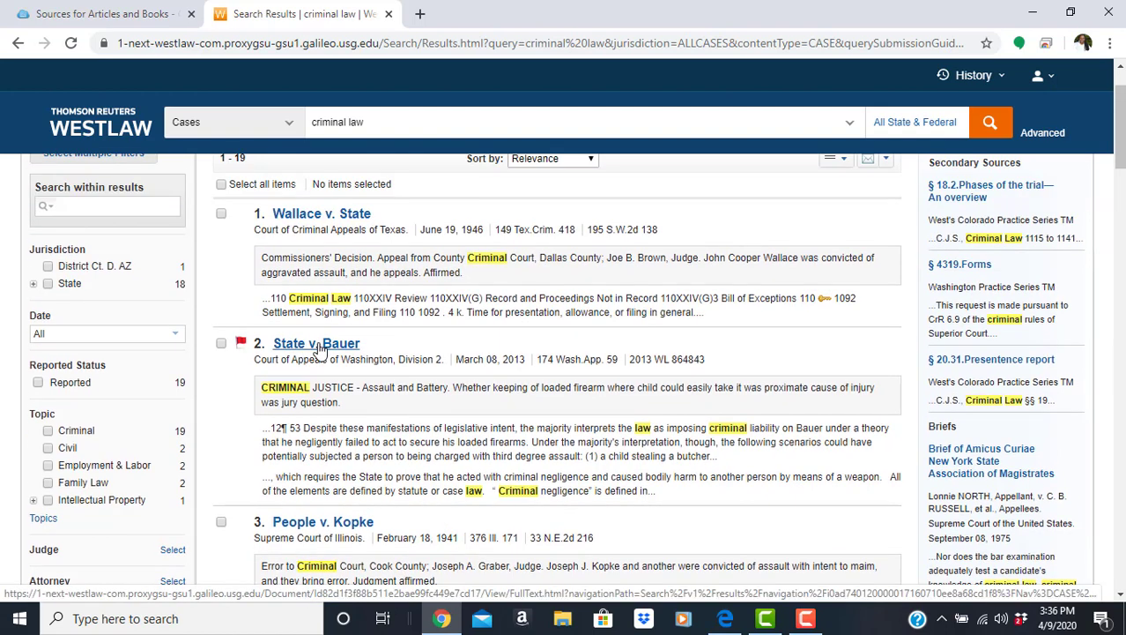
{"action": "left_click", "coordinate": [316, 342]}
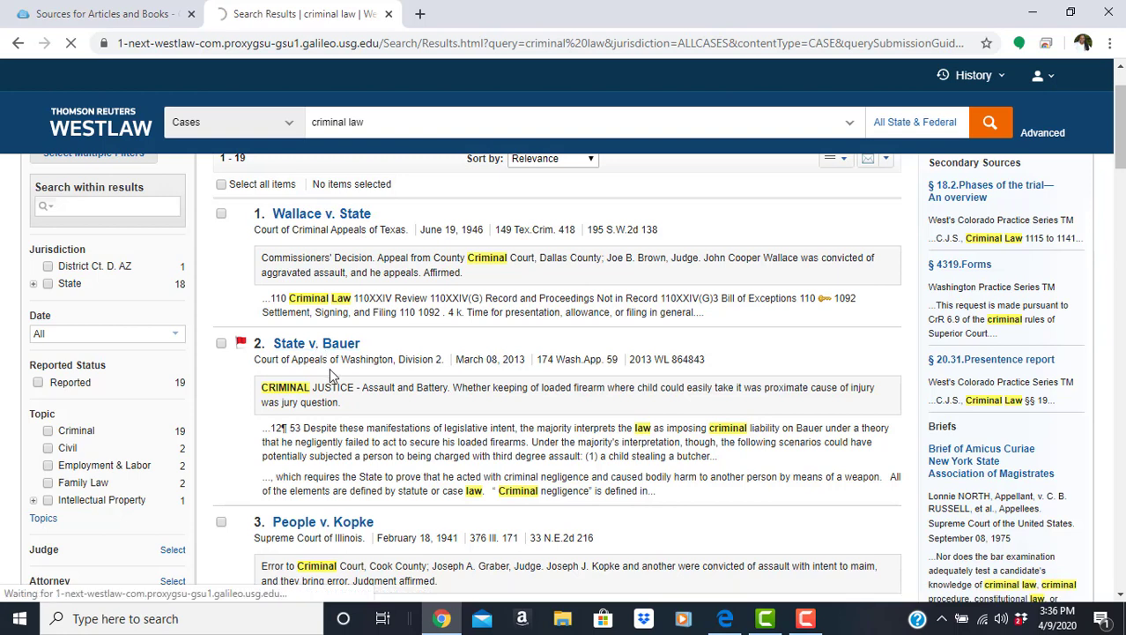
{"action": "left_click", "coordinate": [317, 342]}
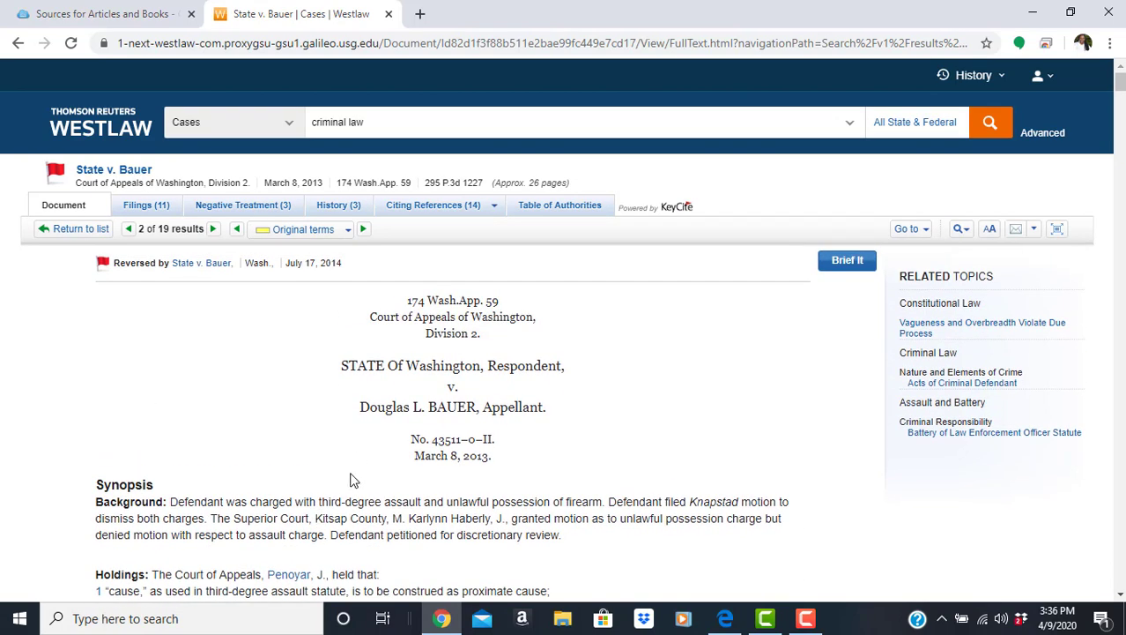
{"action": "scroll", "scroll_direction": "down", "scroll_amount": 3}
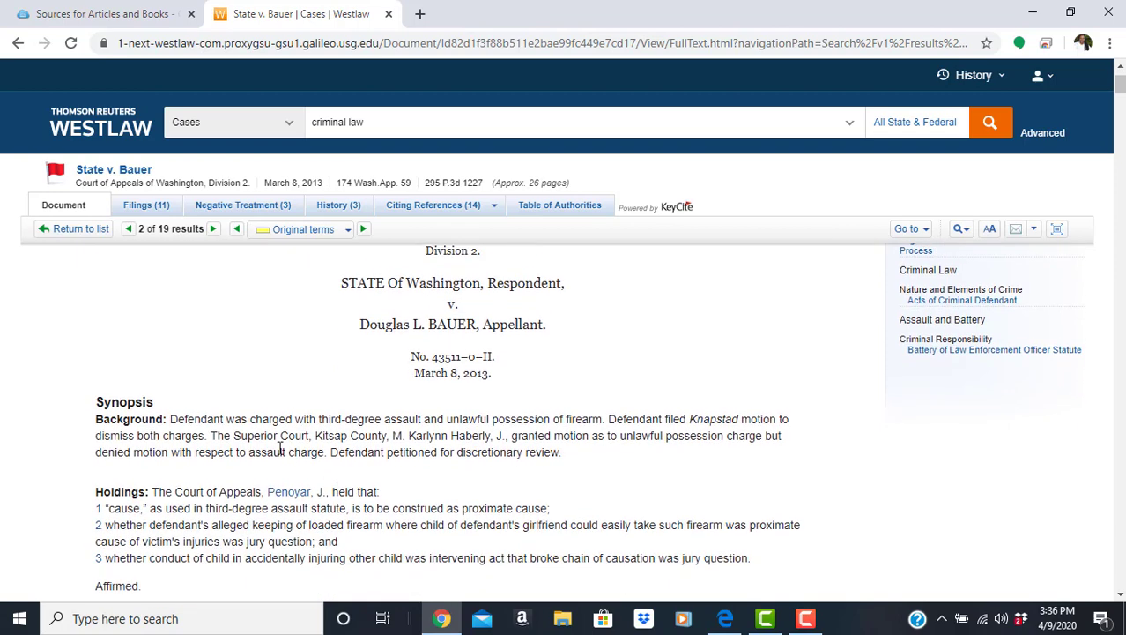
{"action": "mouse_move", "coordinate": [93, 431]}
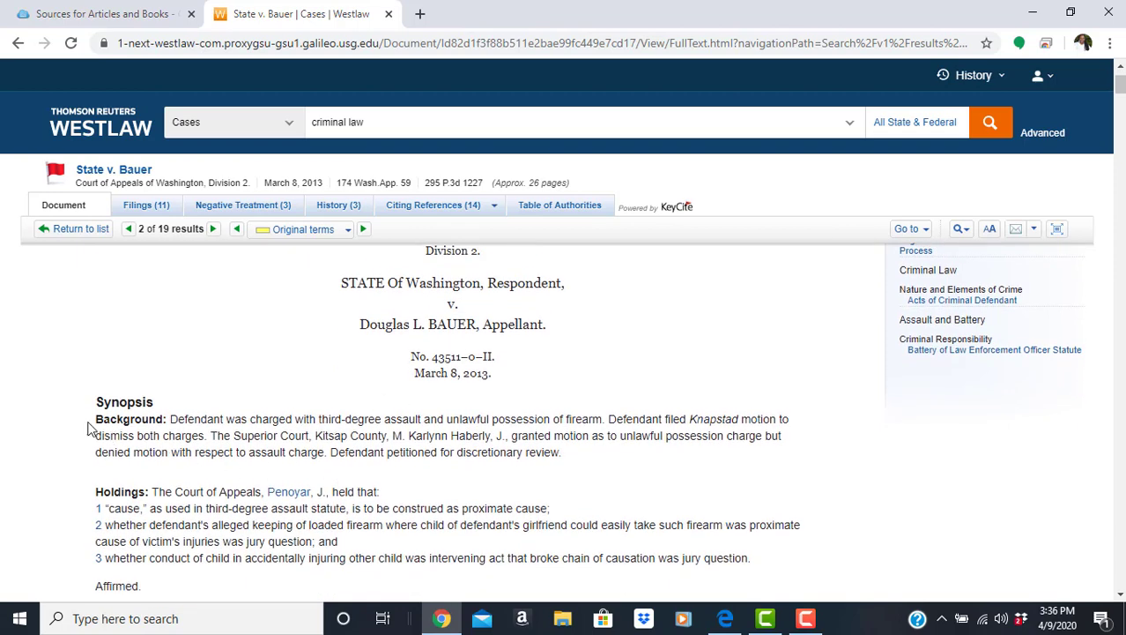
{"action": "double_click", "coordinate": [109, 420]}
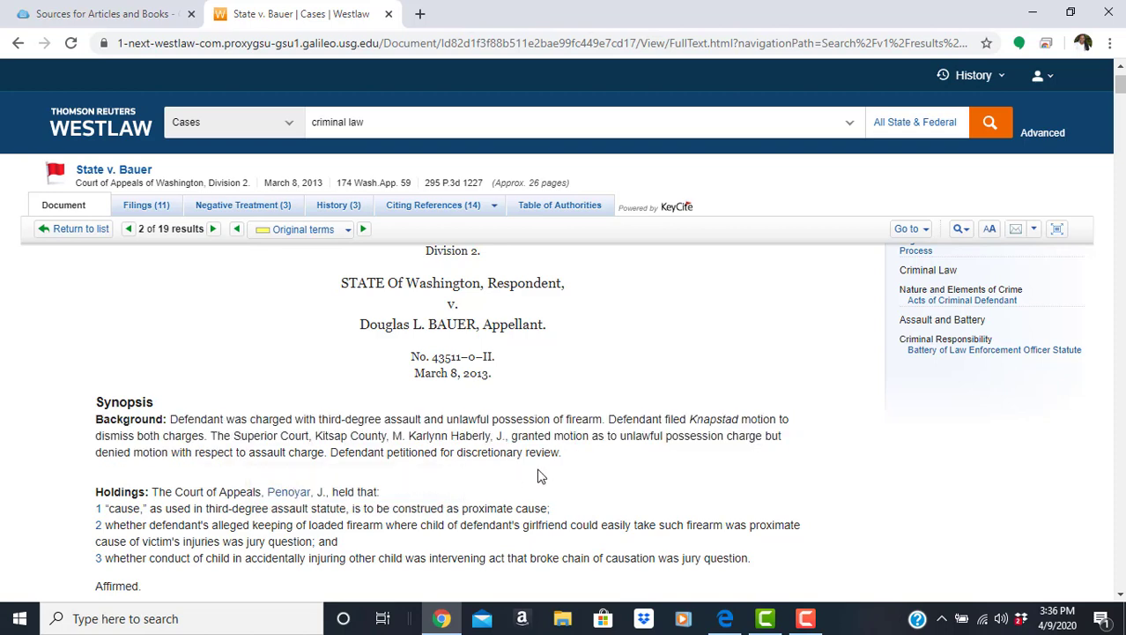
{"action": "scroll", "scroll_direction": "down", "scroll_amount": 3}
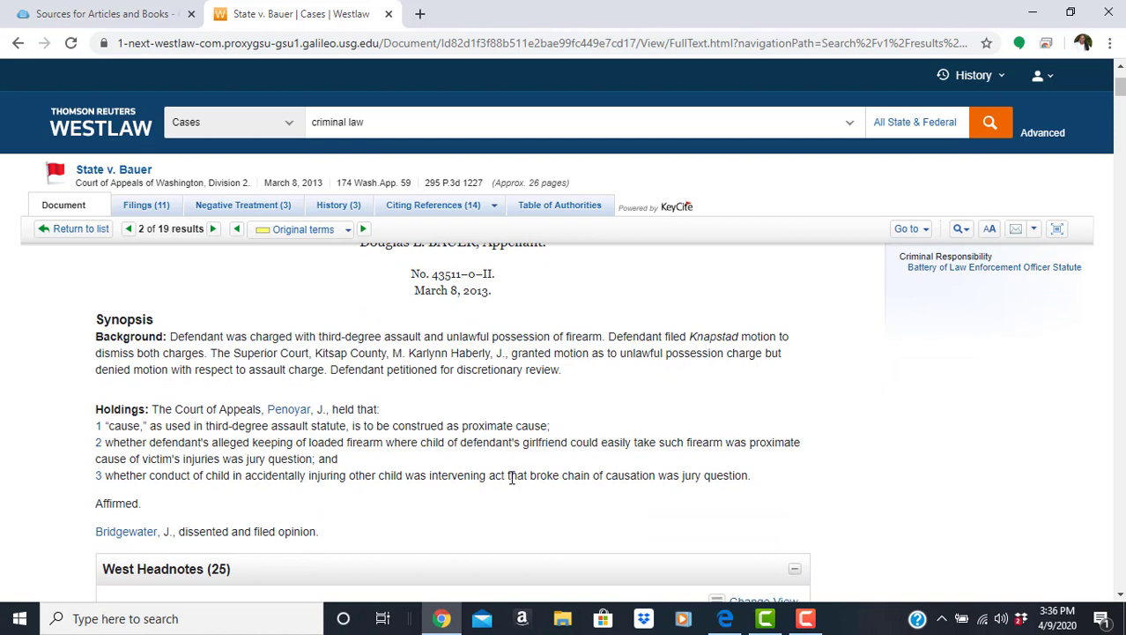
{"action": "mouse_move", "coordinate": [138, 413]}
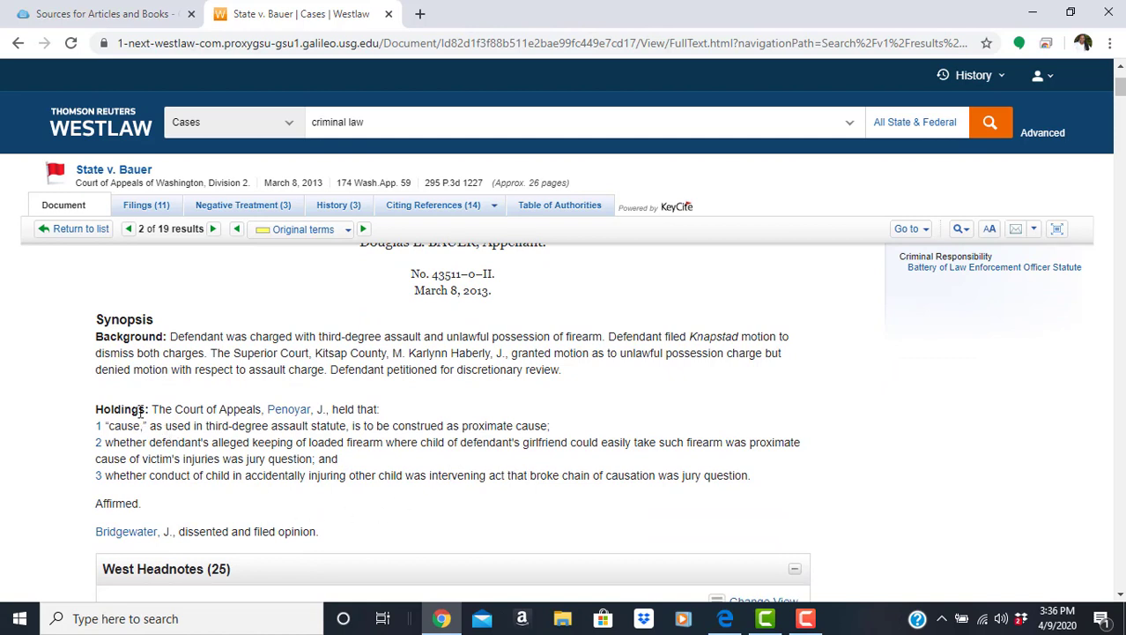
{"action": "mouse_move", "coordinate": [288, 409]}
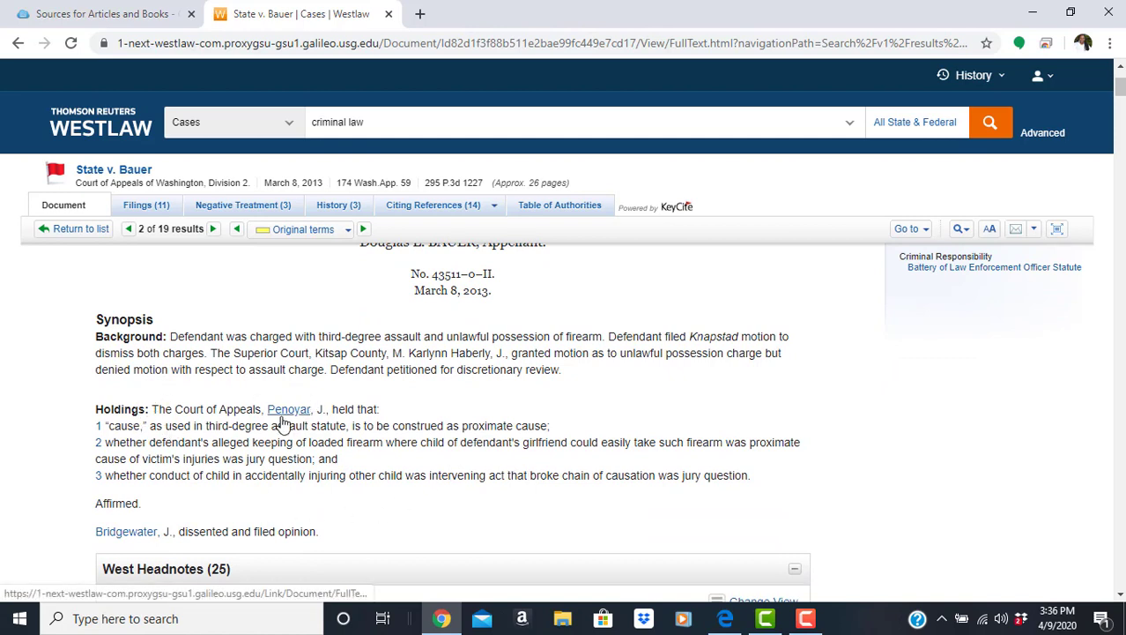
{"action": "double_click", "coordinate": [116, 504]}
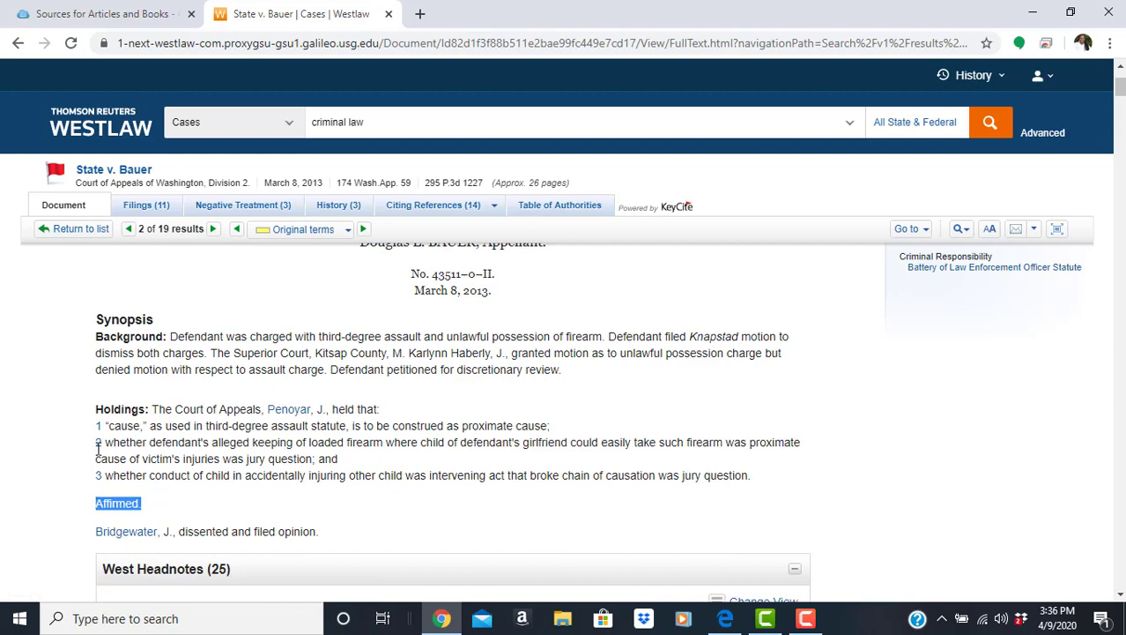
{"action": "left_click_drag", "start_coordinate": [103, 424], "coordinate": [177, 476]}
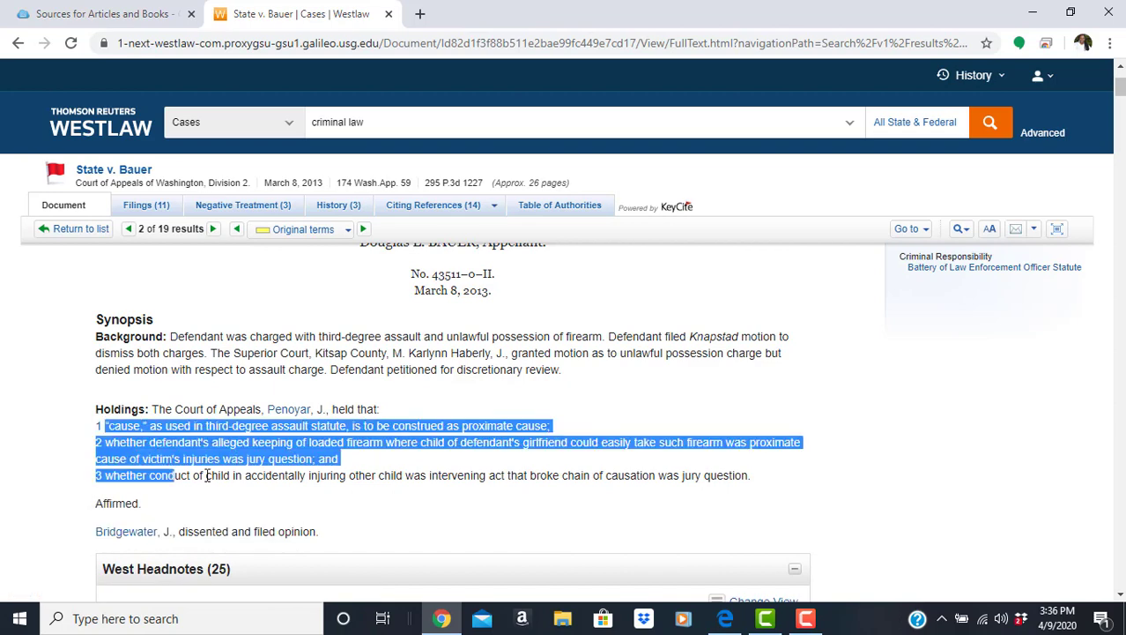
{"action": "left_click", "coordinate": [732, 461]}
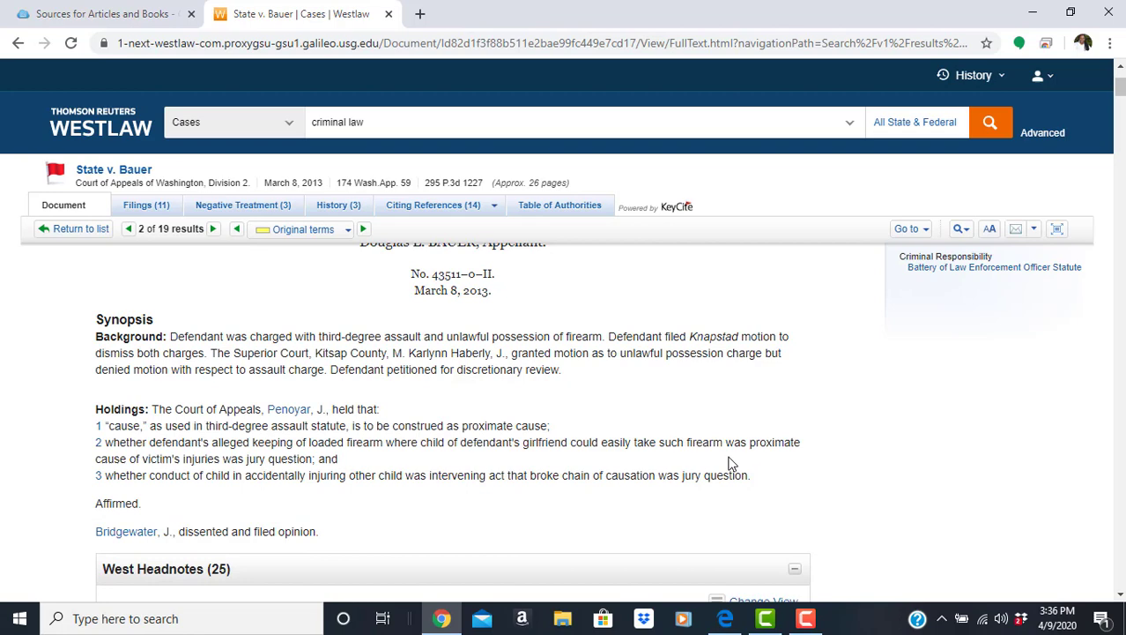
{"action": "mouse_move", "coordinate": [861, 490]}
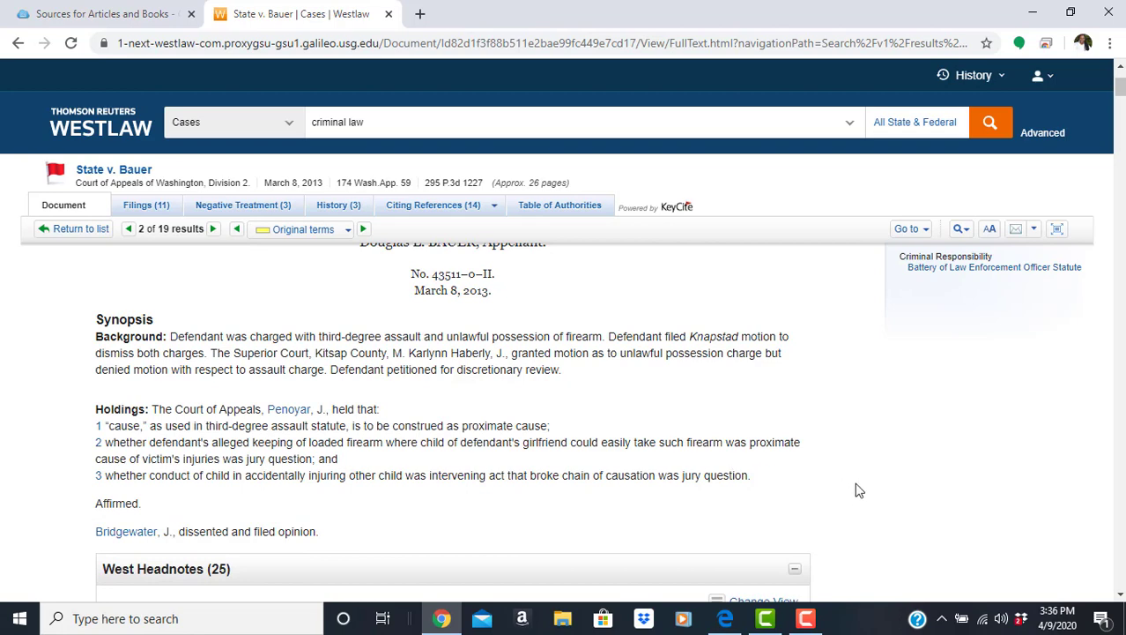
{"action": "scroll", "scroll_direction": "up", "scroll_amount": 3}
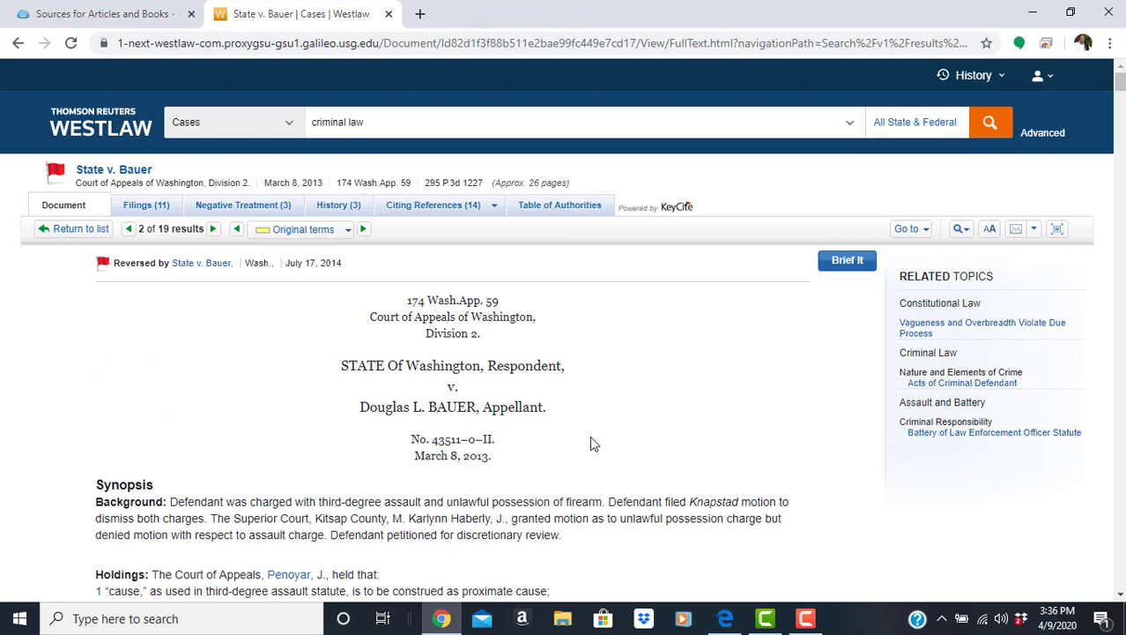
{"action": "mouse_move", "coordinate": [86, 173]}
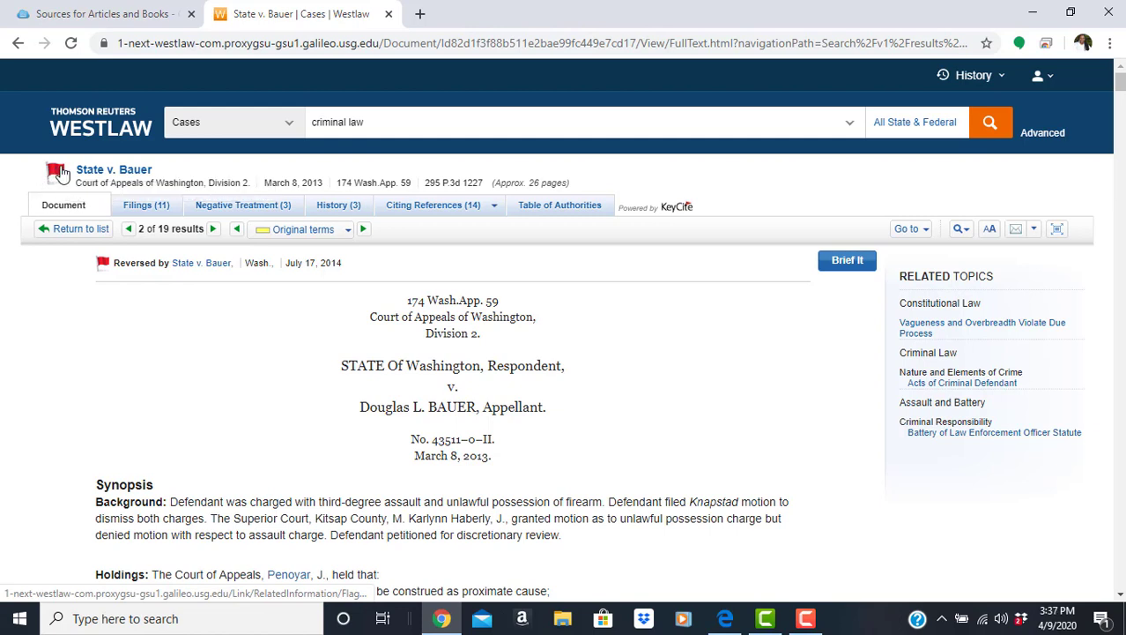
{"action": "mouse_move", "coordinate": [55, 172]}
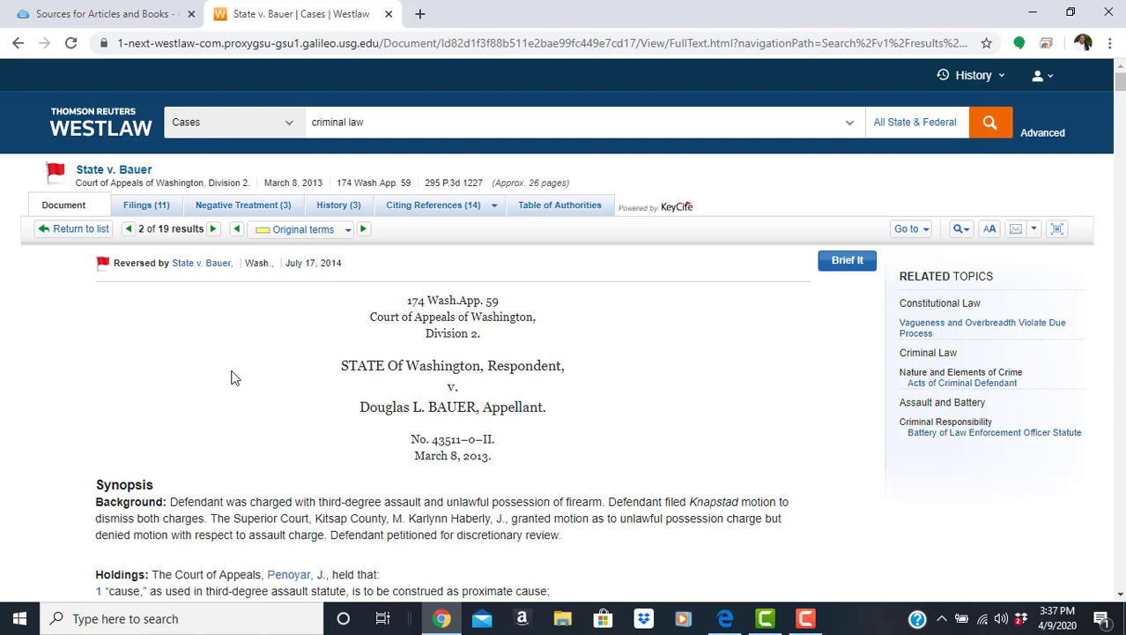
{"action": "mouse_move", "coordinate": [201, 263]}
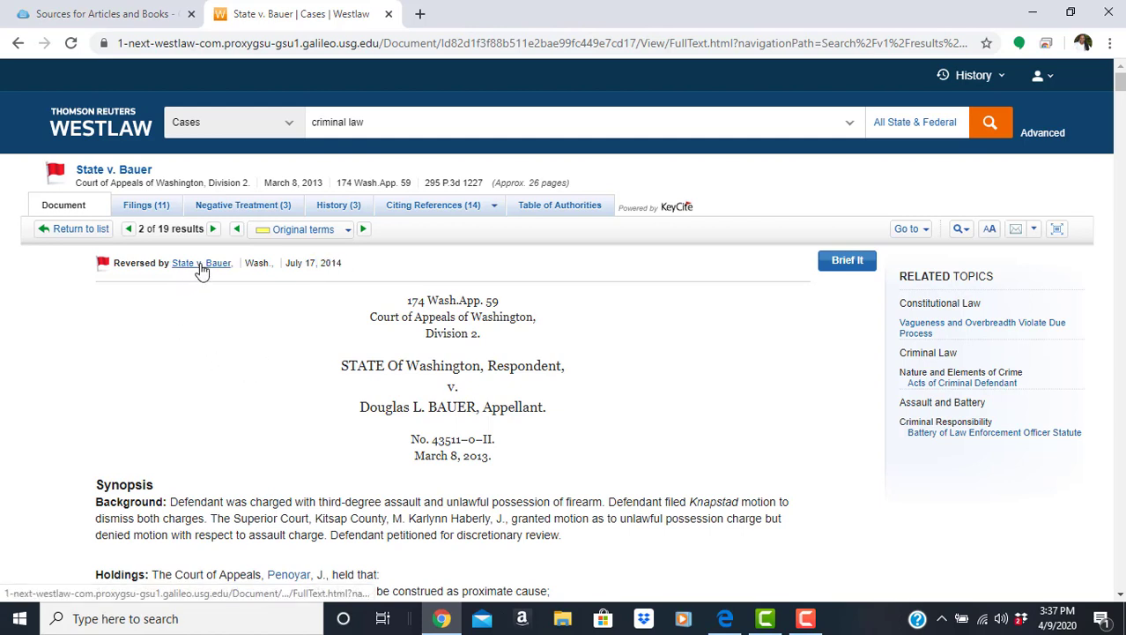
Follow the 'Reversed by' banner to the 2014 Washington Supreme Court State v. Bauer decision
{"action": "left_click", "coordinate": [201, 263]}
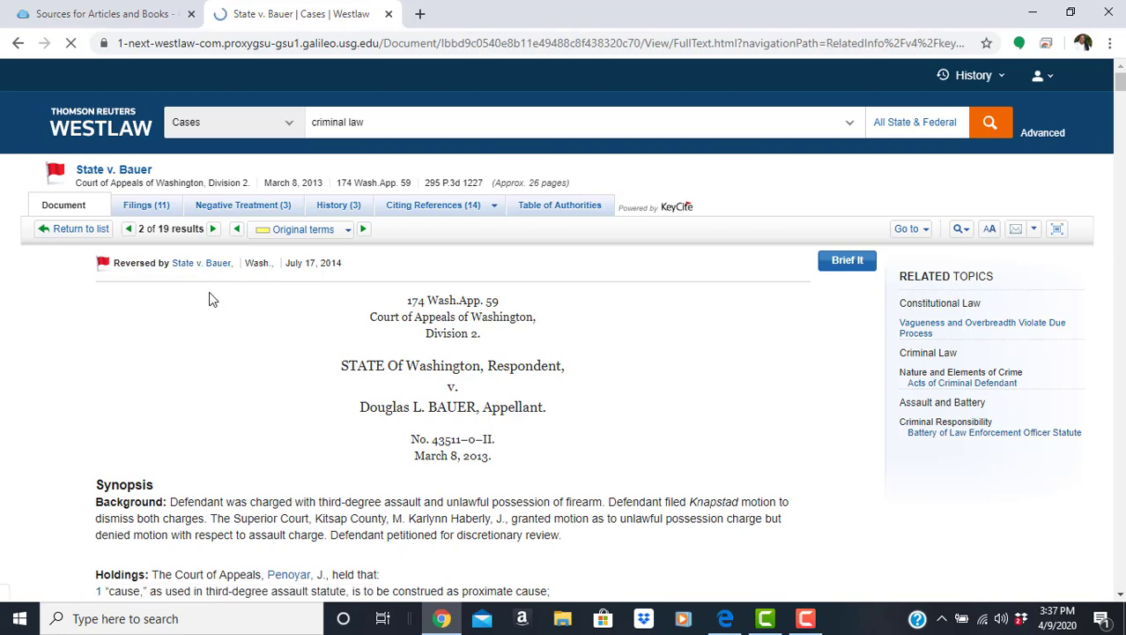
{"action": "left_click", "coordinate": [201, 263]}
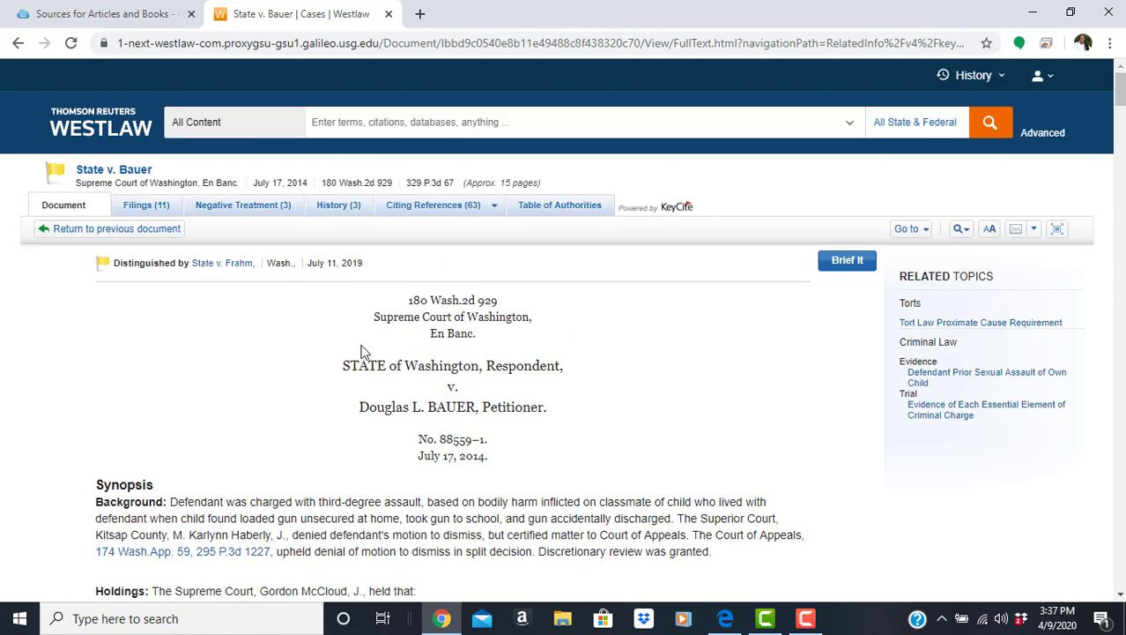
{"action": "mouse_move", "coordinate": [54, 173]}
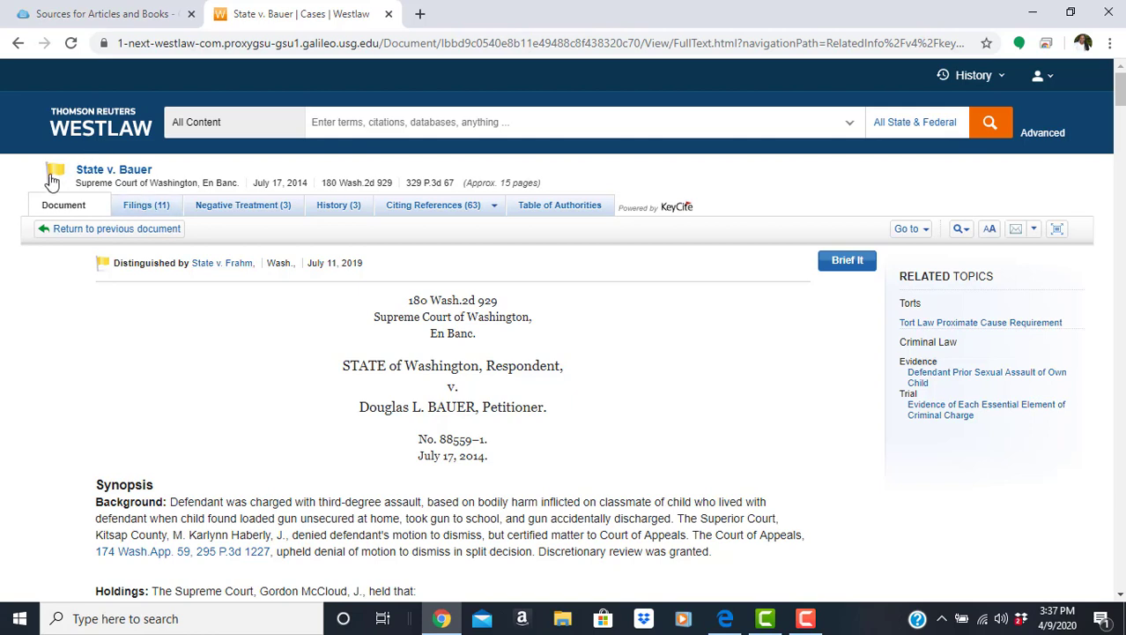
{"action": "mouse_move", "coordinate": [55, 173]}
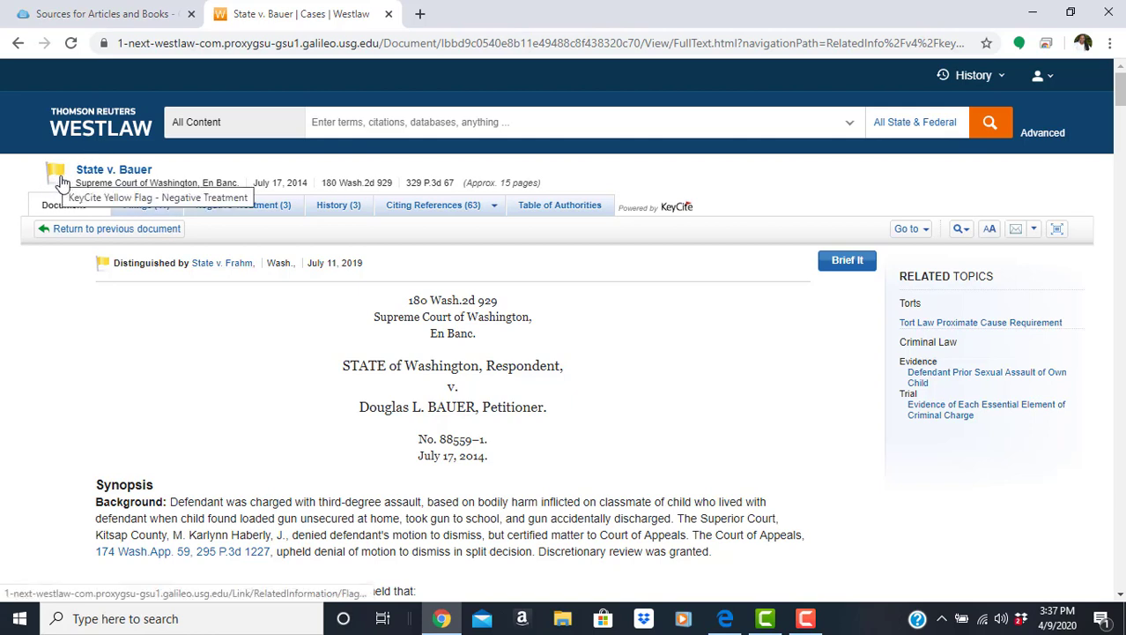
{"action": "mouse_move", "coordinate": [61, 181]}
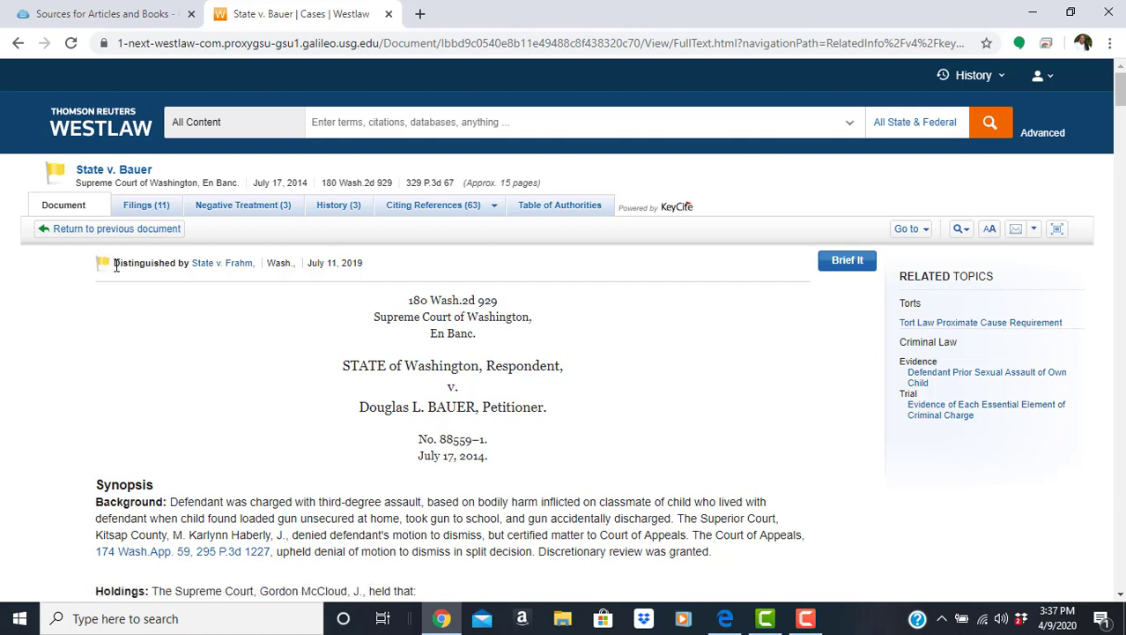
{"action": "left_click_drag", "start_coordinate": [113, 262], "coordinate": [361, 262]}
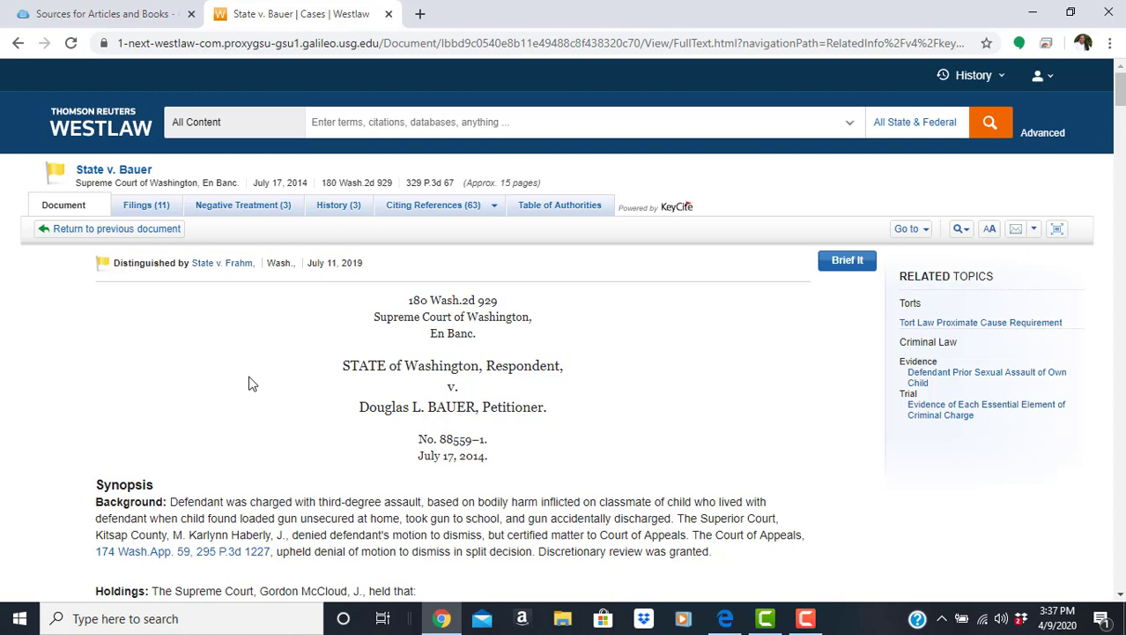
{"action": "scroll", "scroll_direction": "down", "scroll_amount": 3}
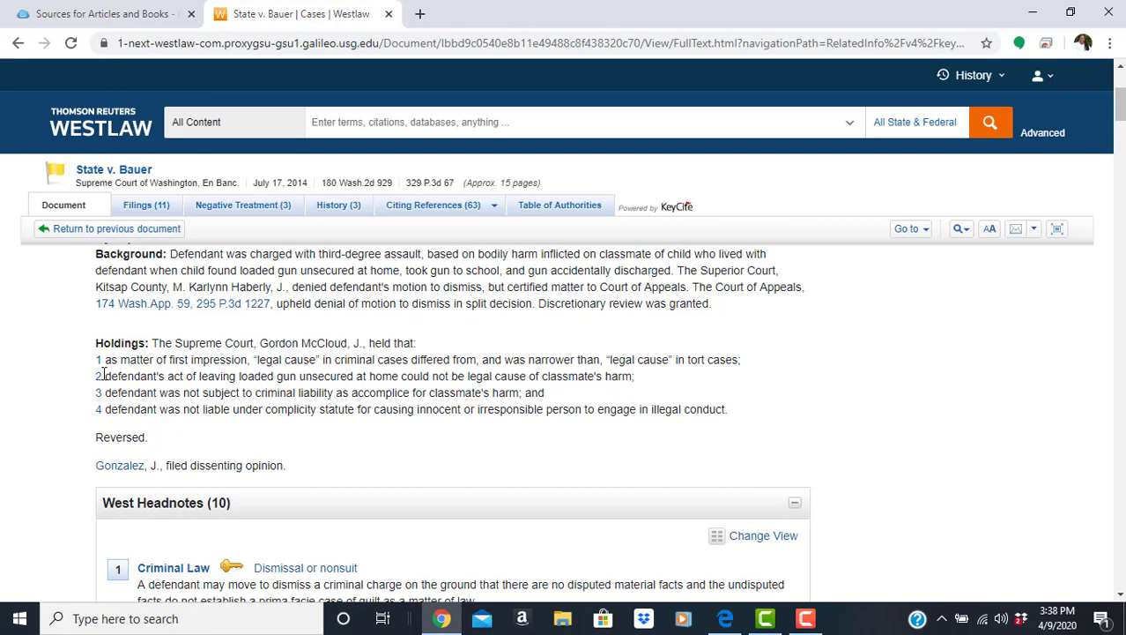
{"action": "left_click_drag", "start_coordinate": [100, 360], "coordinate": [726, 409]}
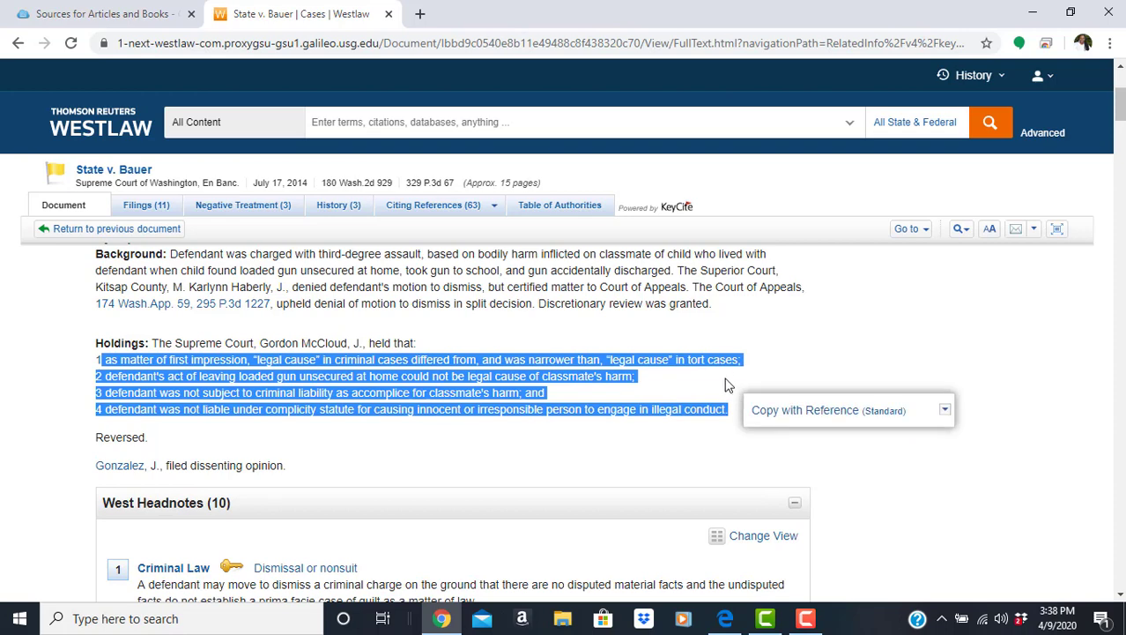
{"action": "left_click", "coordinate": [666, 392]}
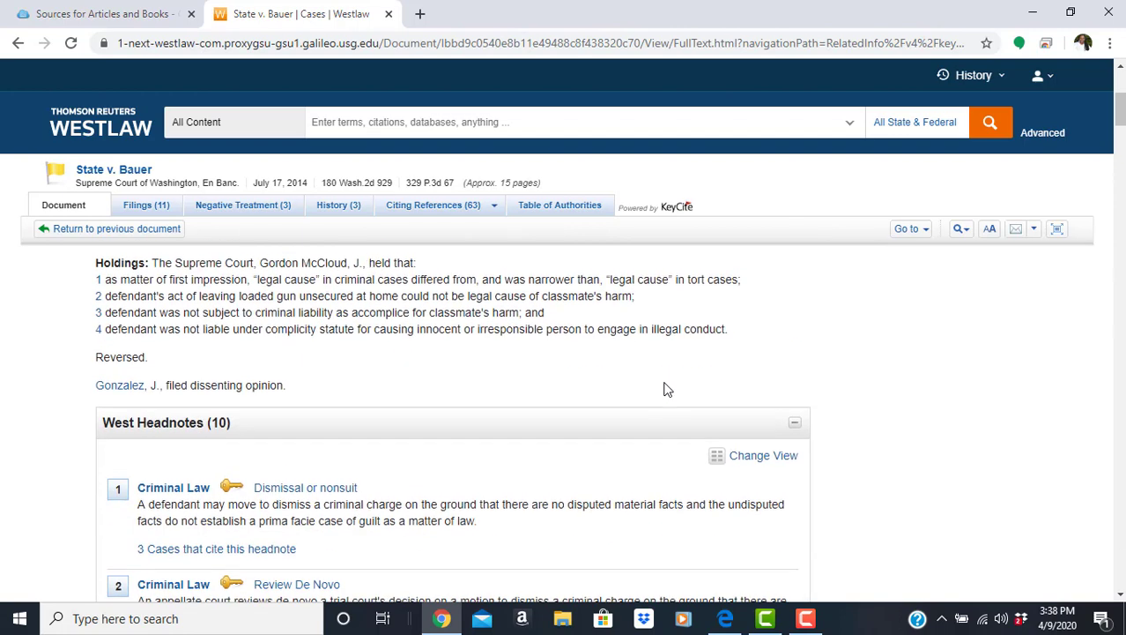
{"action": "scroll", "scroll_direction": "down", "scroll_amount": 3}
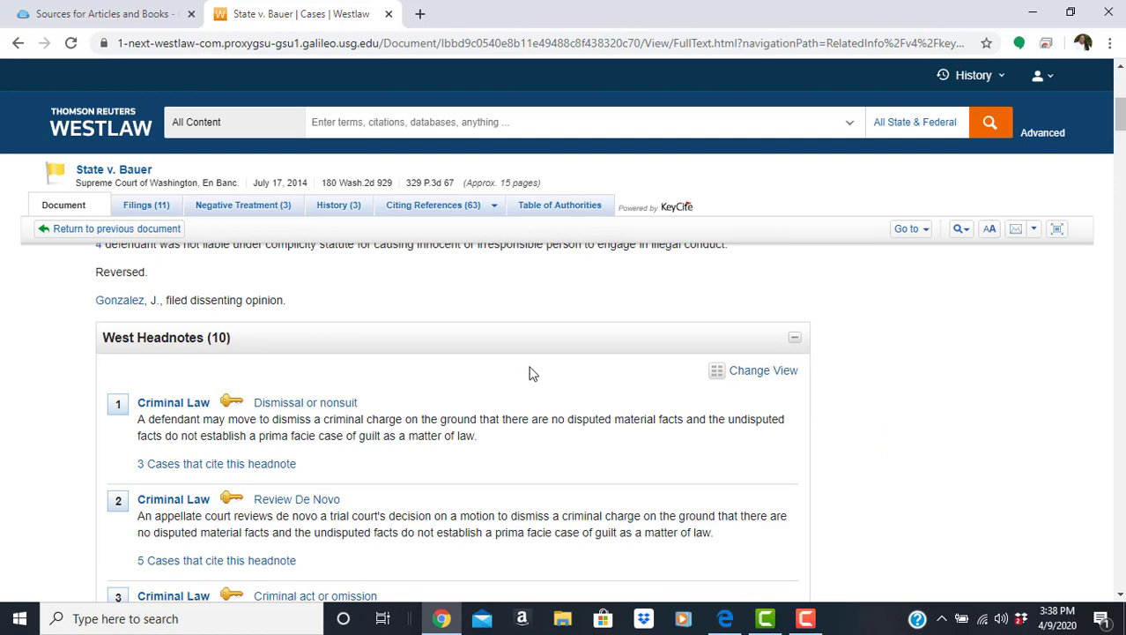
{"action": "scroll", "scroll_direction": "down", "scroll_amount": 3}
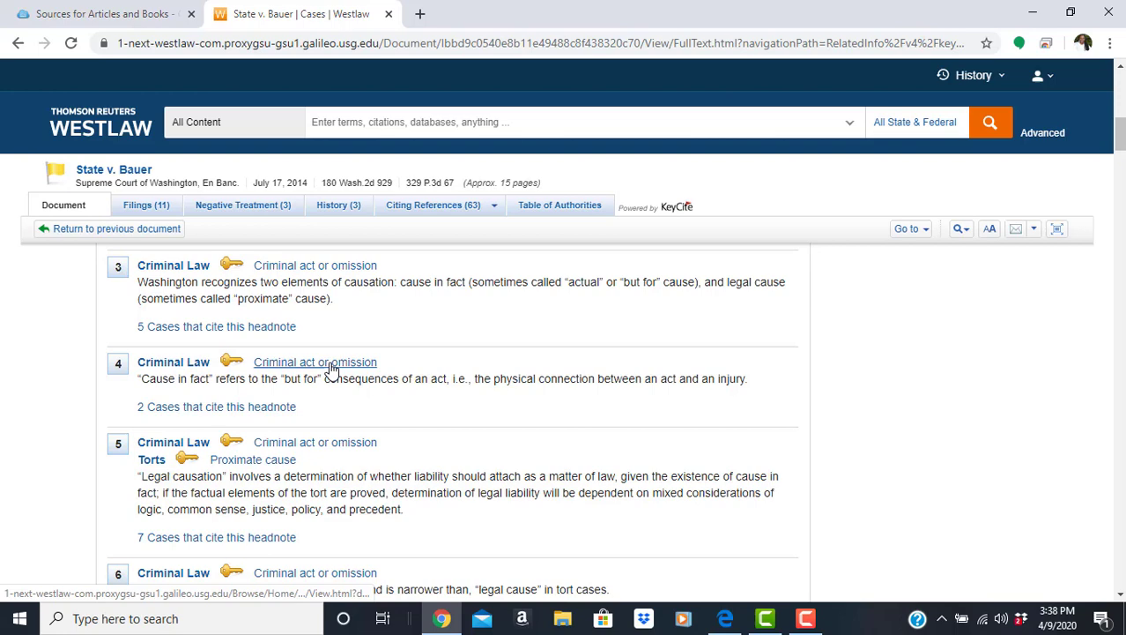
{"action": "scroll", "scroll_direction": "down", "scroll_amount": 3}
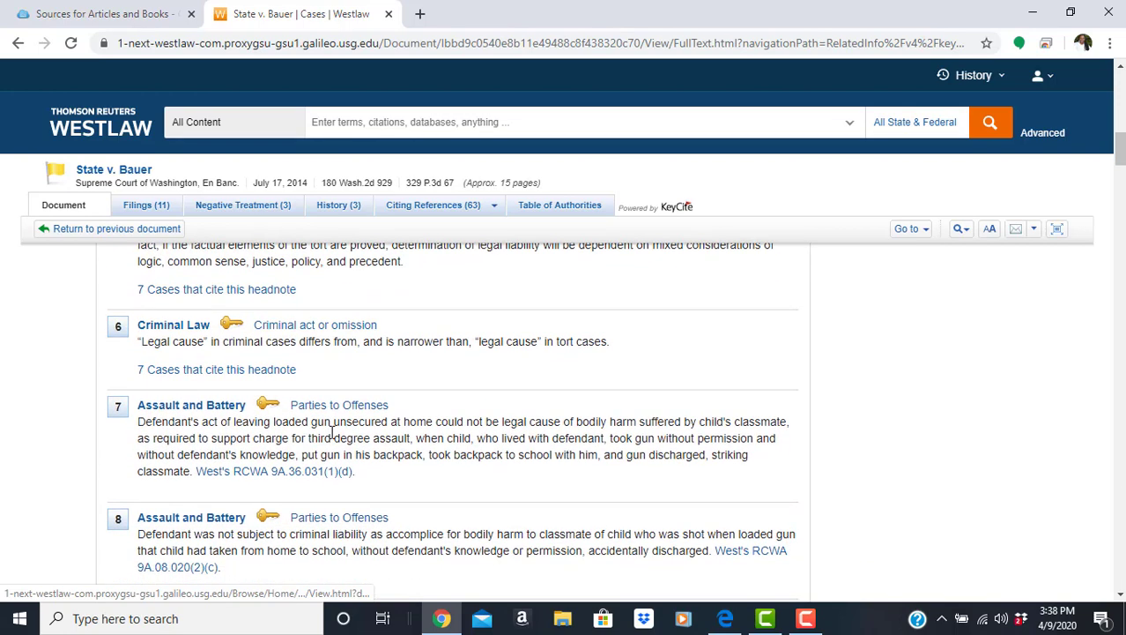
{"action": "scroll", "scroll_direction": "down", "scroll_amount": 3}
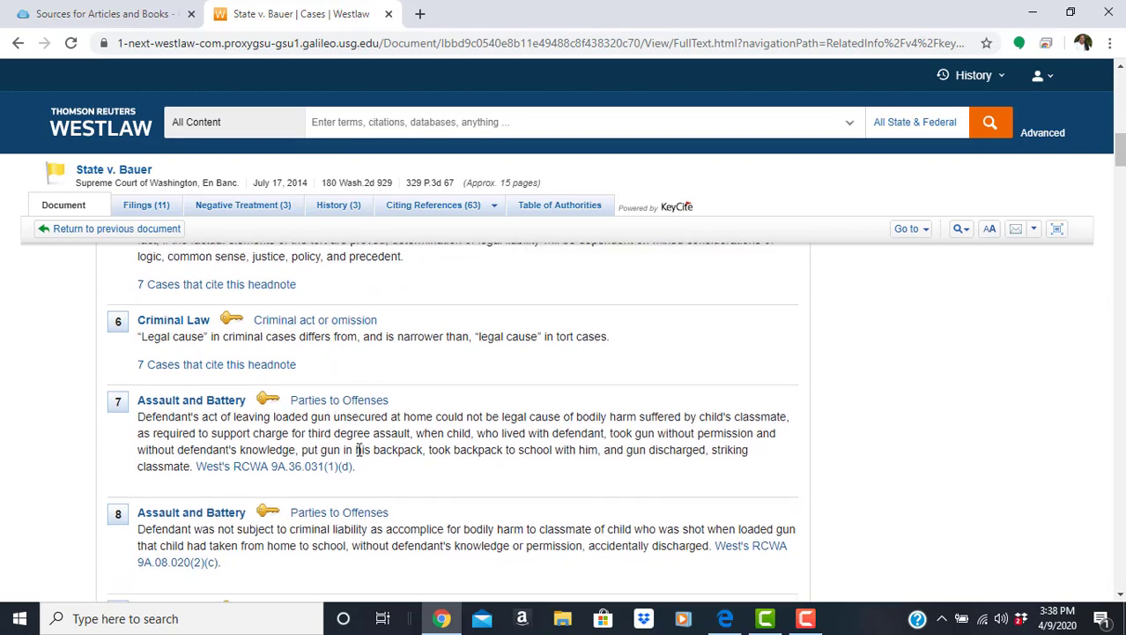
{"action": "scroll", "scroll_direction": "down", "scroll_amount": 3}
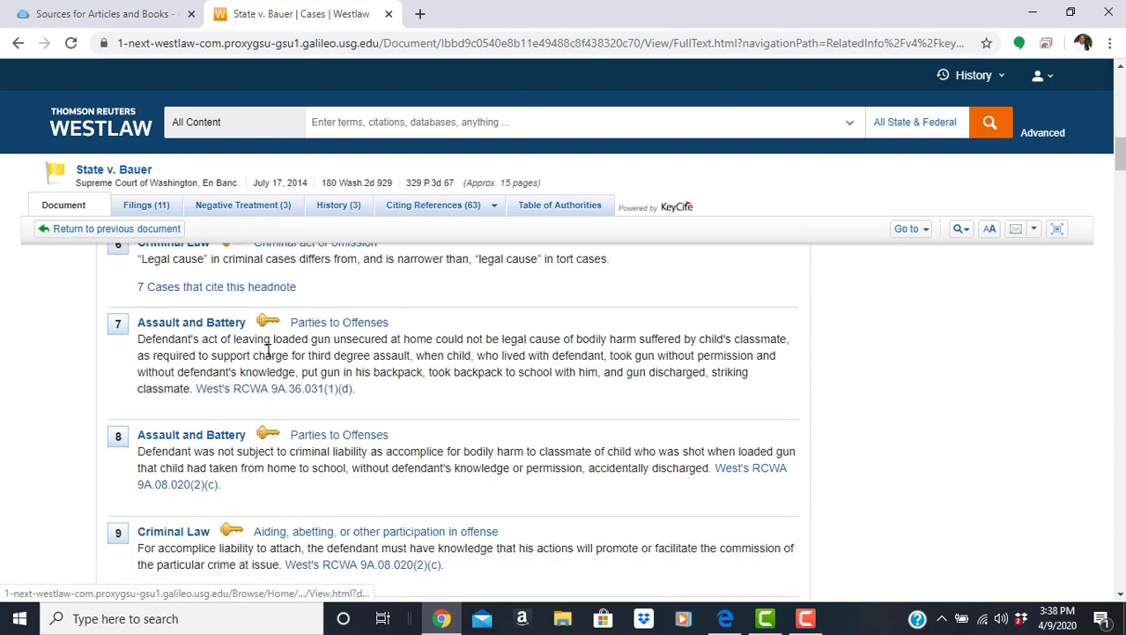
{"action": "scroll", "scroll_direction": "down", "scroll_amount": 3}
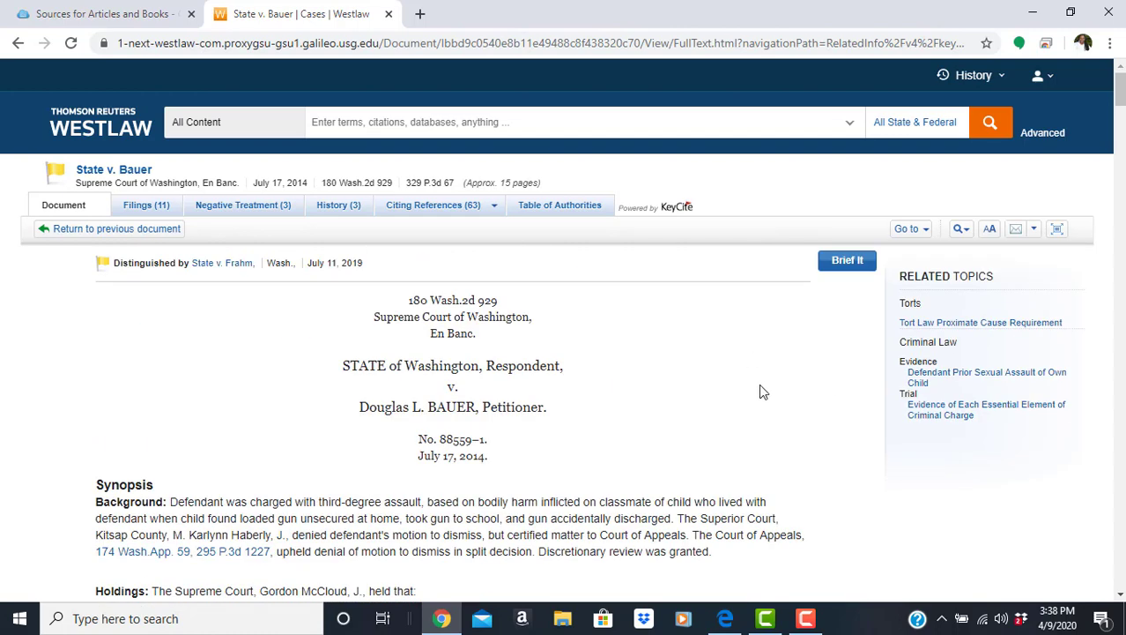
{"action": "mouse_move", "coordinate": [765, 401]}
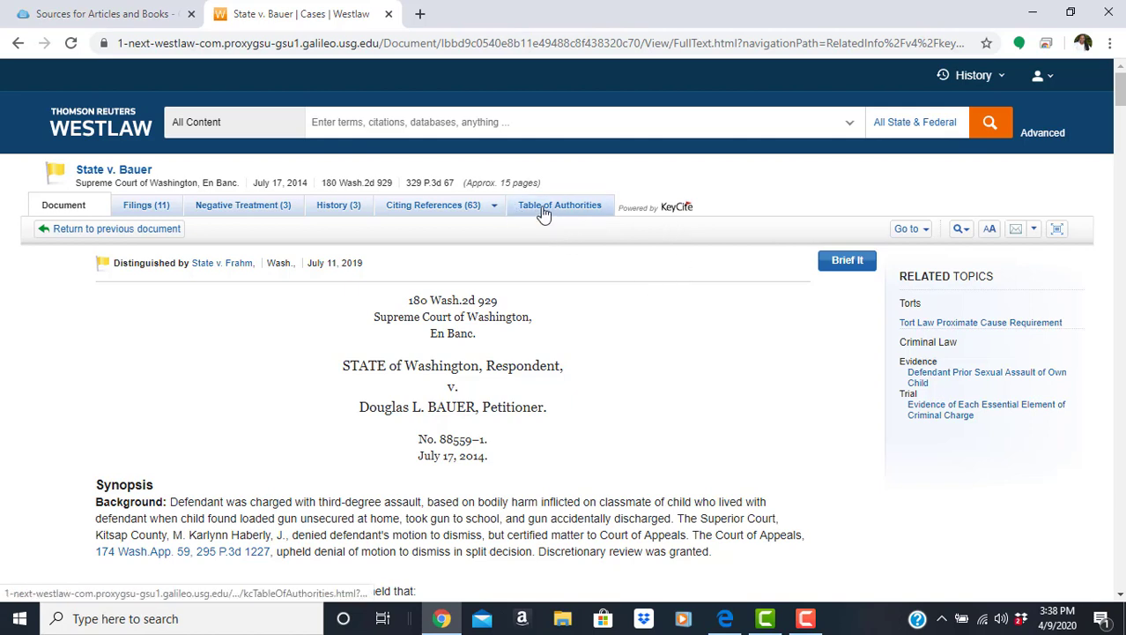
{"action": "left_click", "coordinate": [560, 205]}
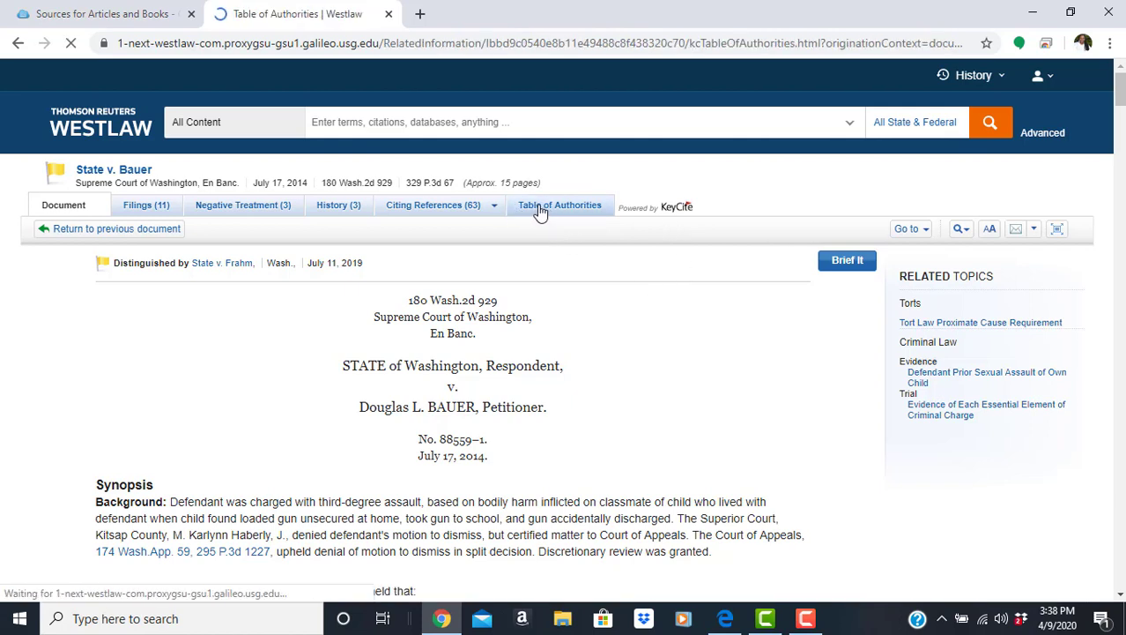
{"action": "left_click", "coordinate": [561, 205]}
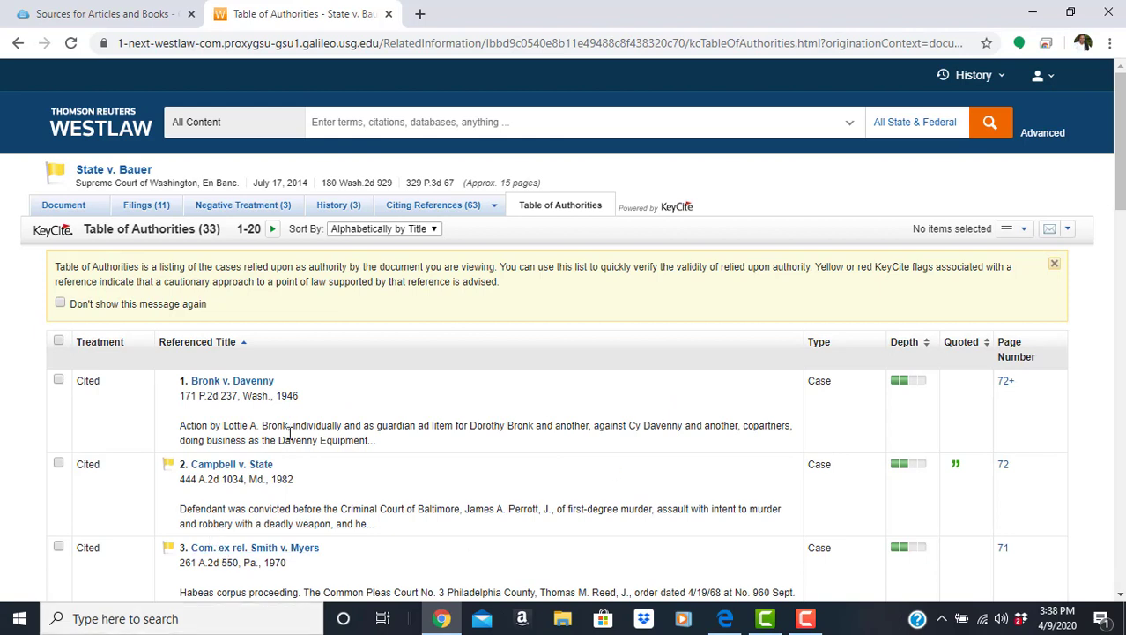
{"action": "mouse_move", "coordinate": [1115, 168]}
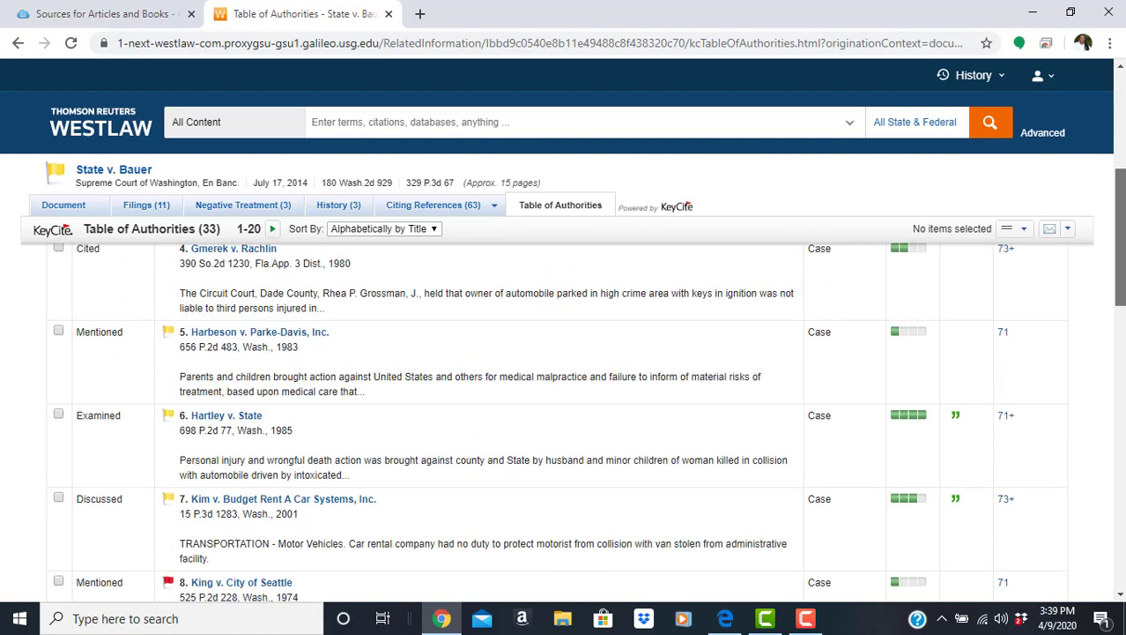
{"action": "scroll", "scroll_direction": "up", "scroll_amount": 3}
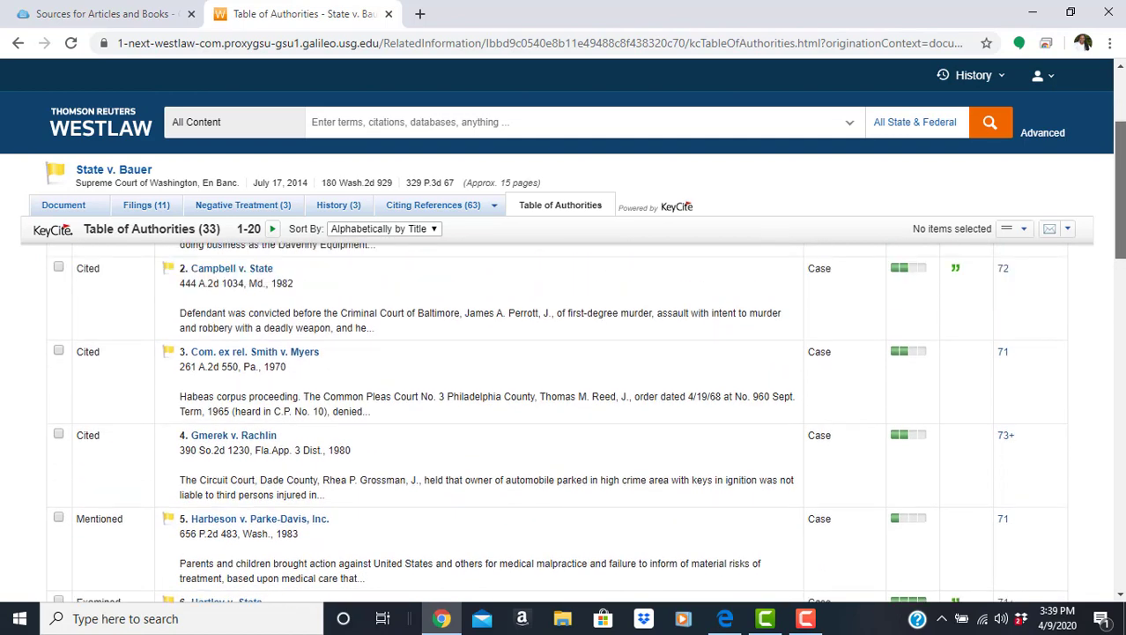
{"action": "scroll", "scroll_direction": "down", "scroll_amount": 3}
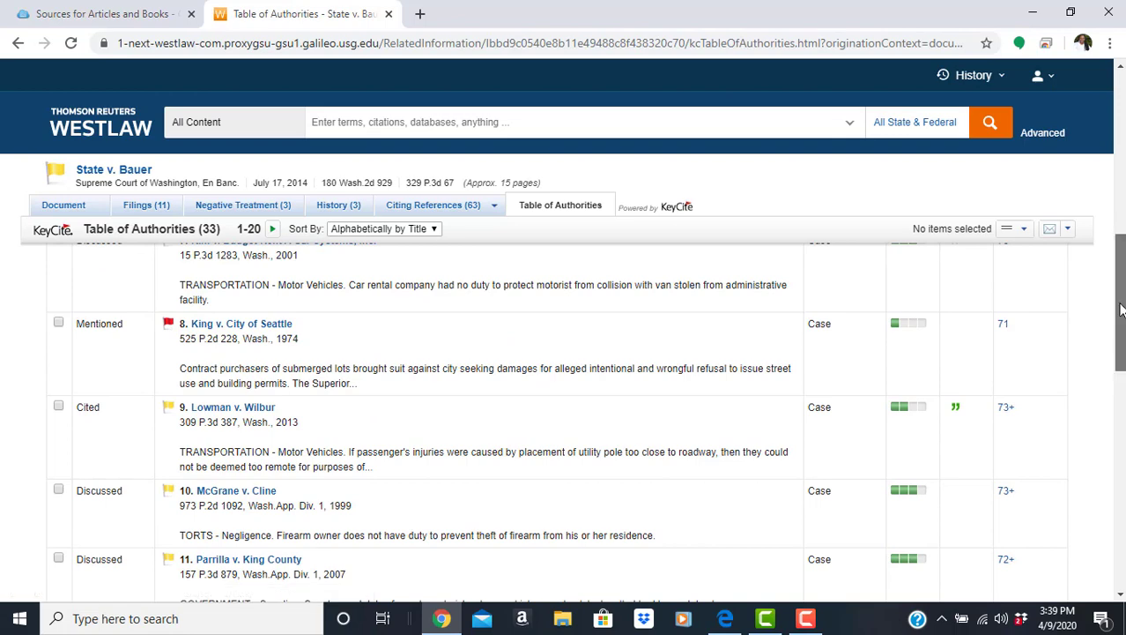
{"action": "scroll", "scroll_direction": "down", "scroll_amount": 3}
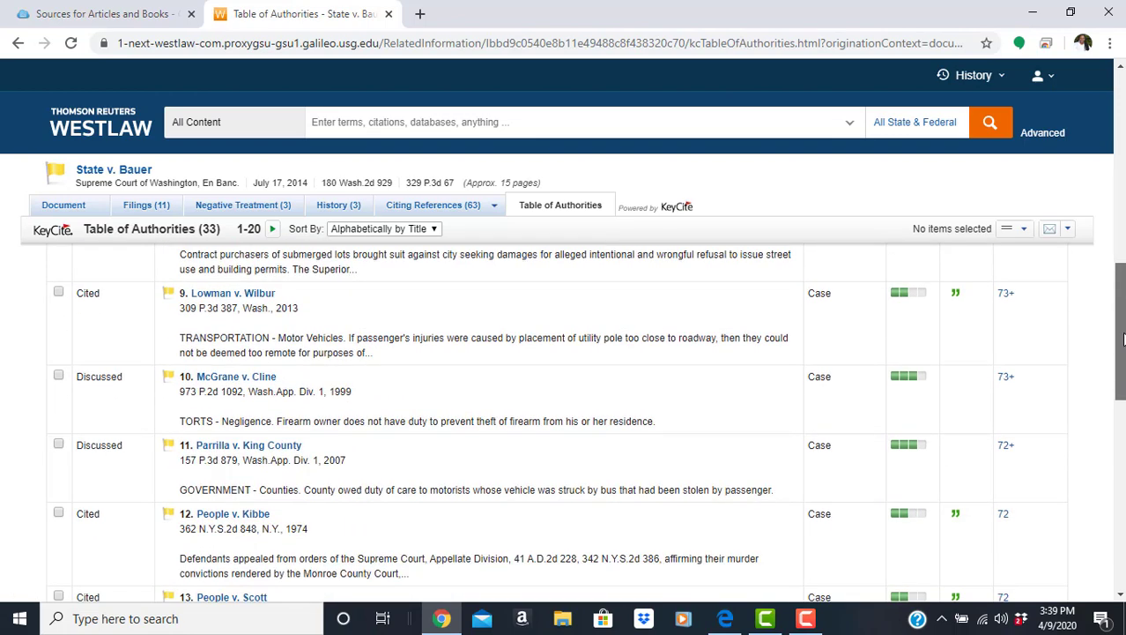
{"action": "scroll", "scroll_direction": "down", "scroll_amount": 3}
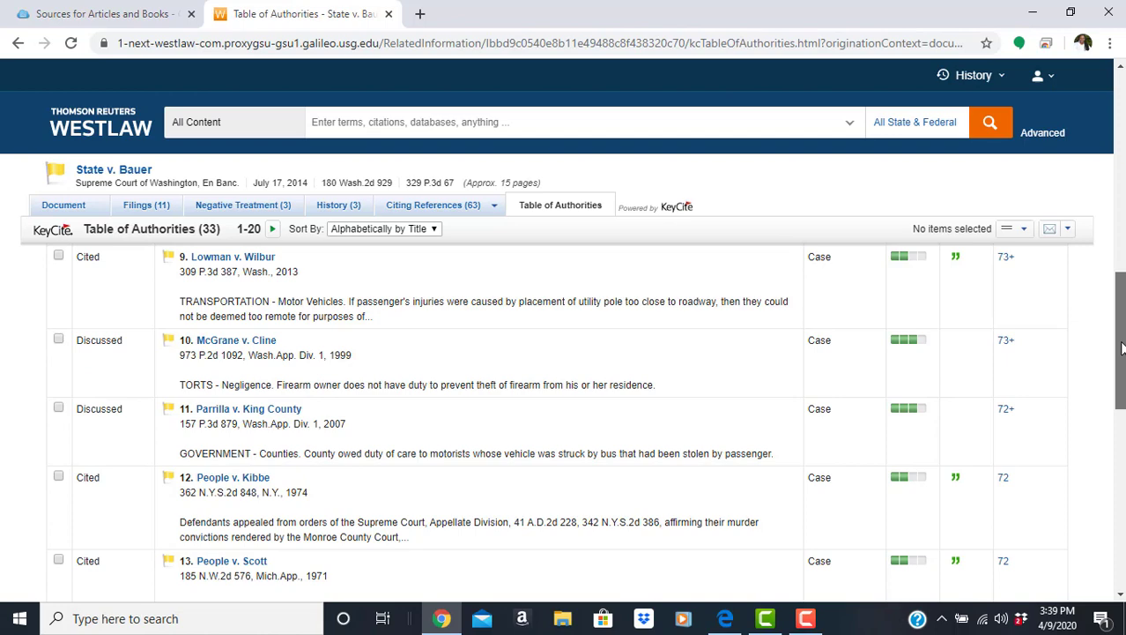
{"action": "scroll", "scroll_direction": "down", "scroll_amount": 3}
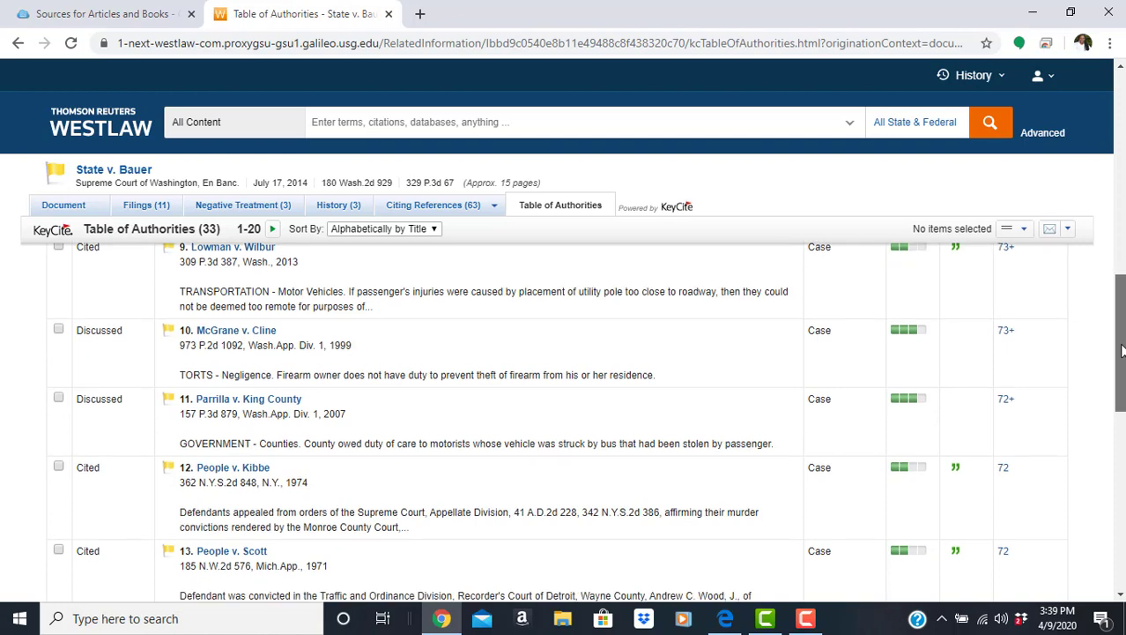
{"action": "scroll", "scroll_direction": "down", "scroll_amount": 3}
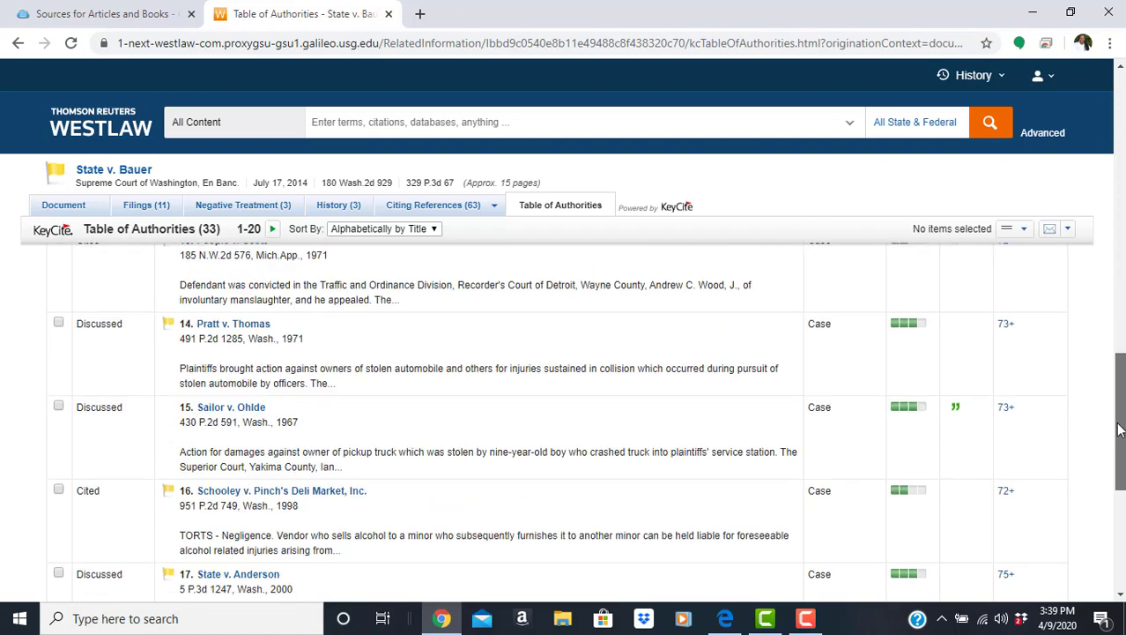
{"action": "scroll", "scroll_direction": "down", "scroll_amount": 3}
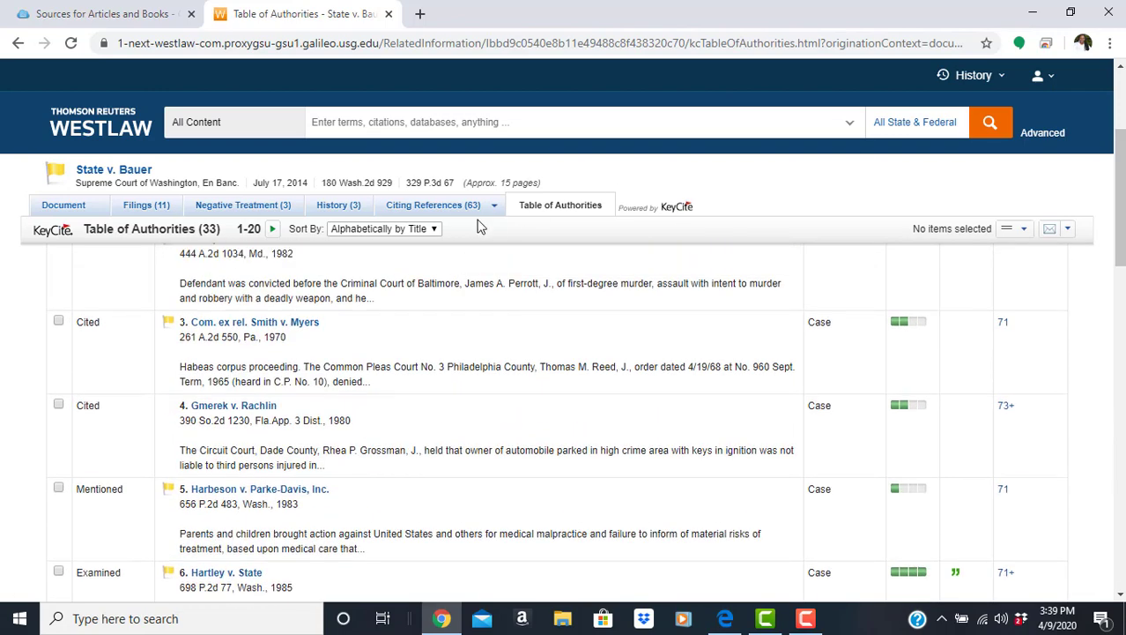
Show the Citing References (63) for the 2014 State v. Bauer decision
{"action": "left_click", "coordinate": [433, 205]}
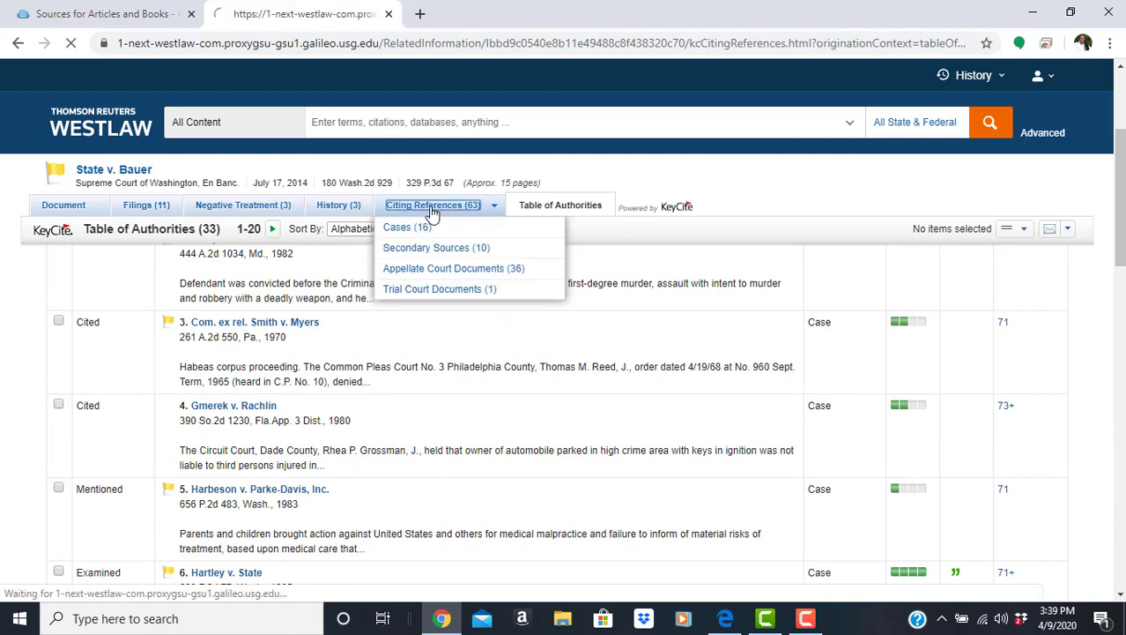
{"action": "left_click", "coordinate": [434, 205]}
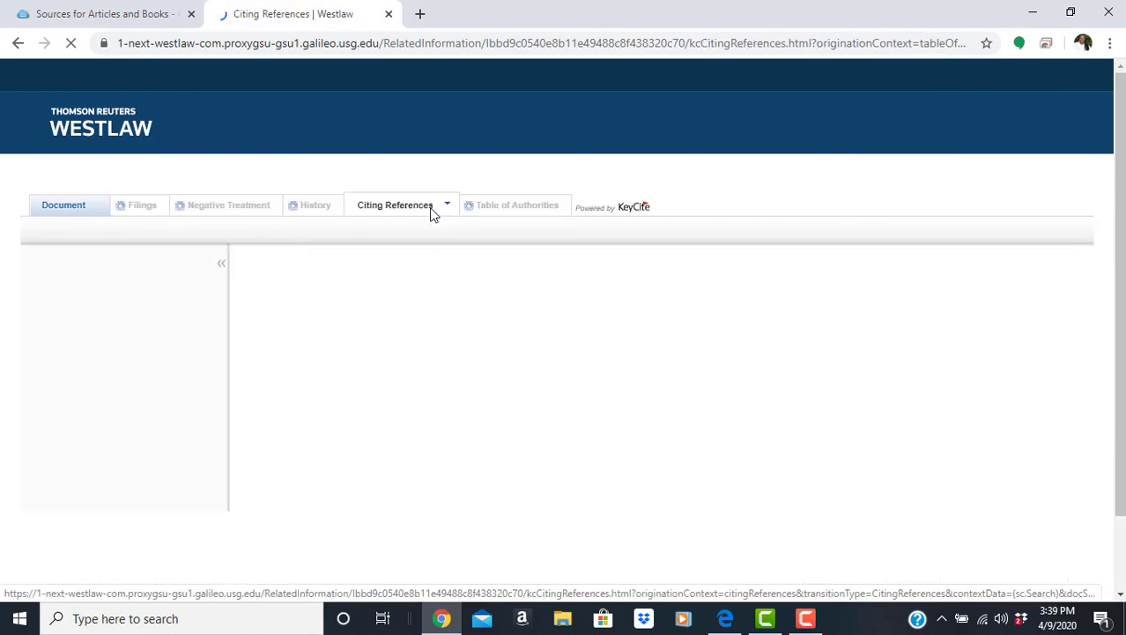
{"action": "left_click", "coordinate": [394, 204]}
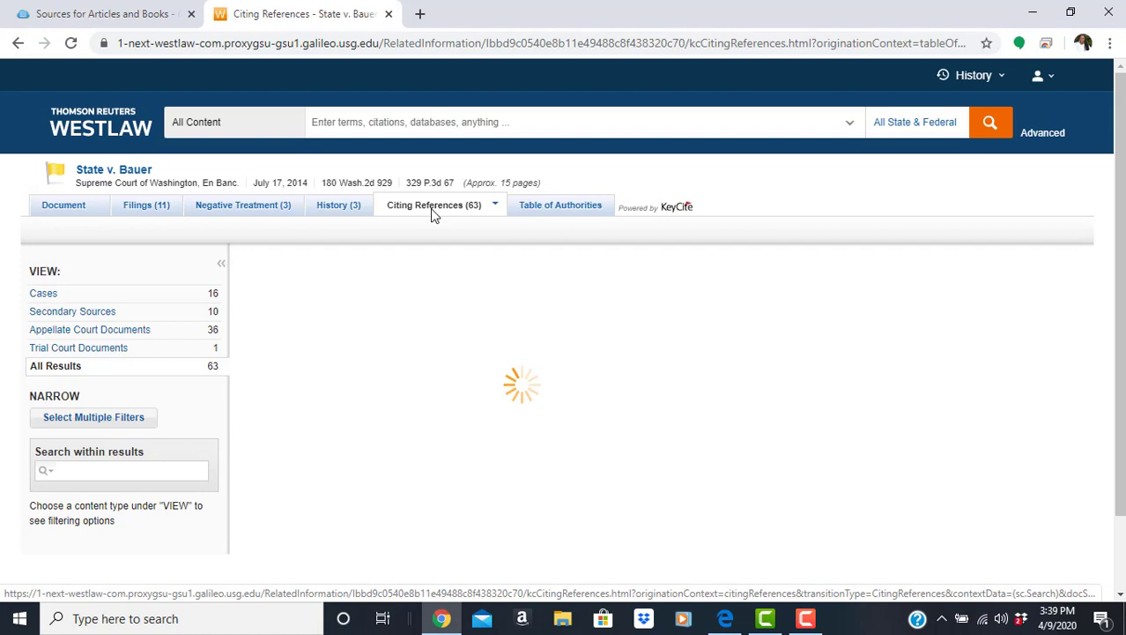
{"action": "left_click", "coordinate": [433, 204]}
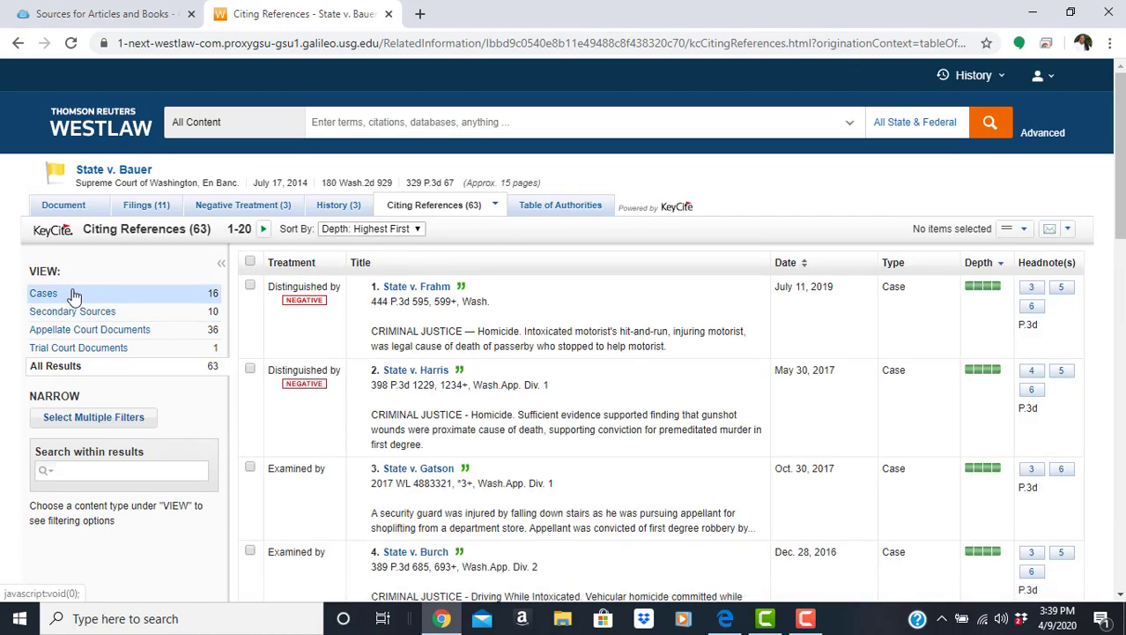
{"action": "mouse_move", "coordinate": [44, 293]}
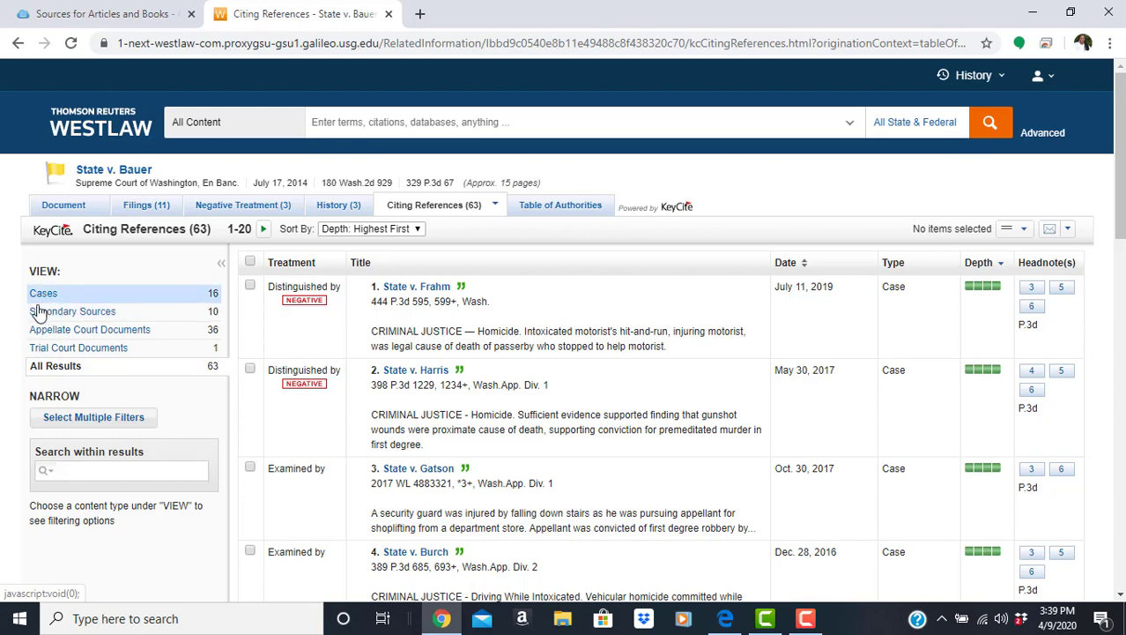
{"action": "mouse_move", "coordinate": [72, 311]}
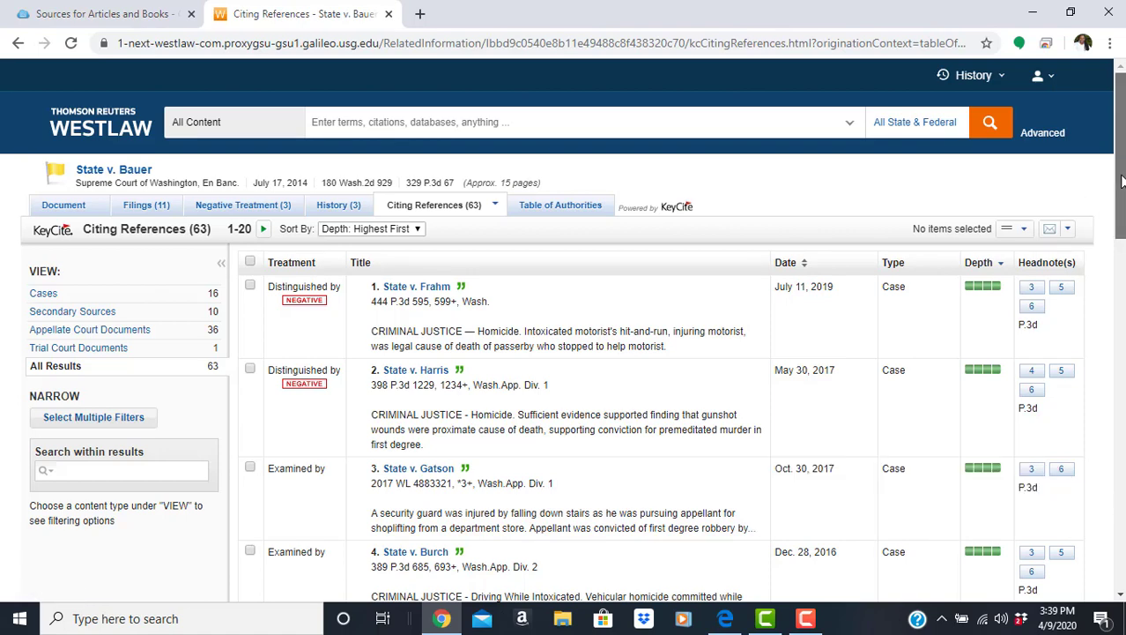
Browse the citing references and select the Cases filter in the left panel
{"action": "scroll", "scroll_direction": "down", "scroll_amount": 3}
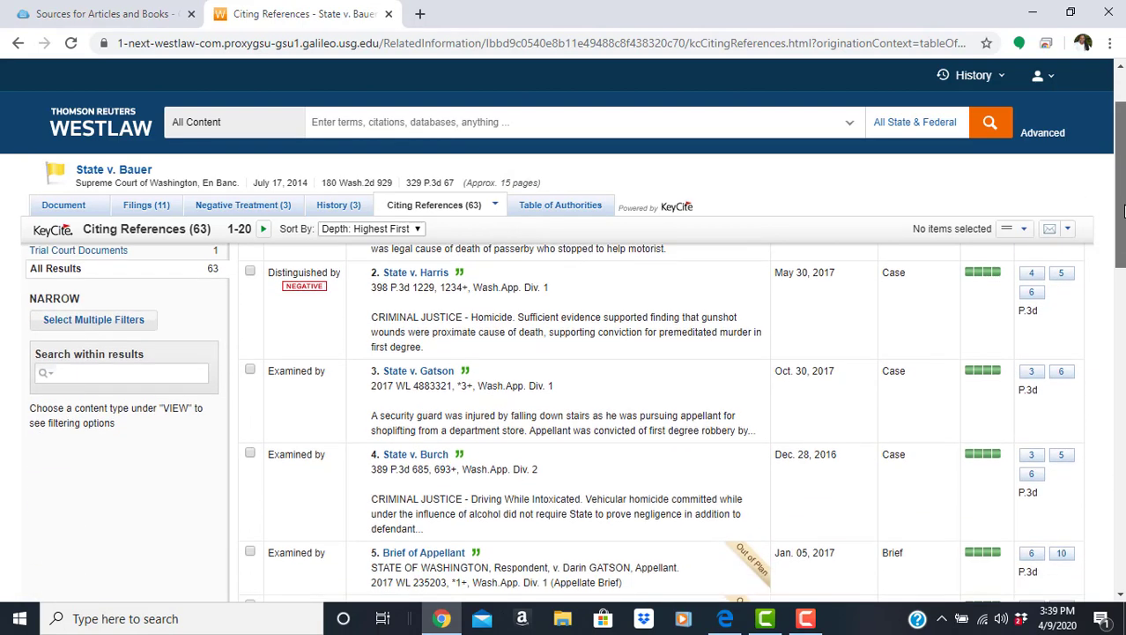
{"action": "scroll", "scroll_direction": "down", "scroll_amount": 3}
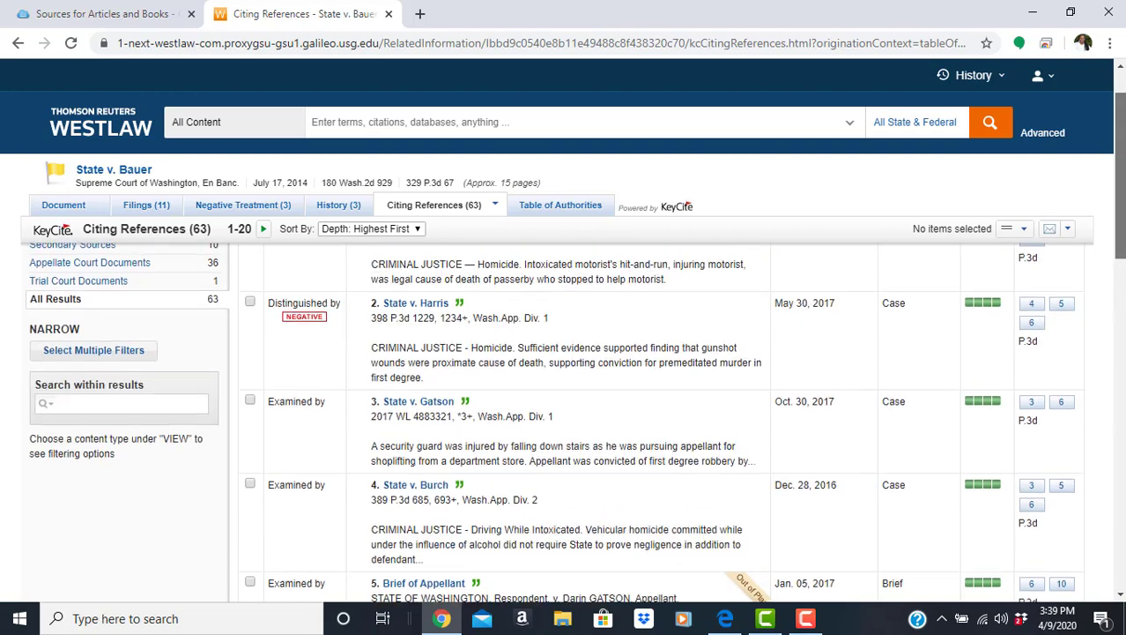
{"action": "left_click", "coordinate": [44, 293]}
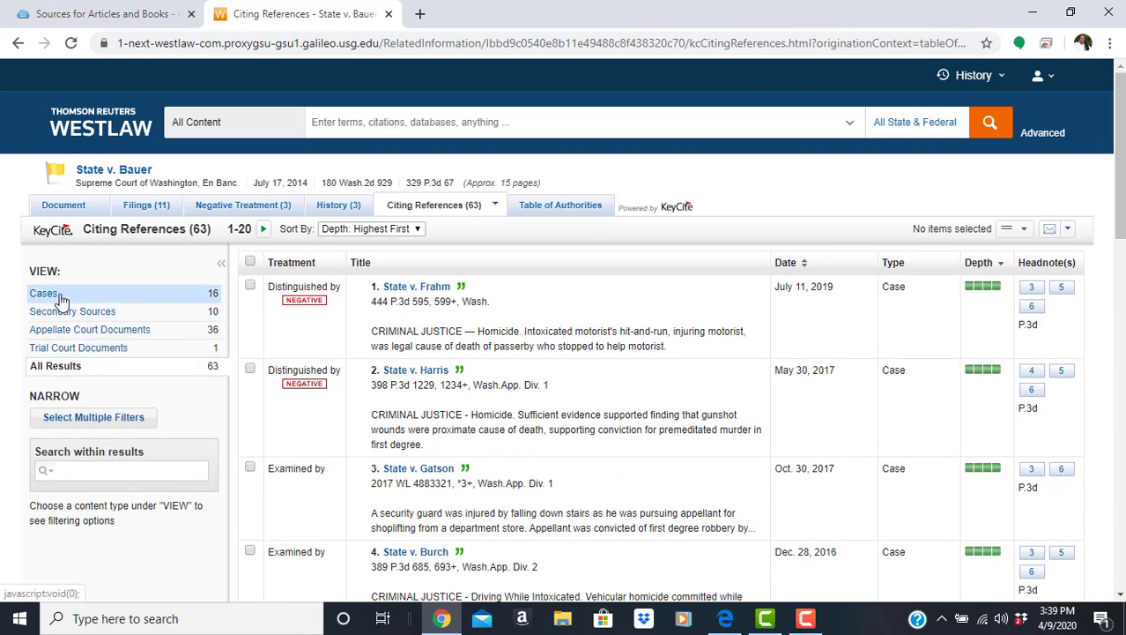
{"action": "mouse_move", "coordinate": [69, 299]}
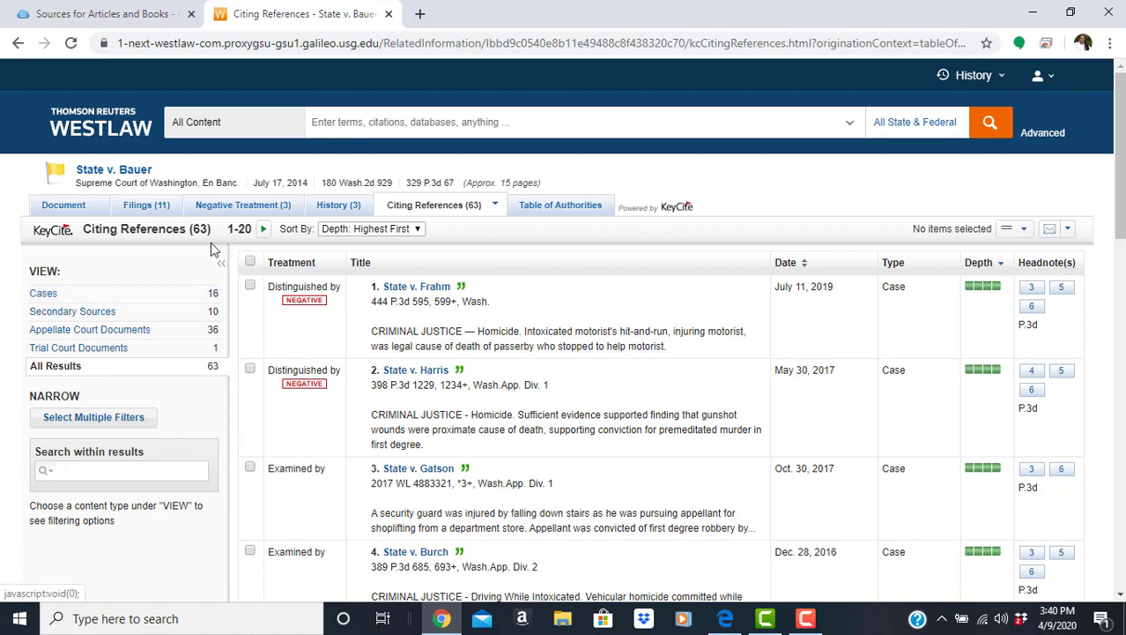
{"action": "mouse_move", "coordinate": [339, 205]}
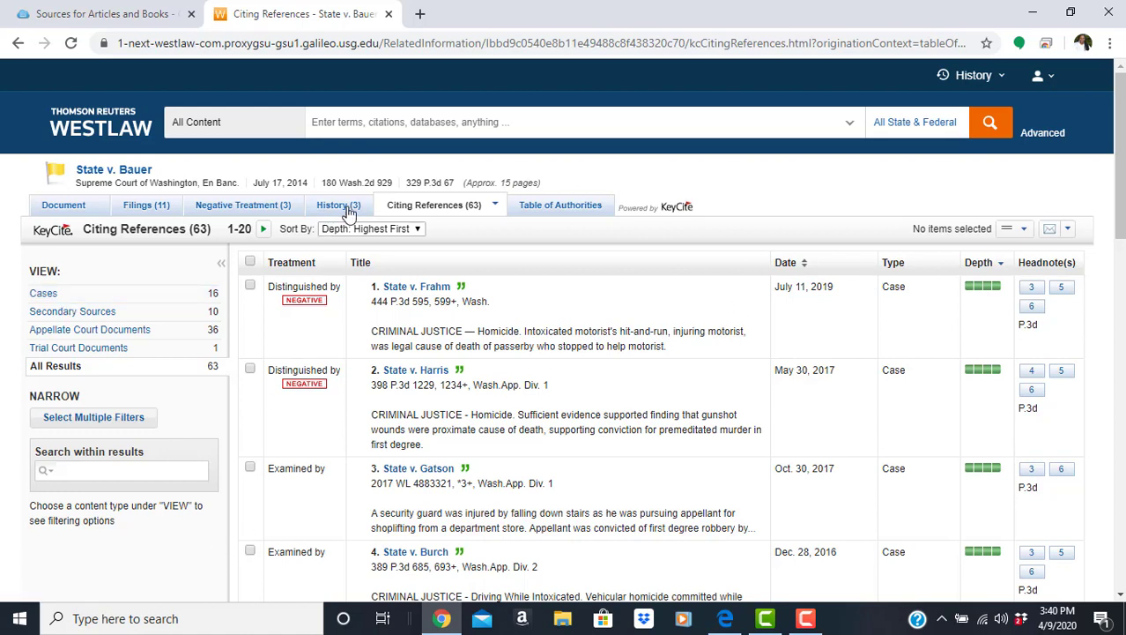
View the Direct History (3) of State v. Bauer and highlight the 2014 date of the final entry
{"action": "left_click", "coordinate": [339, 205]}
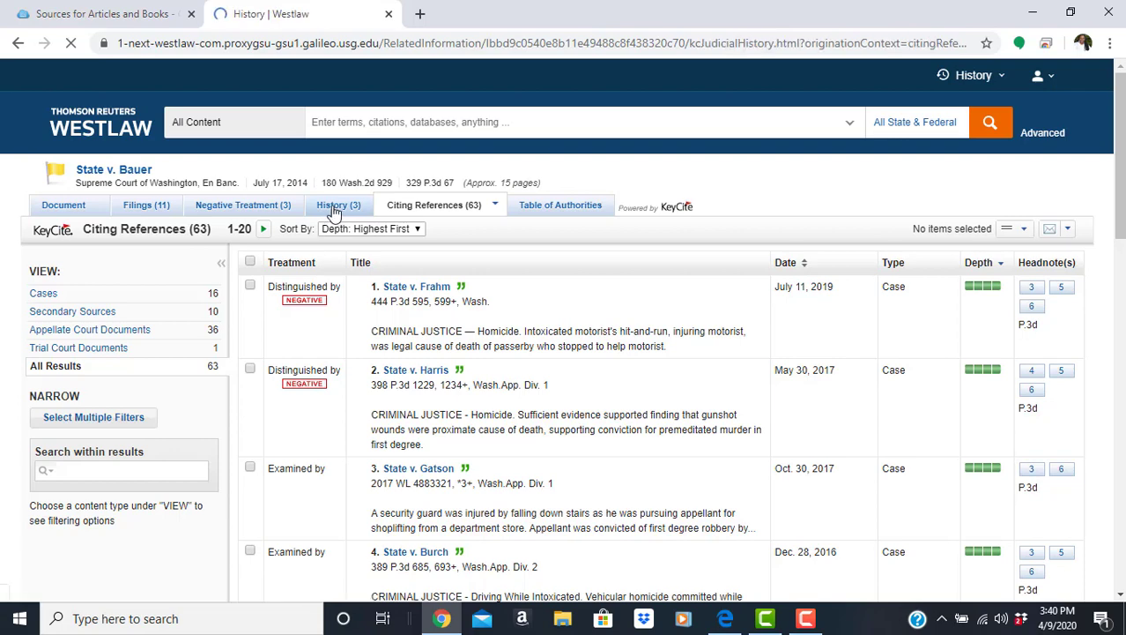
{"action": "left_click", "coordinate": [339, 205]}
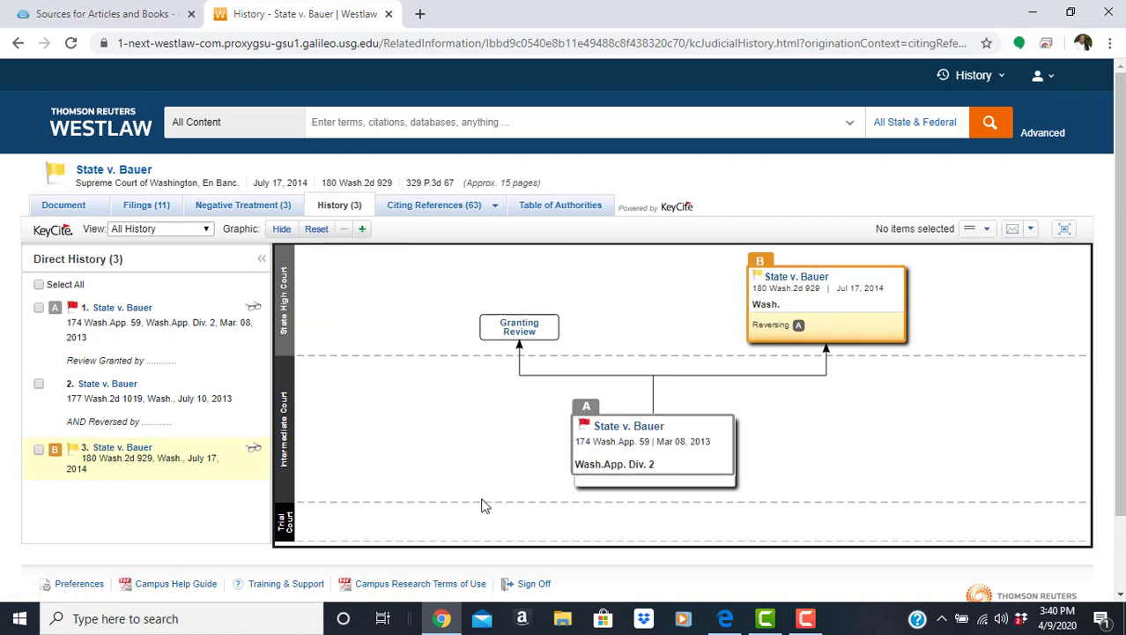
{"action": "mouse_move", "coordinate": [182, 518]}
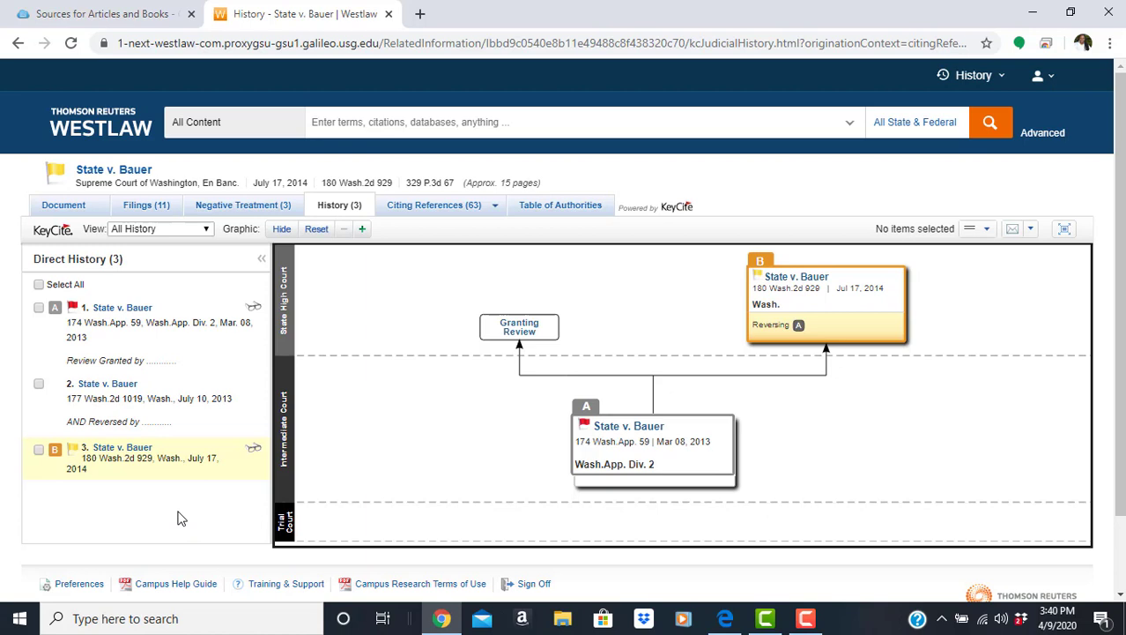
{"action": "mouse_move", "coordinate": [104, 304]}
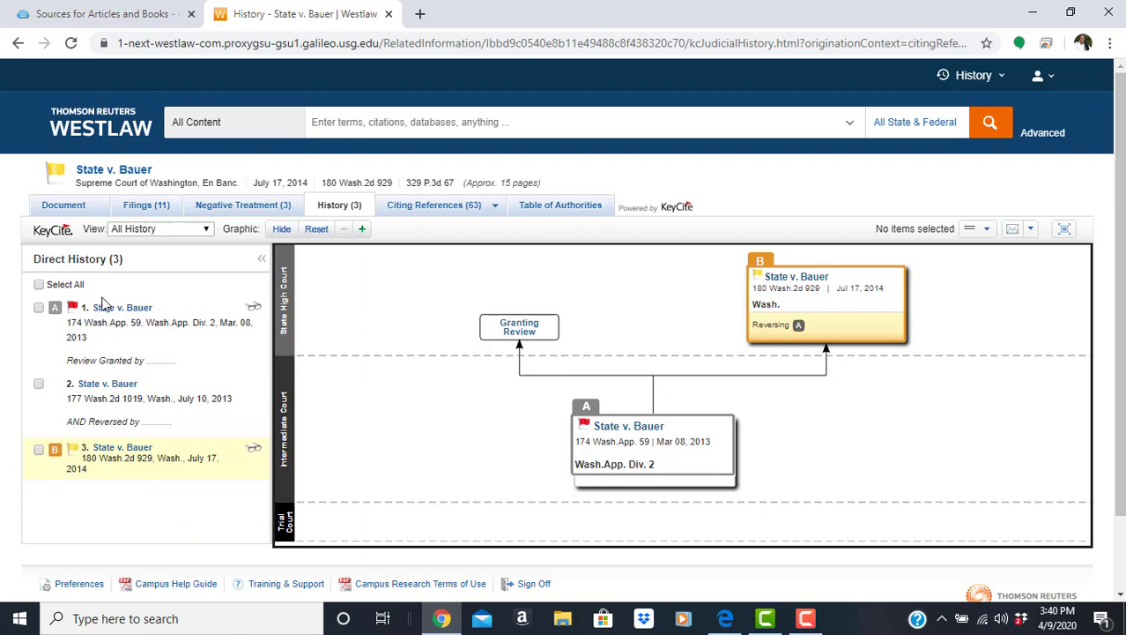
{"action": "mouse_move", "coordinate": [221, 342]}
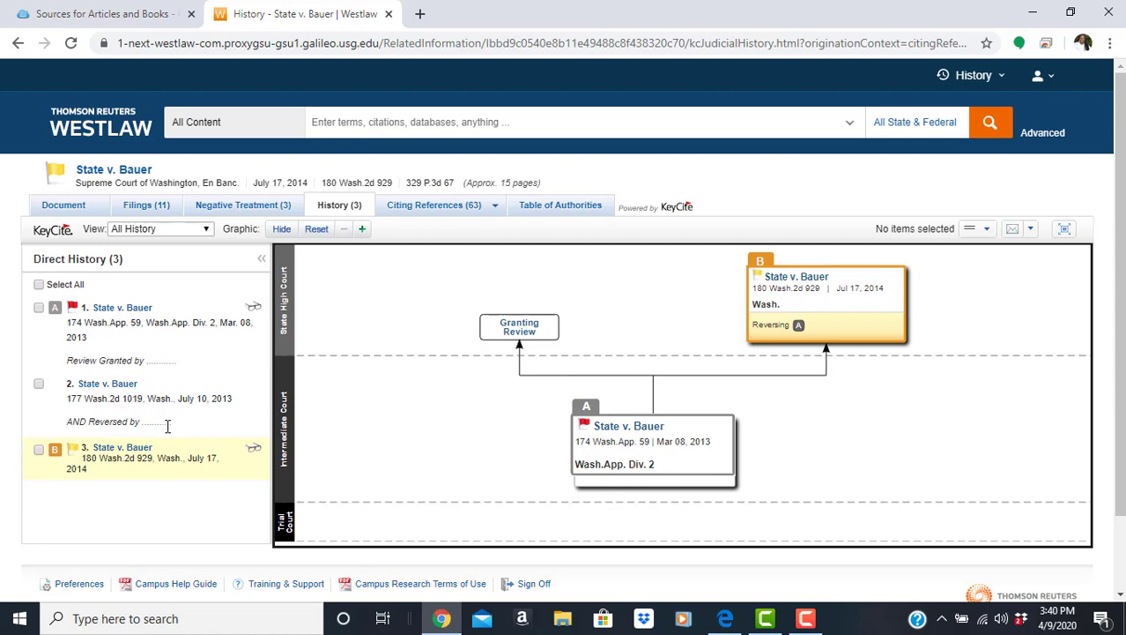
{"action": "mouse_move", "coordinate": [104, 437]}
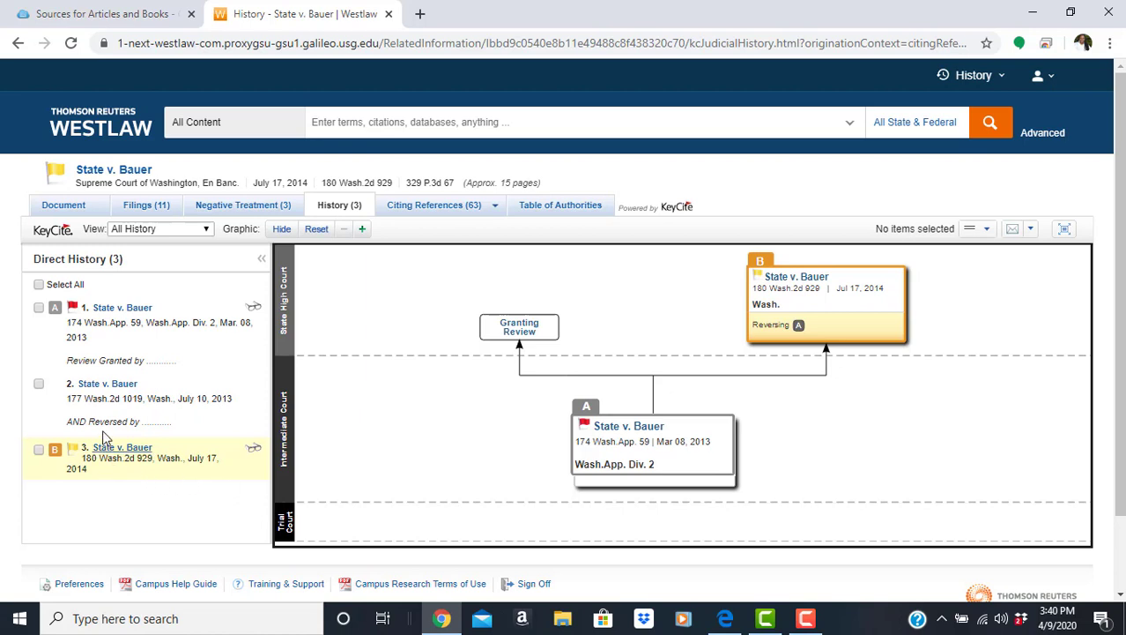
{"action": "mouse_move", "coordinate": [142, 494]}
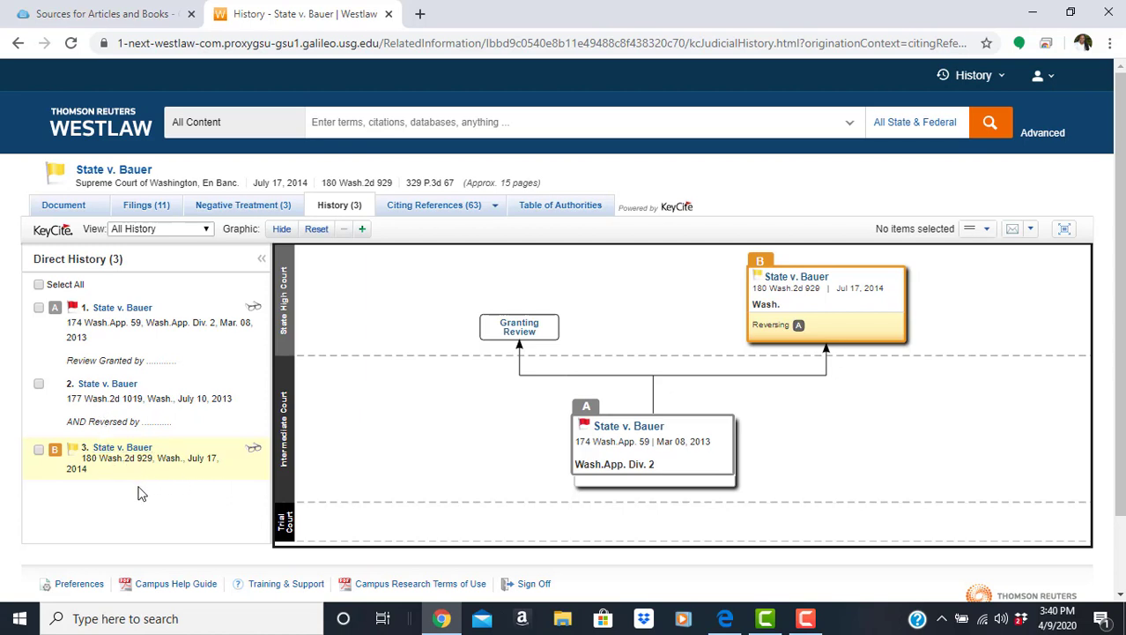
{"action": "mouse_move", "coordinate": [96, 476]}
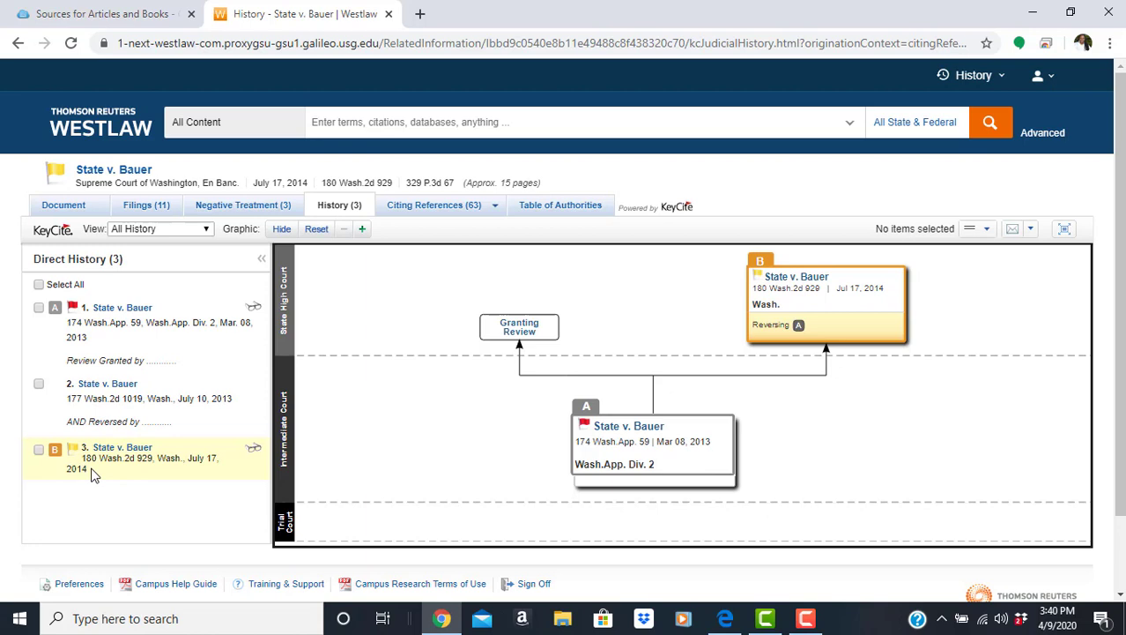
{"action": "double_click", "coordinate": [76, 469]}
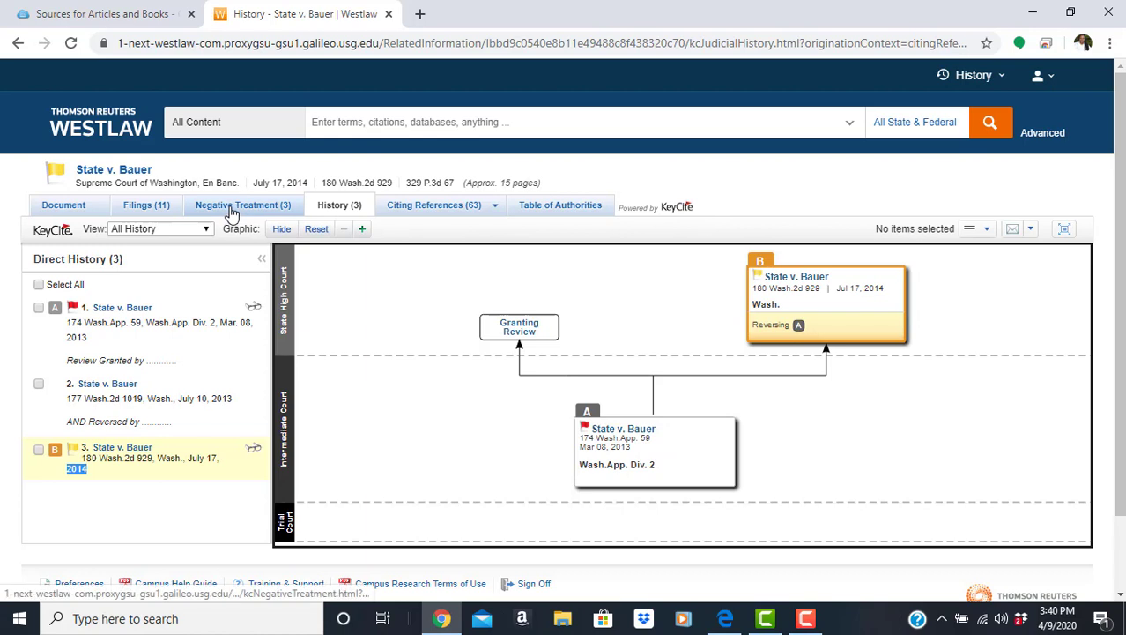
View the Negative Treatment (3) page and its Negative Citing References list
{"action": "left_click", "coordinate": [243, 204]}
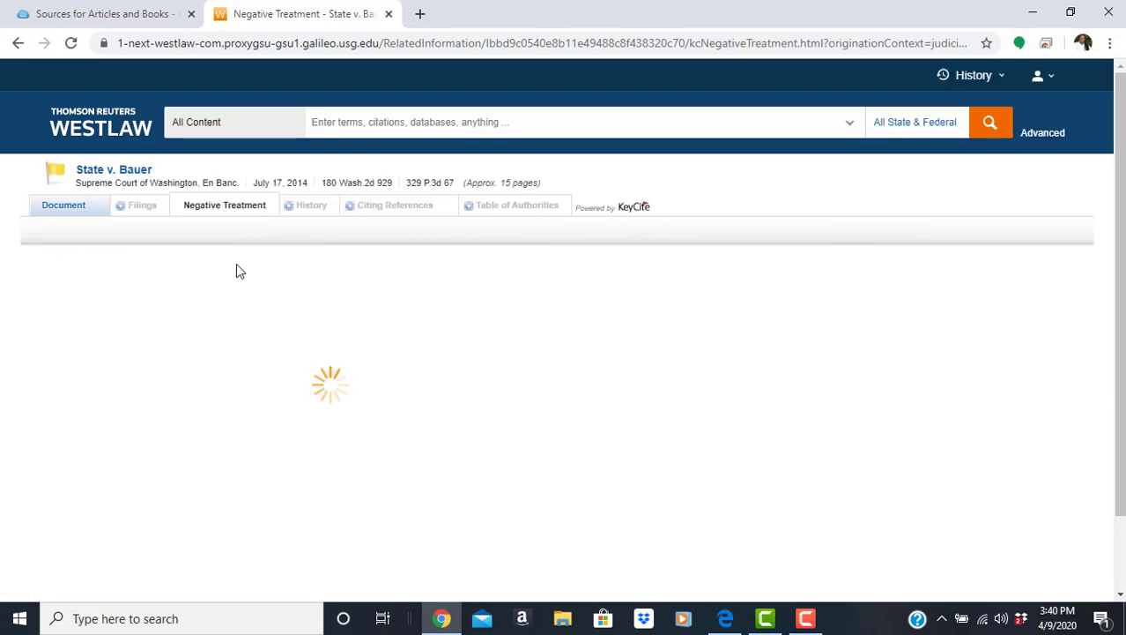
{"action": "left_click", "coordinate": [224, 204]}
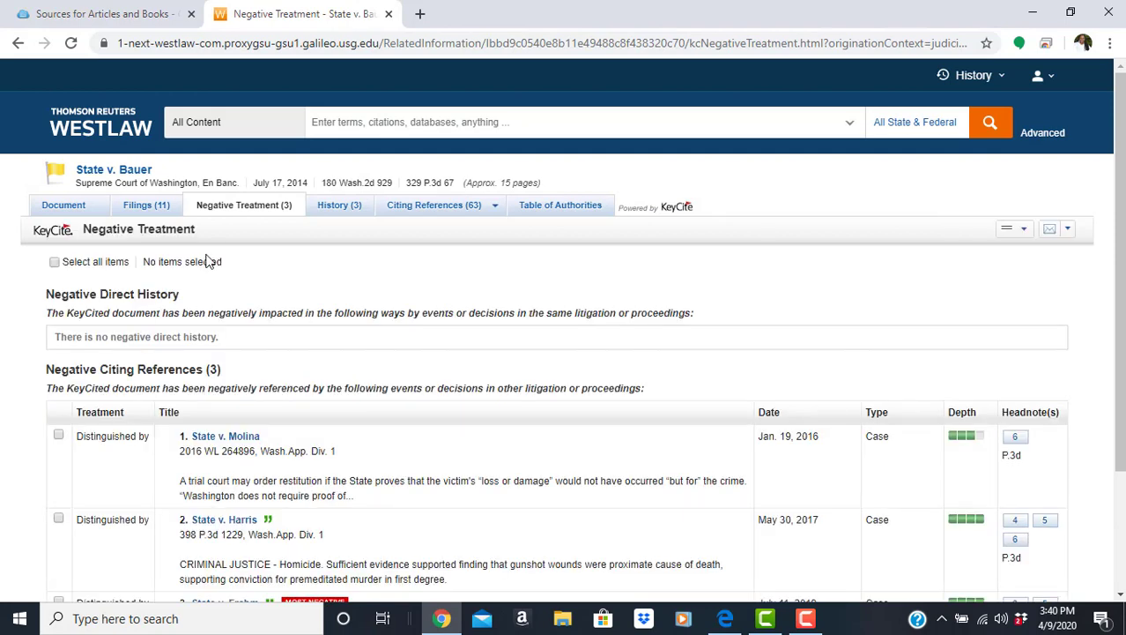
{"action": "mouse_move", "coordinate": [361, 476]}
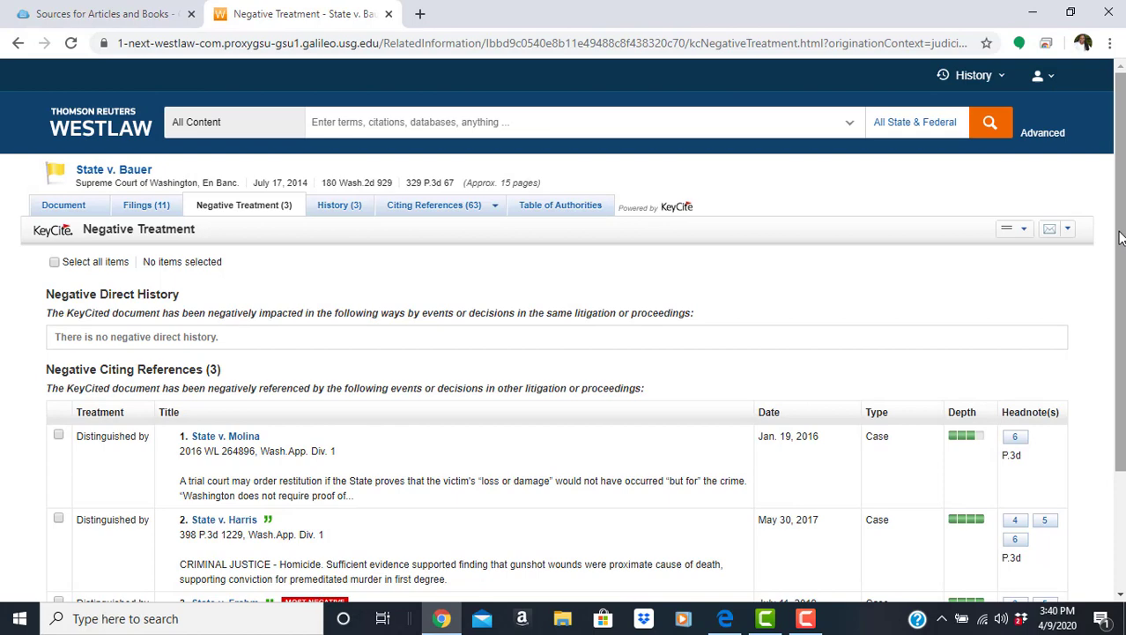
{"action": "scroll", "scroll_direction": "down", "scroll_amount": 3}
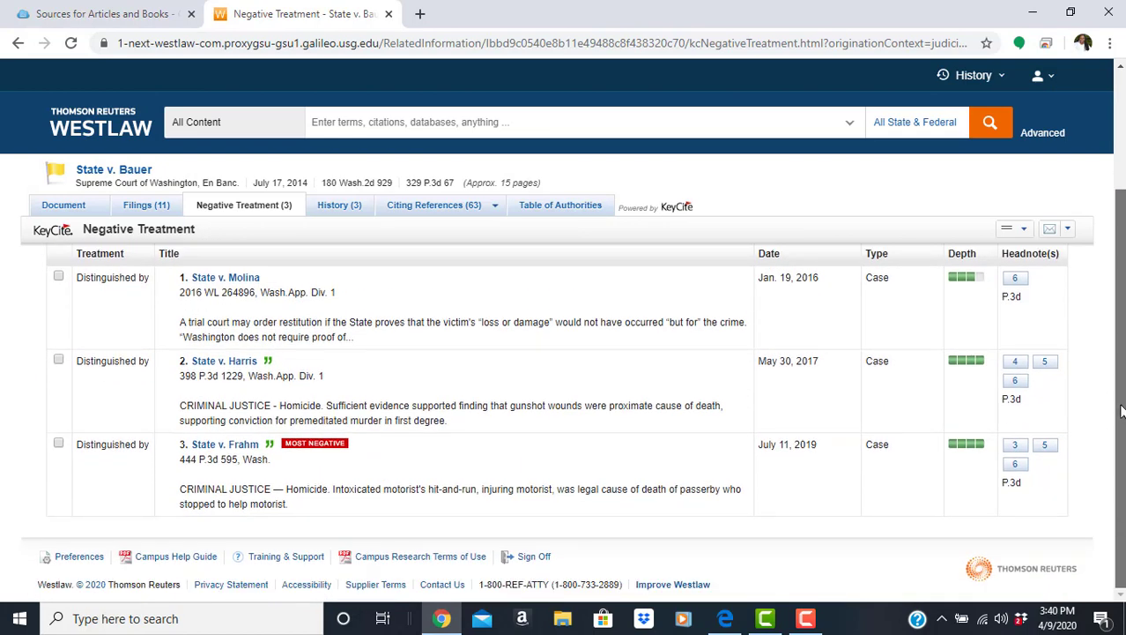
{"action": "scroll", "scroll_direction": "down", "scroll_amount": 3}
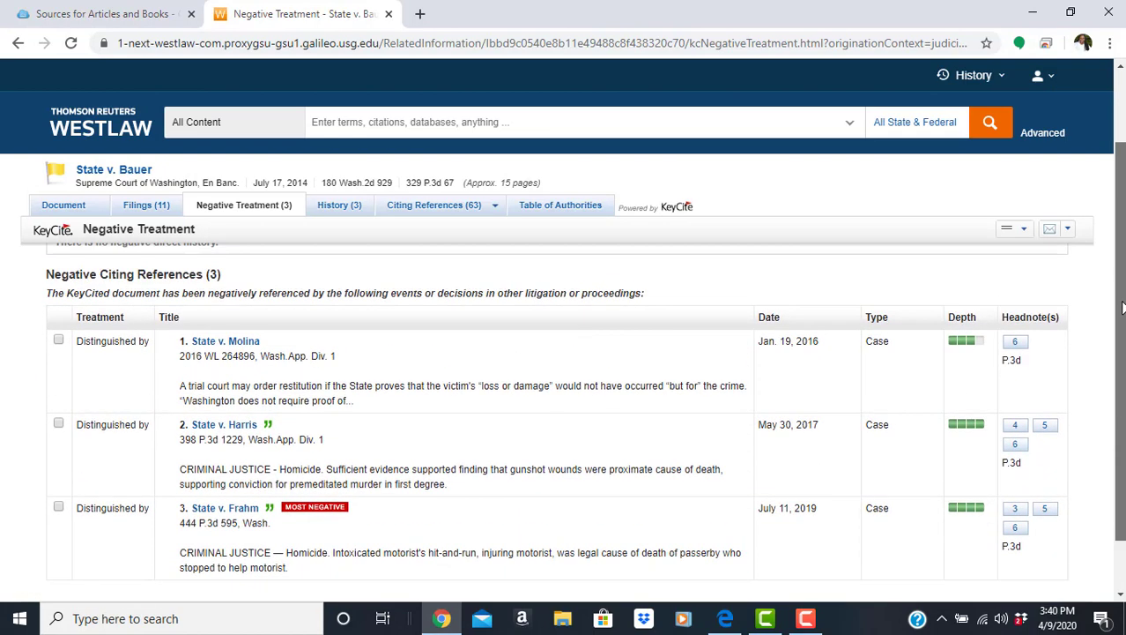